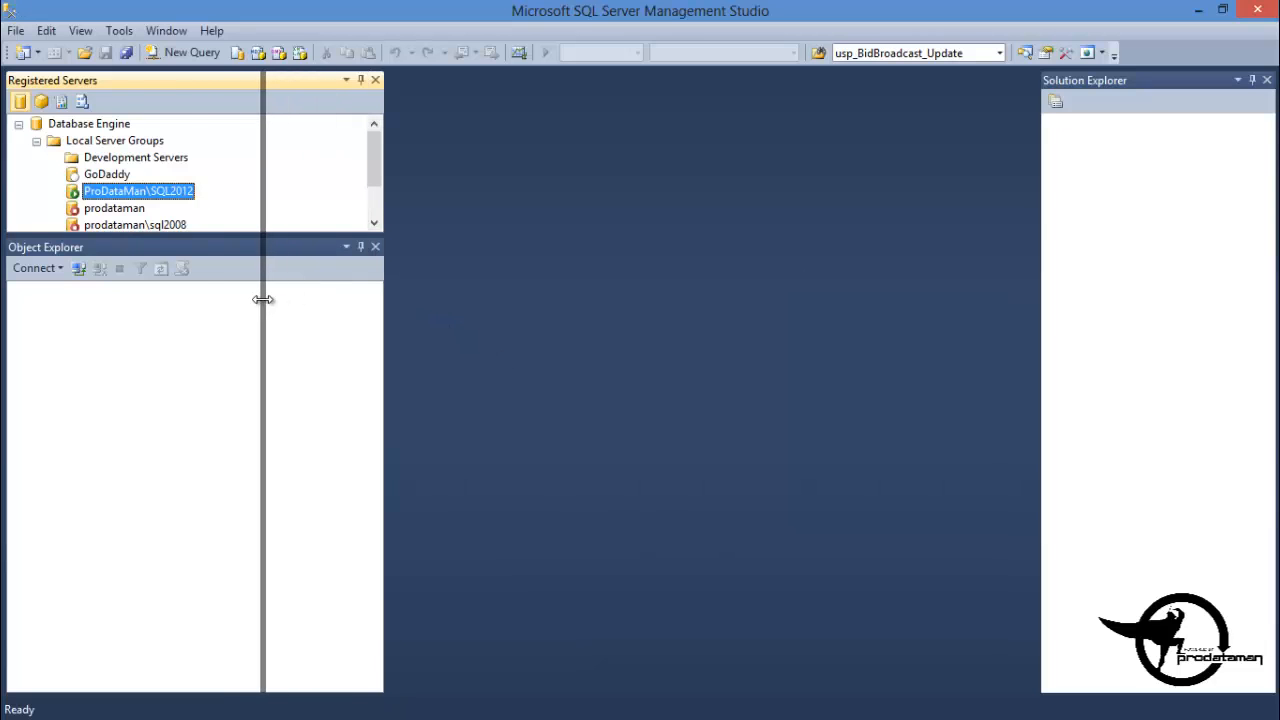
Narrow the server pane and connect ProDataMan\SQL2012 in Object Explorer
{"action": "left_click_drag", "start_coordinate": [264, 300], "coordinate": [226, 300]}
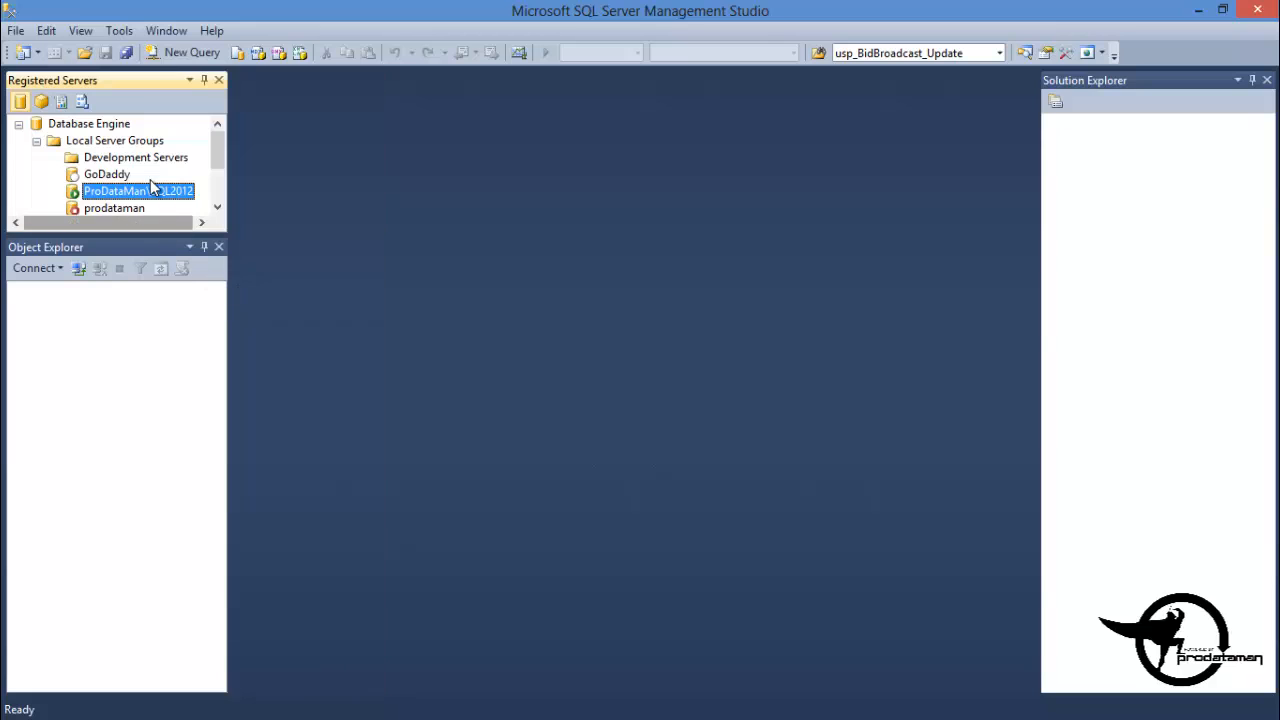
{"action": "right_click", "coordinate": [120, 191]}
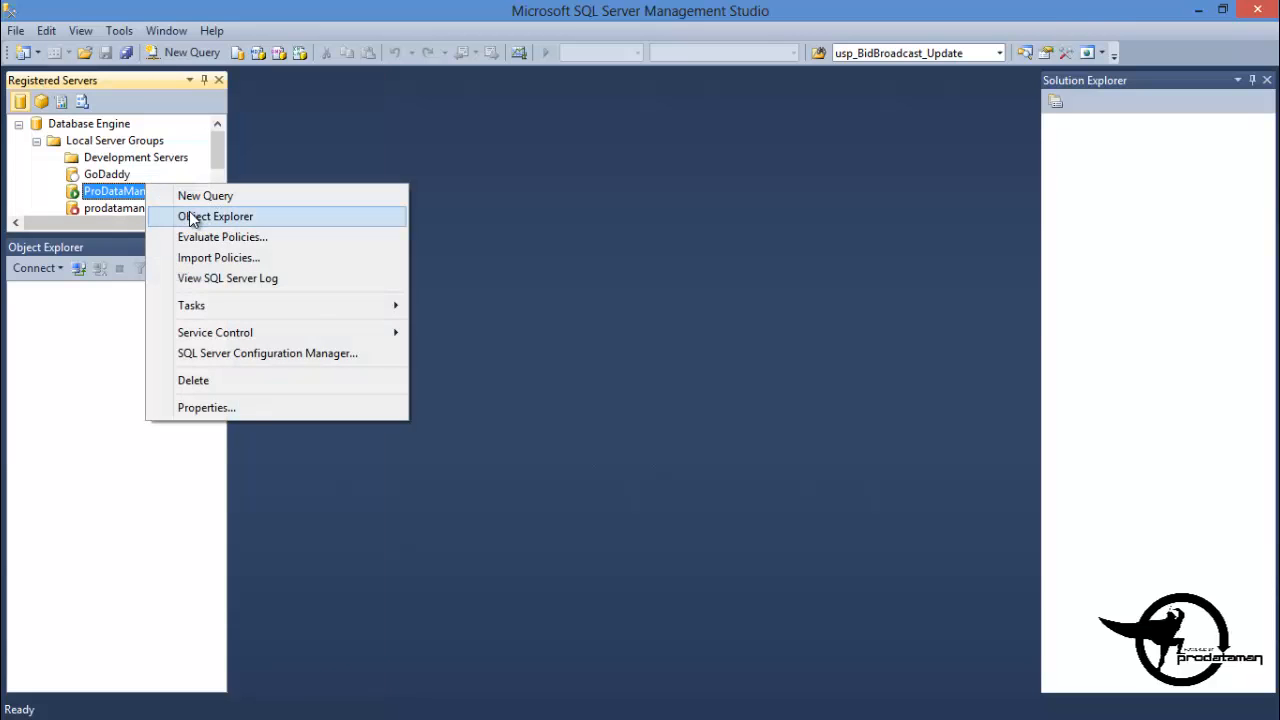
{"action": "left_click", "coordinate": [216, 216]}
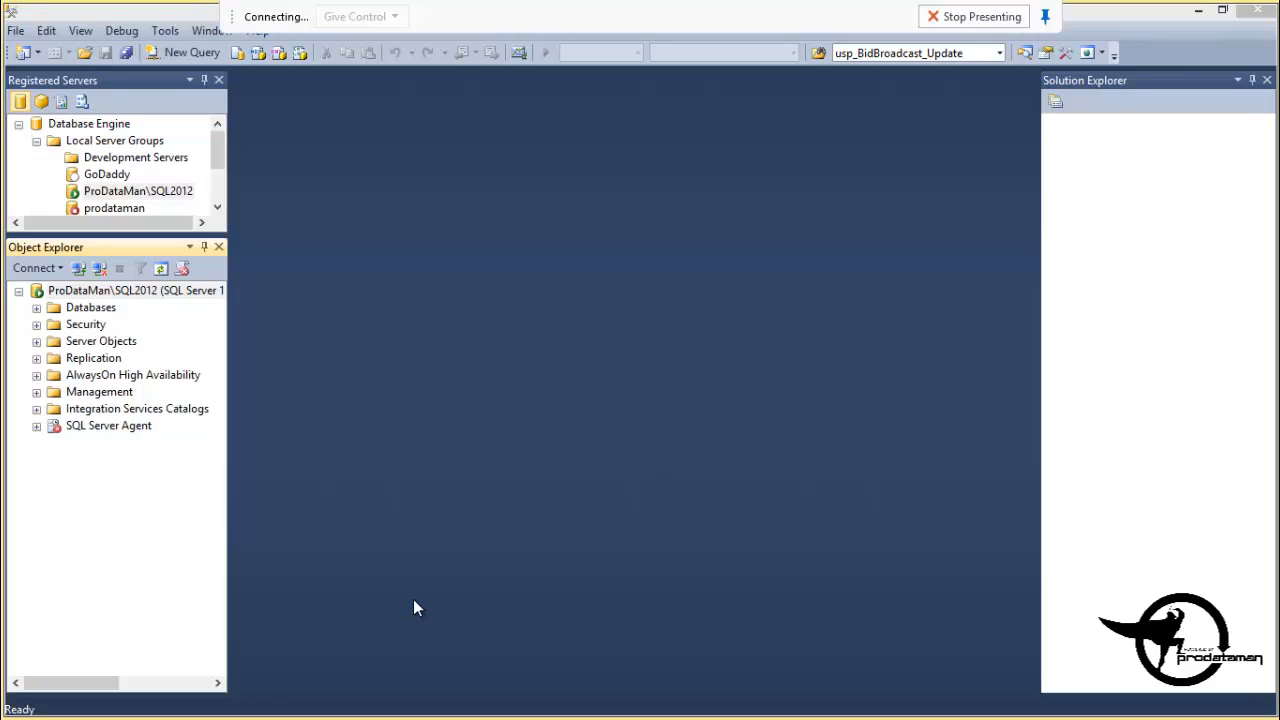
{"action": "mouse_move", "coordinate": [90, 312]}
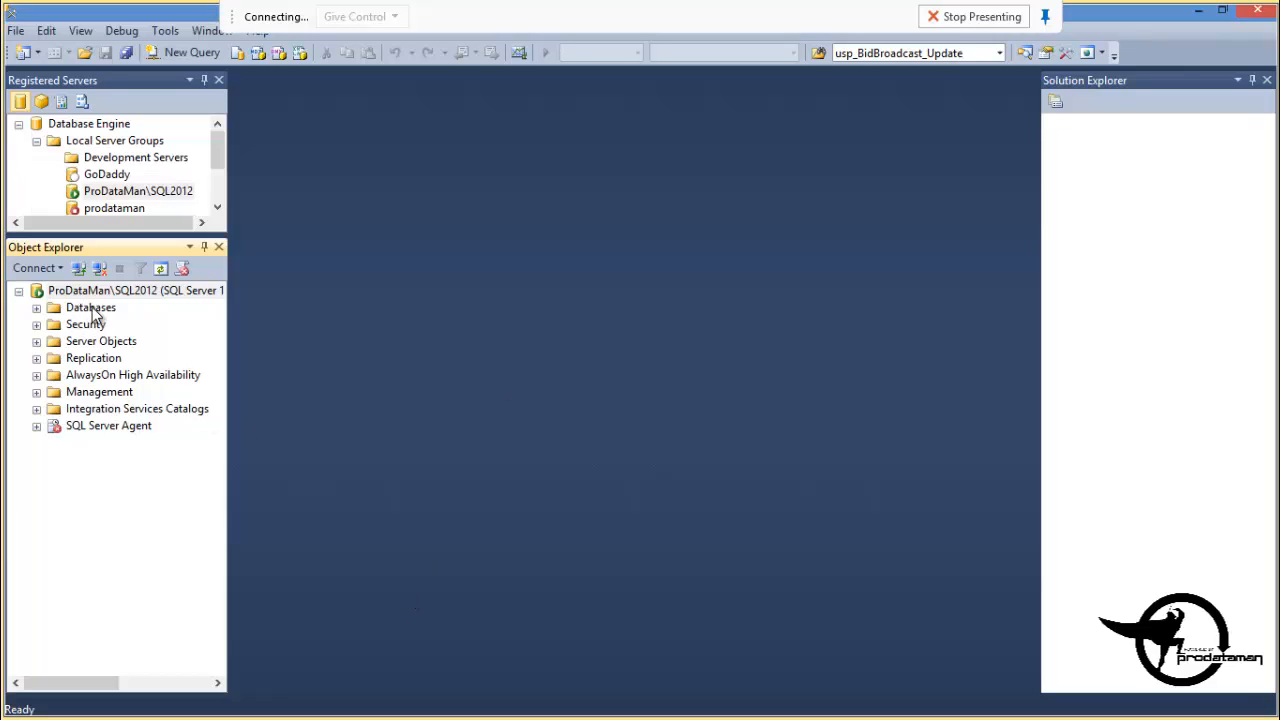
Expand Databases and CustomerOrders, then select the Customers, Products and OrderDetails tables
{"action": "left_click", "coordinate": [90, 307]}
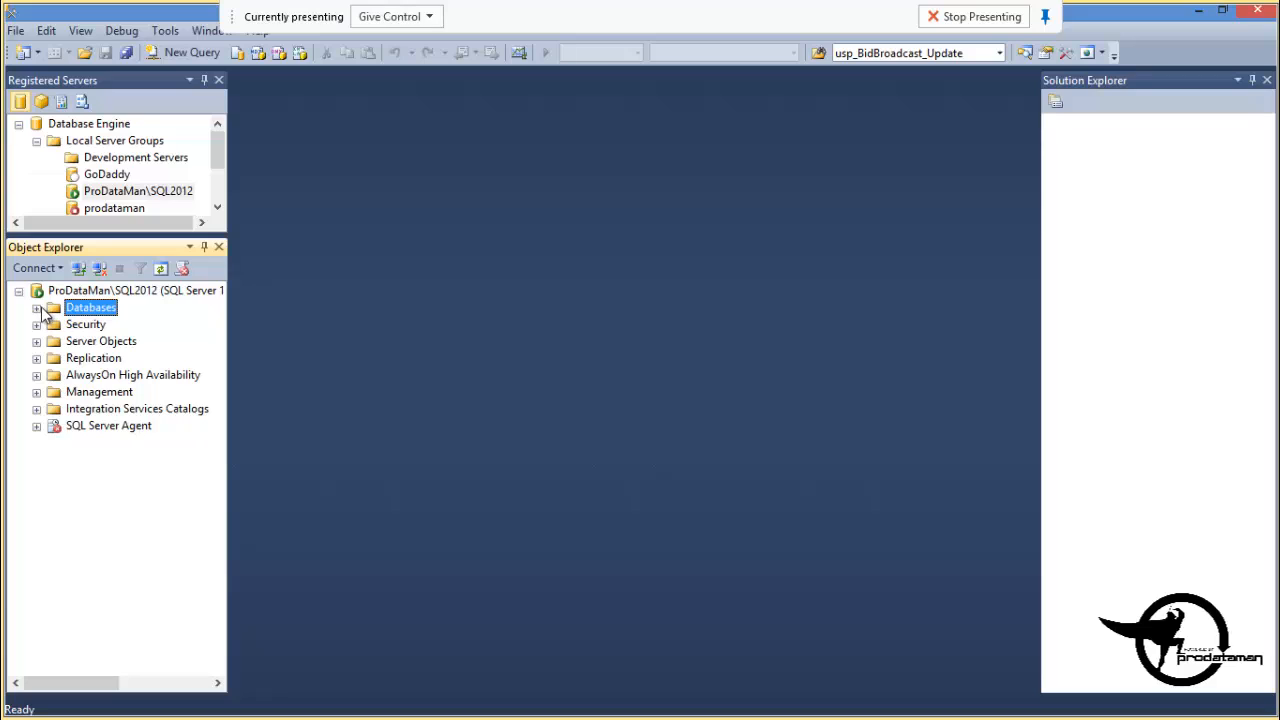
{"action": "left_click", "coordinate": [36, 307]}
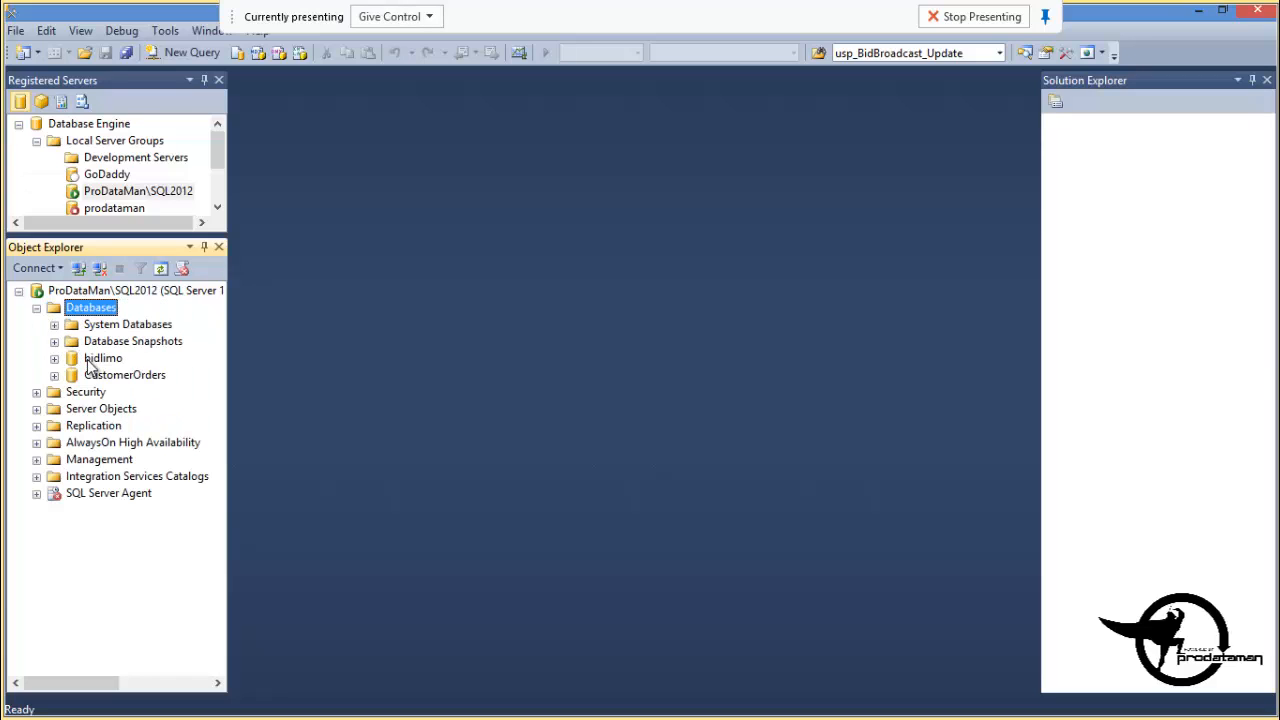
{"action": "left_click", "coordinate": [124, 374]}
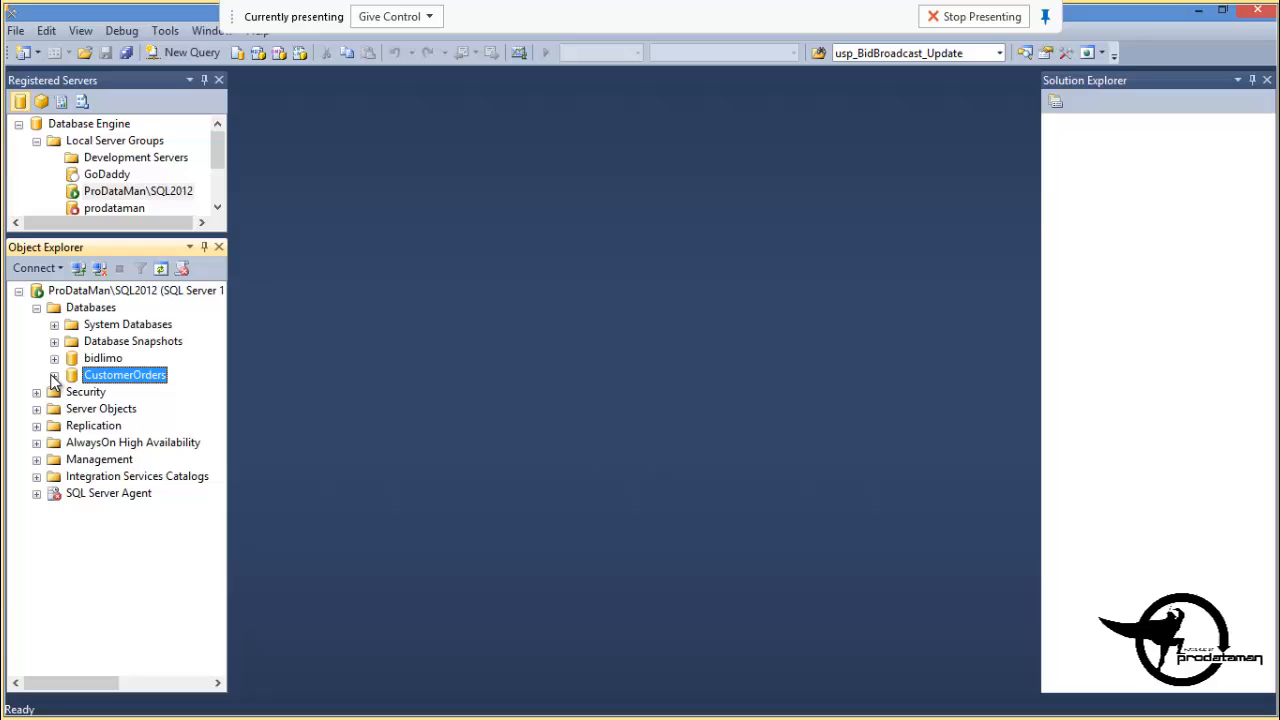
{"action": "left_click", "coordinate": [54, 375]}
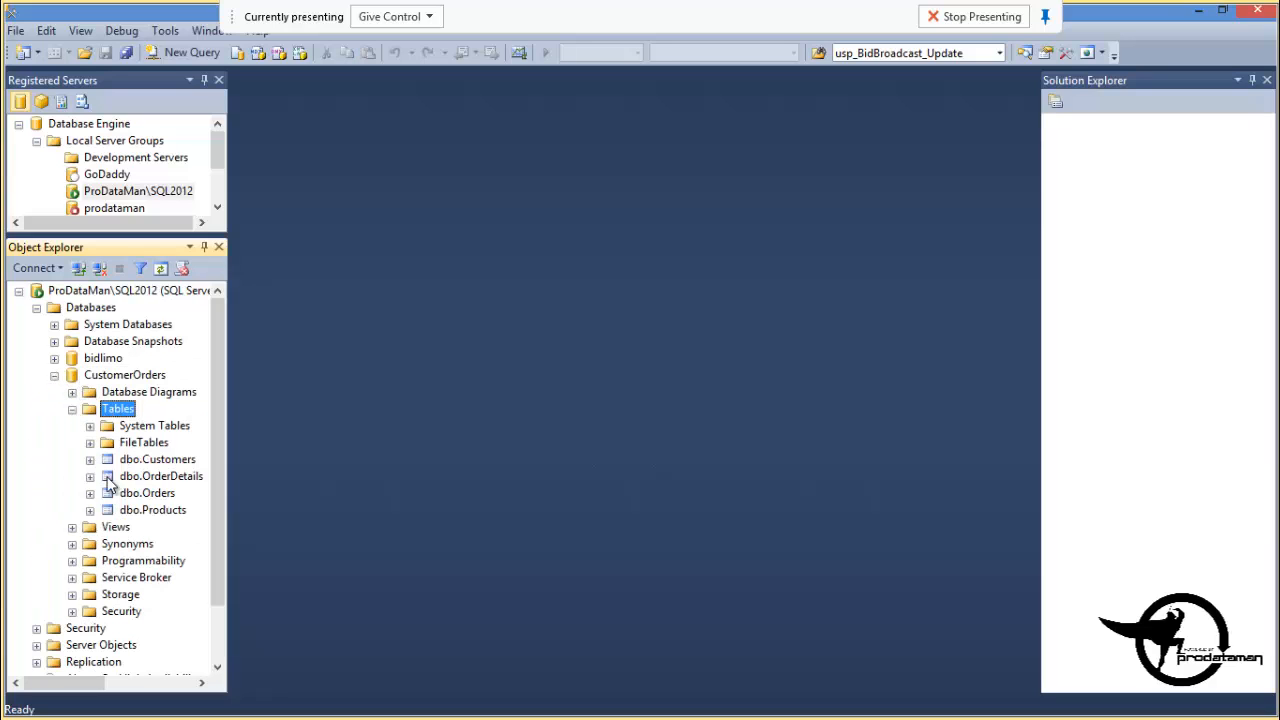
{"action": "mouse_move", "coordinate": [160, 459]}
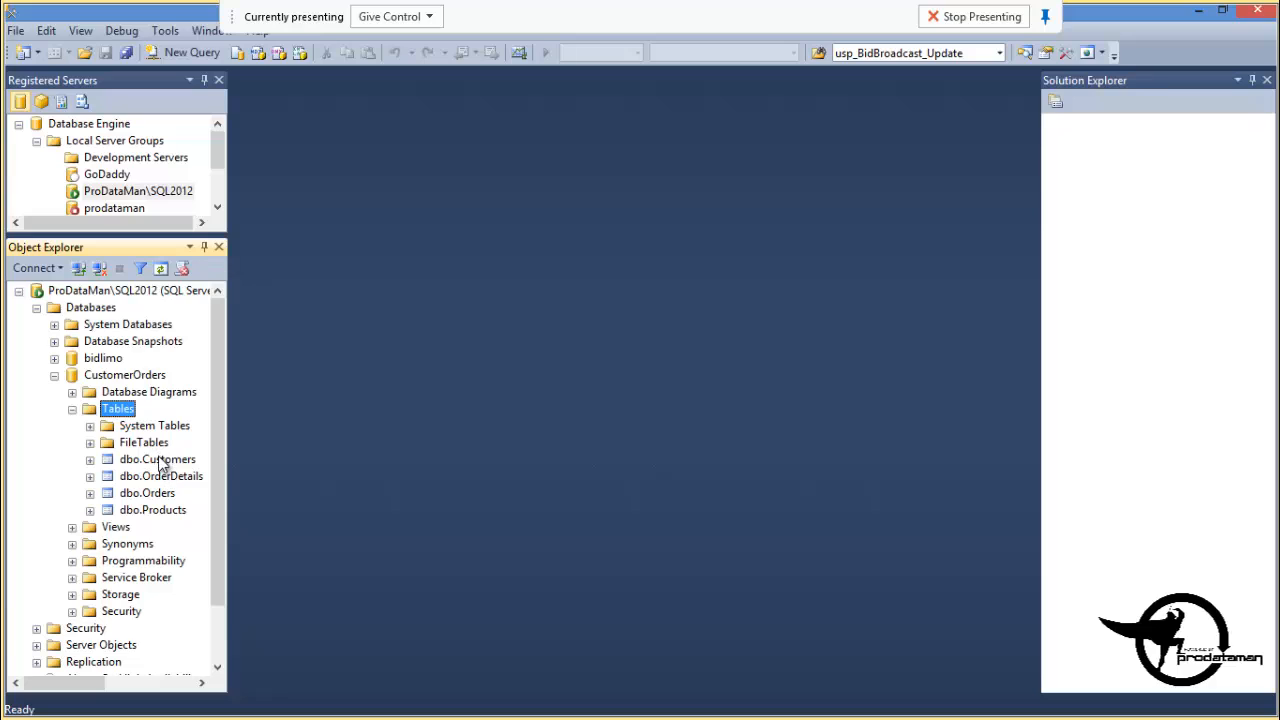
{"action": "left_click", "coordinate": [157, 459]}
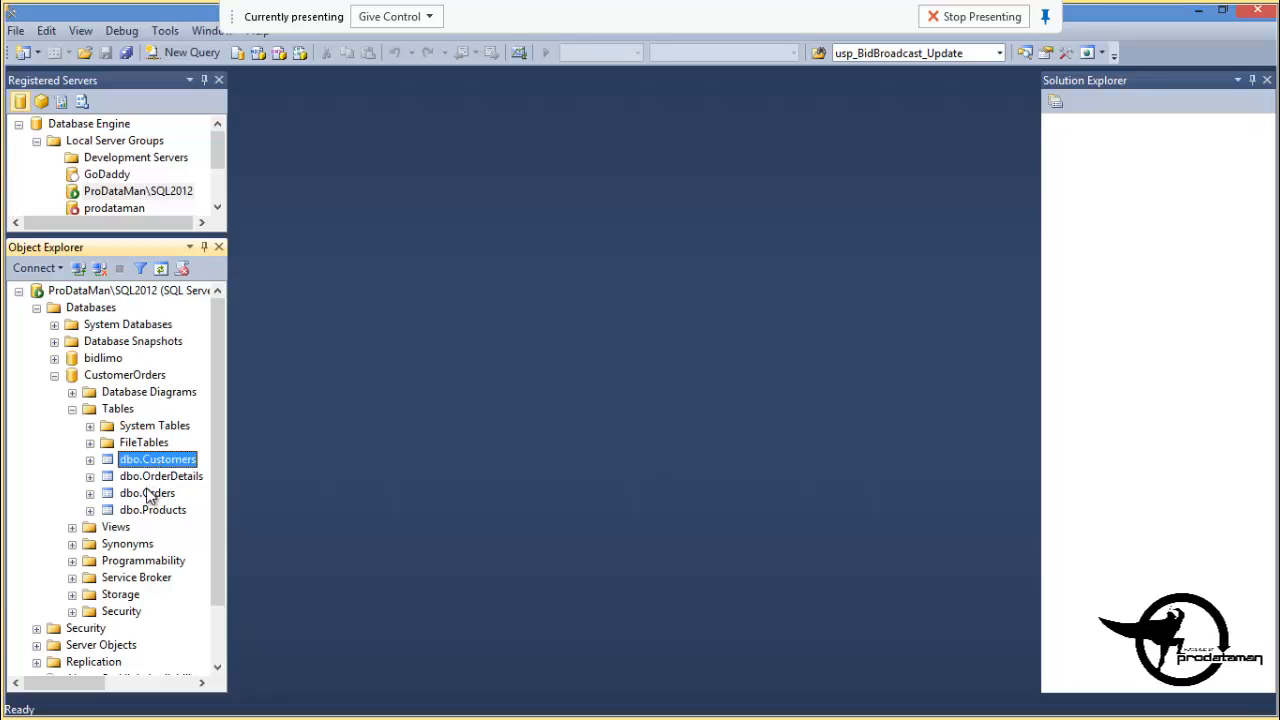
{"action": "left_click", "coordinate": [153, 510]}
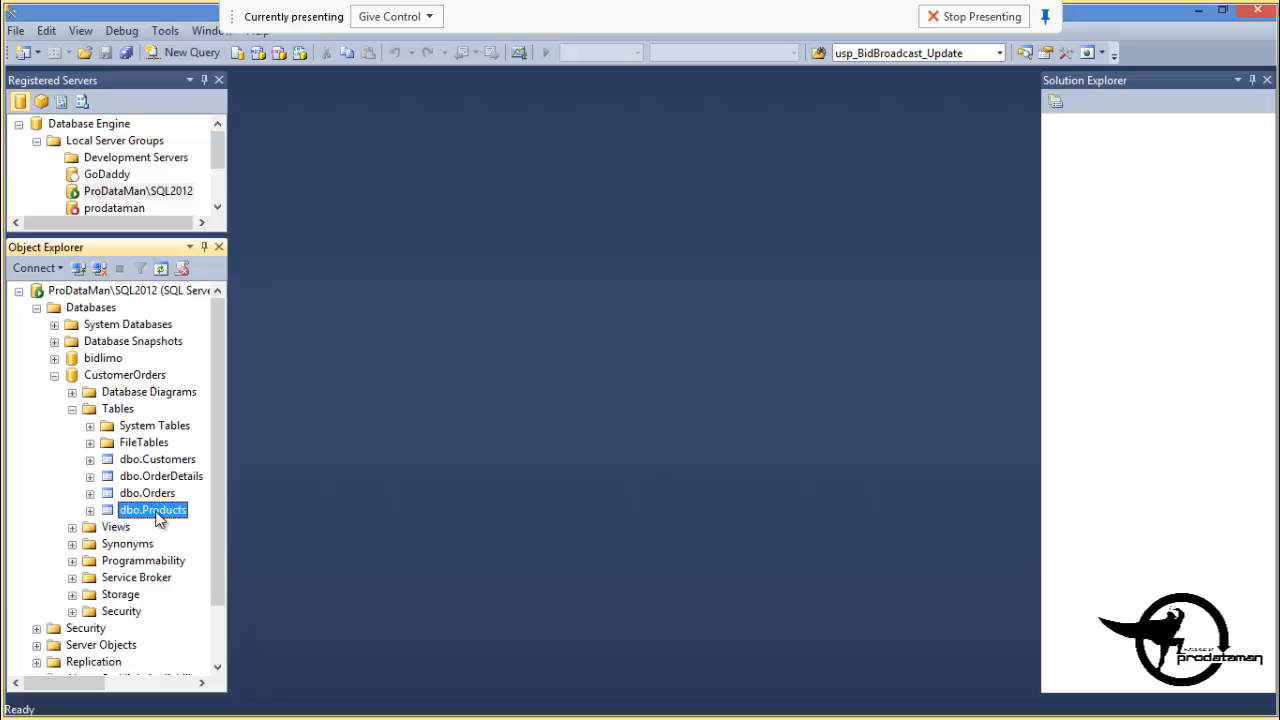
{"action": "left_click", "coordinate": [161, 475]}
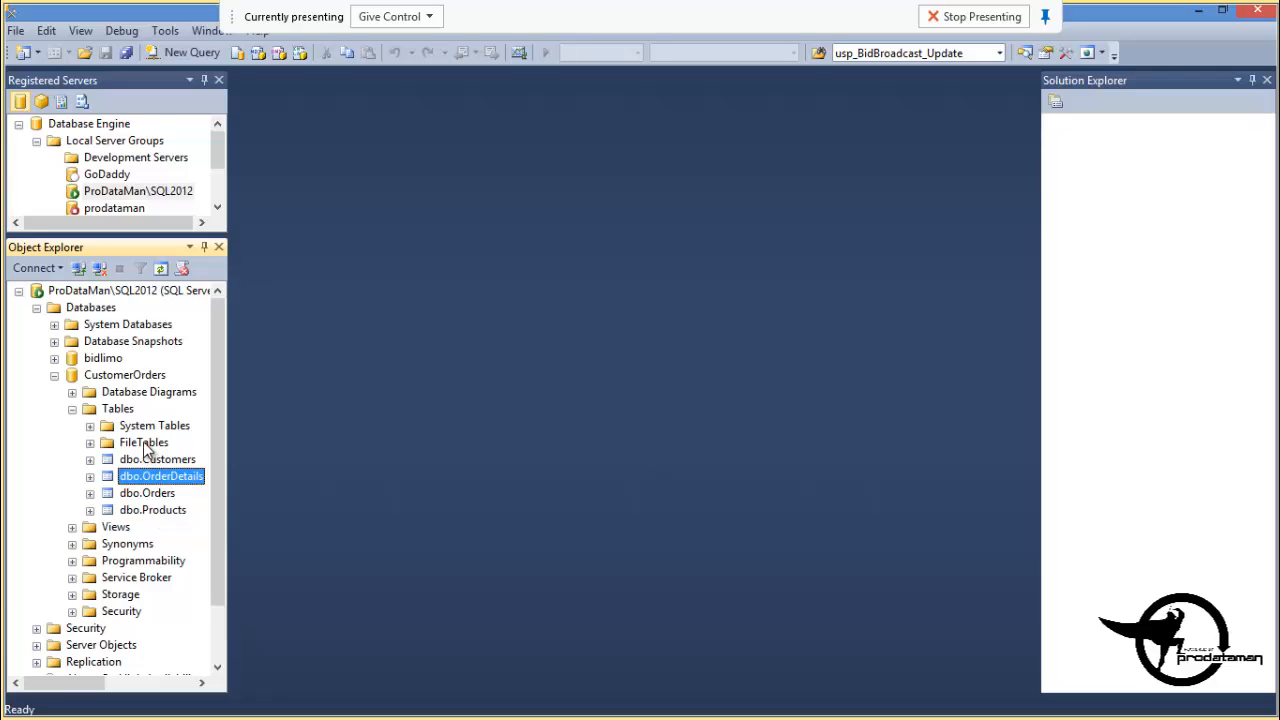
{"action": "mouse_move", "coordinate": [130, 409]}
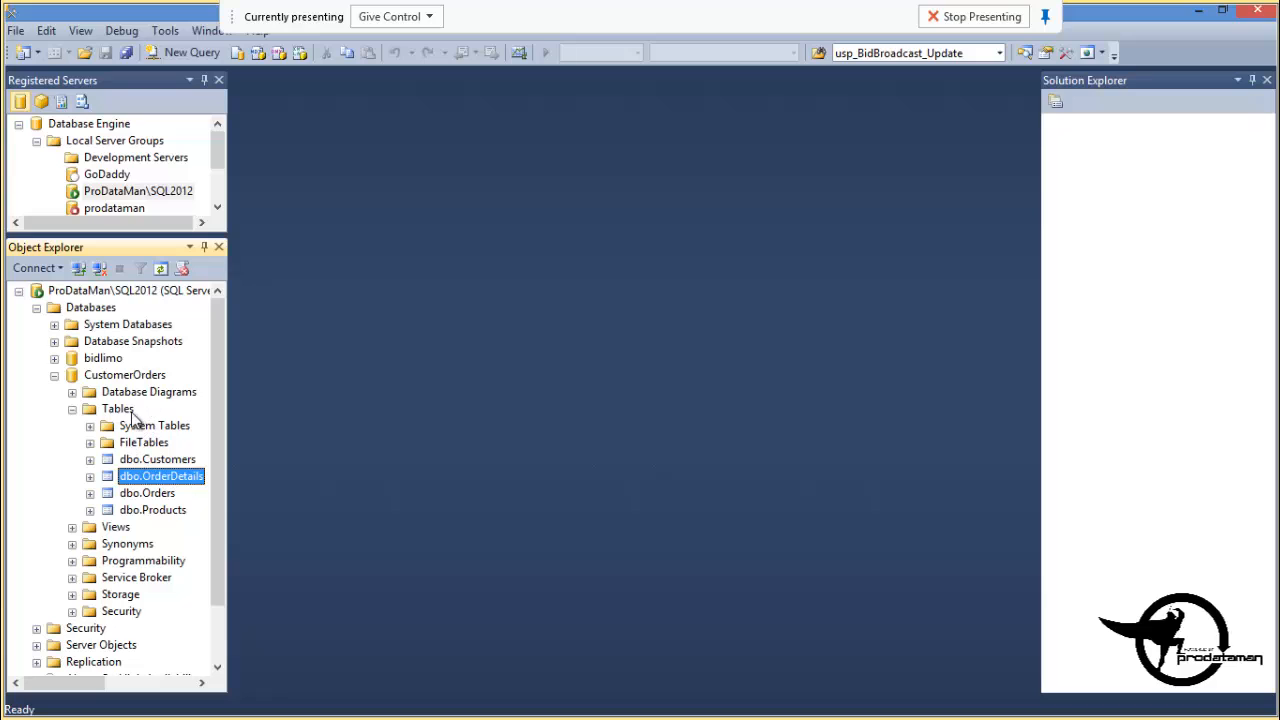
{"action": "mouse_move", "coordinate": [116, 409]}
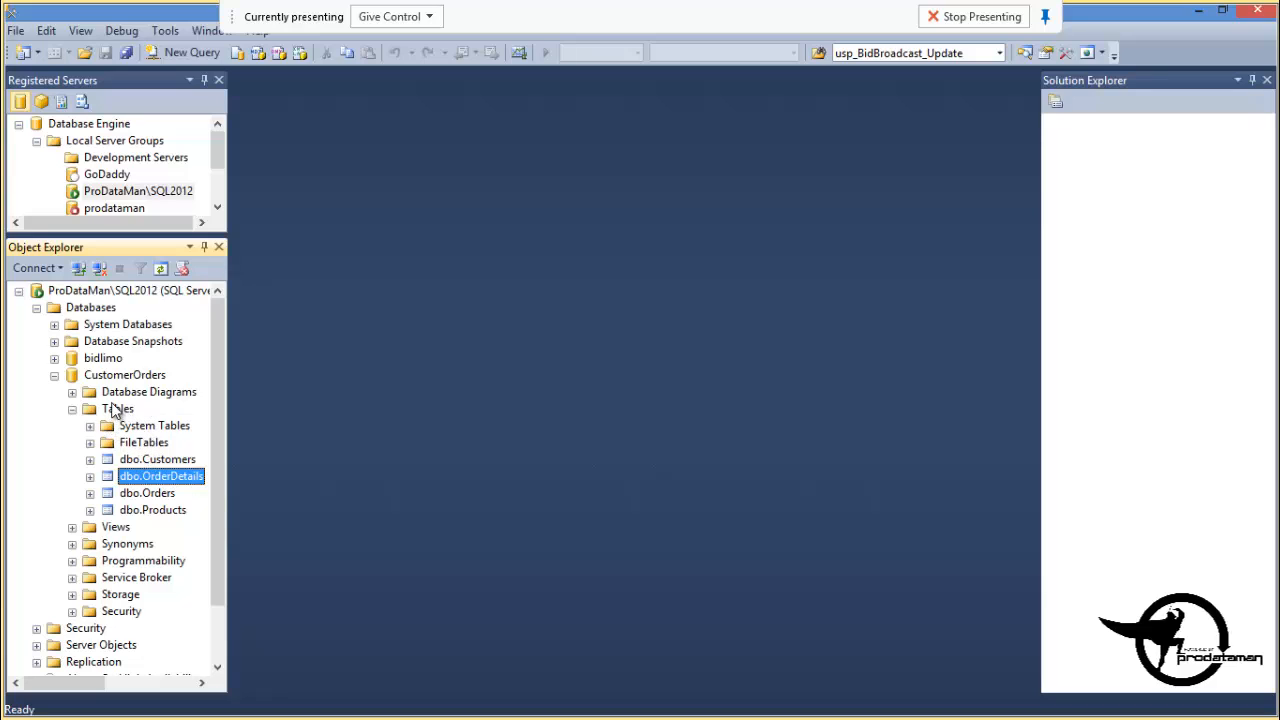
{"action": "mouse_move", "coordinate": [192, 52]}
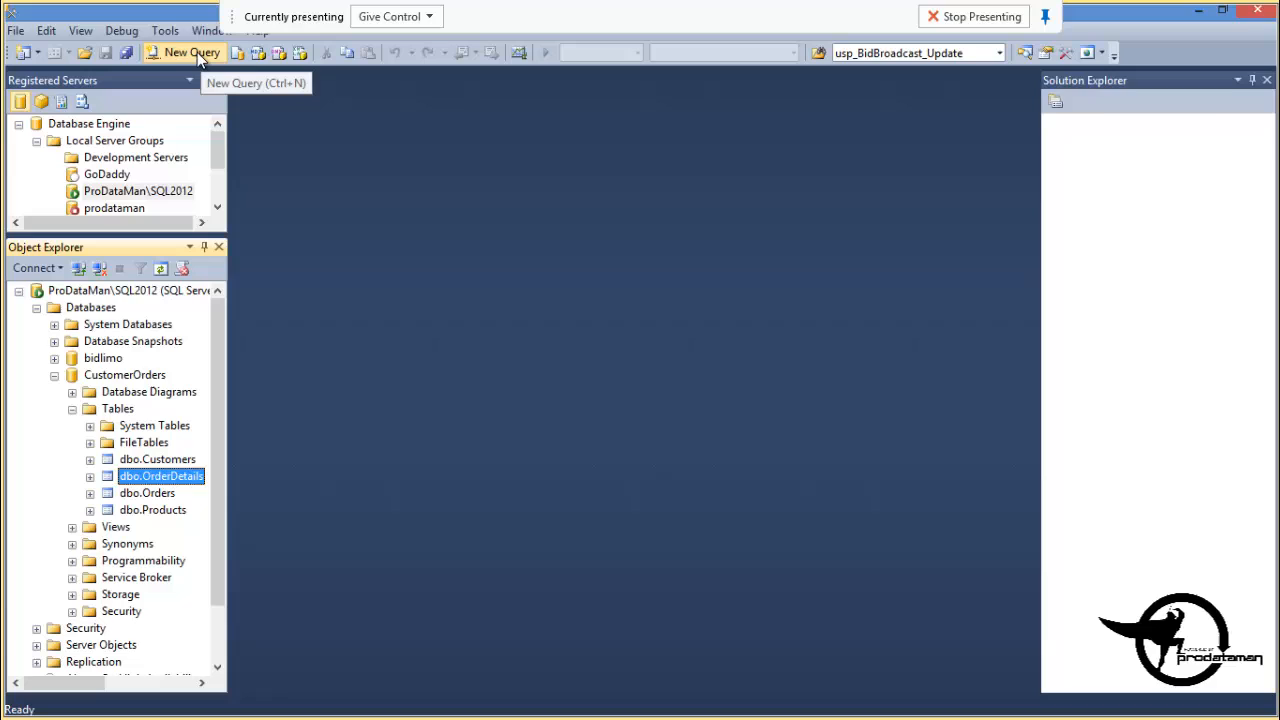
Open a new query window and run 'Select * from Customers'
{"action": "left_click", "coordinate": [197, 52]}
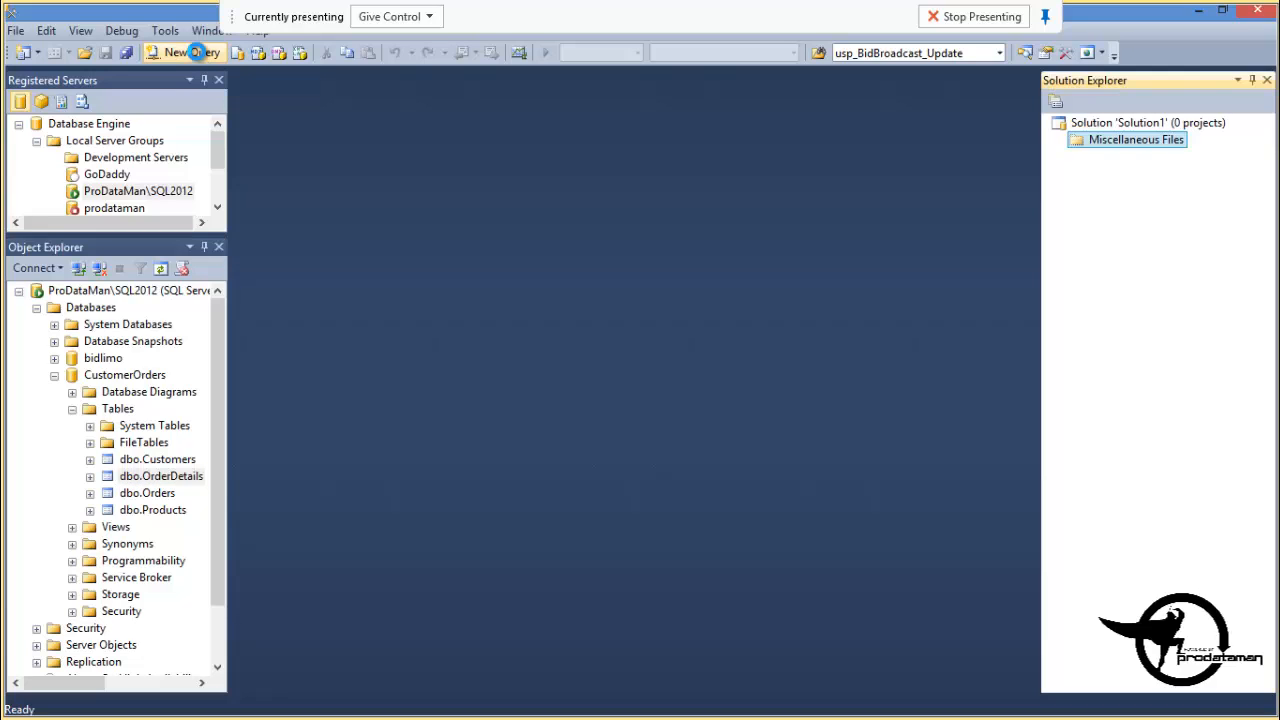
{"action": "left_click", "coordinate": [190, 52]}
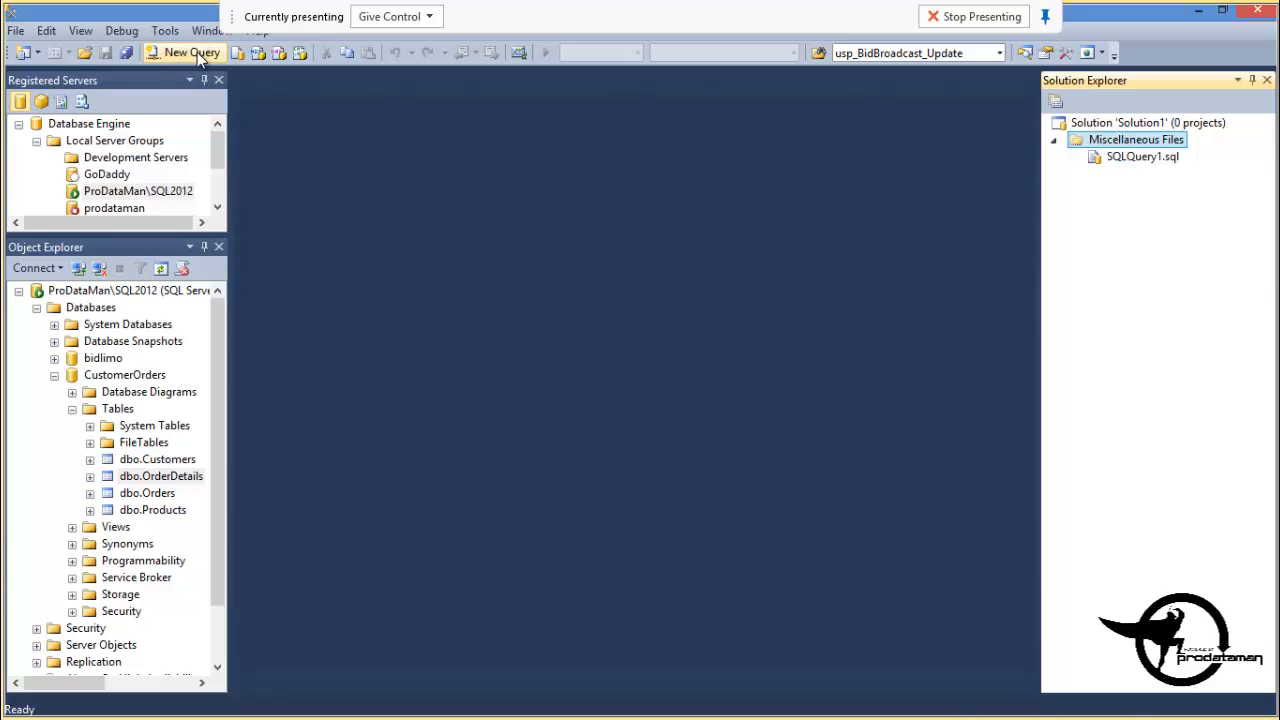
{"action": "left_click", "coordinate": [196, 52]}
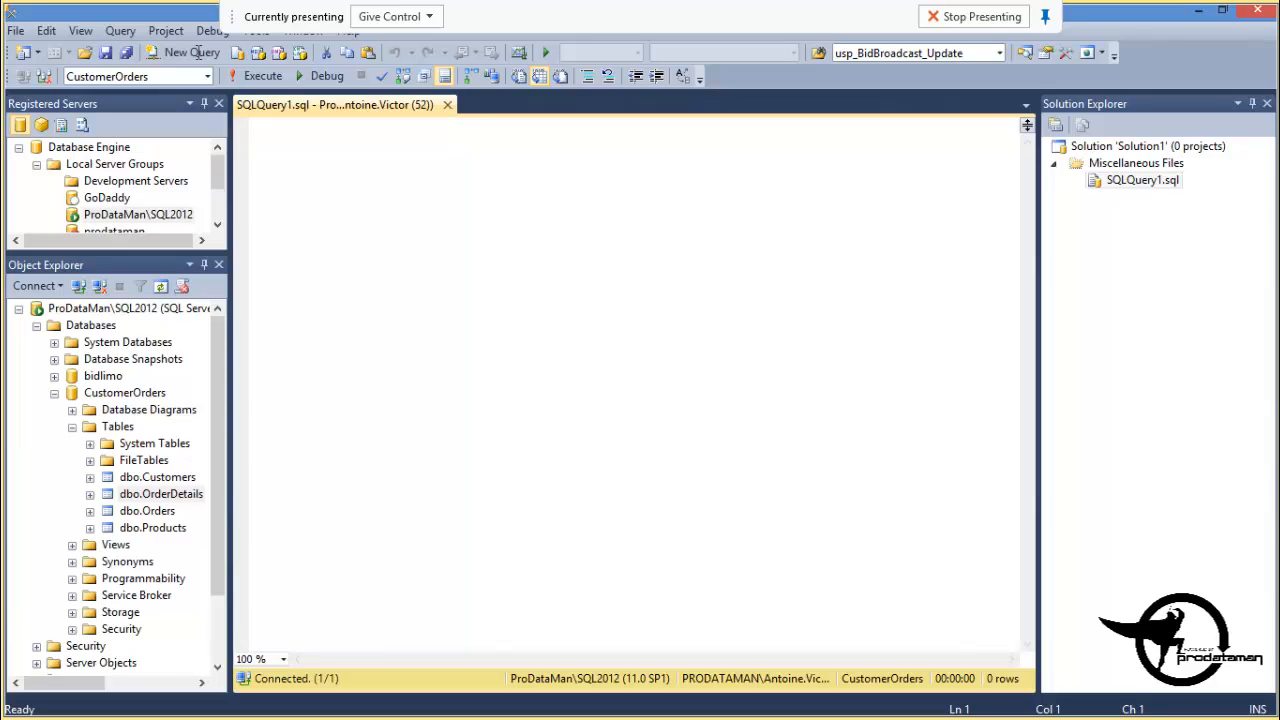
{"action": "type", "text": "s"}
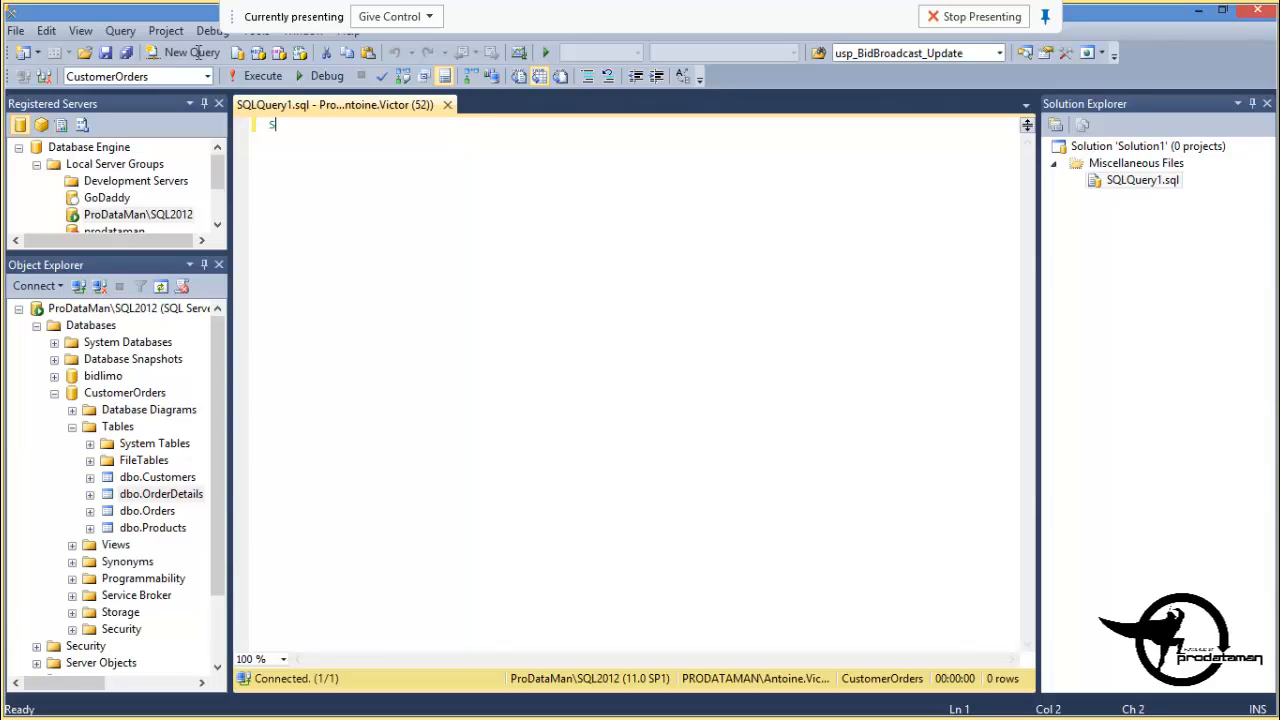
{"action": "type", "text": "elect"}
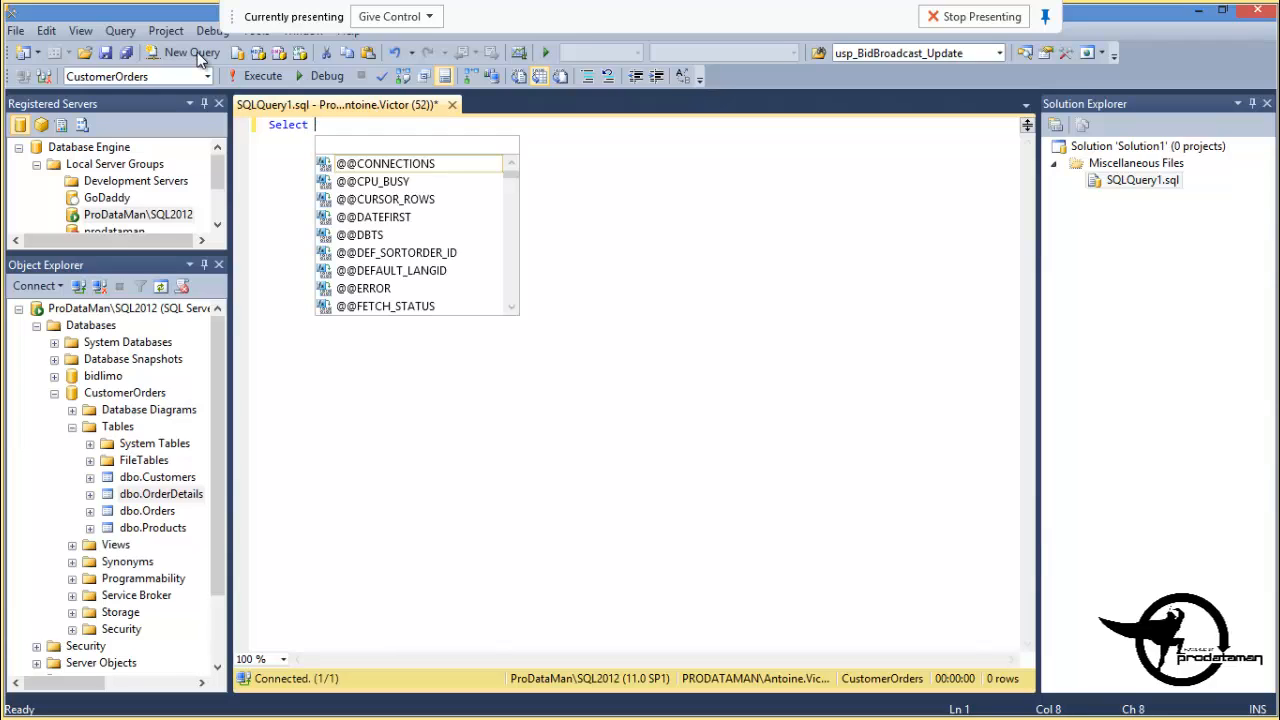
{"action": "type", "text": "* from Customers"}
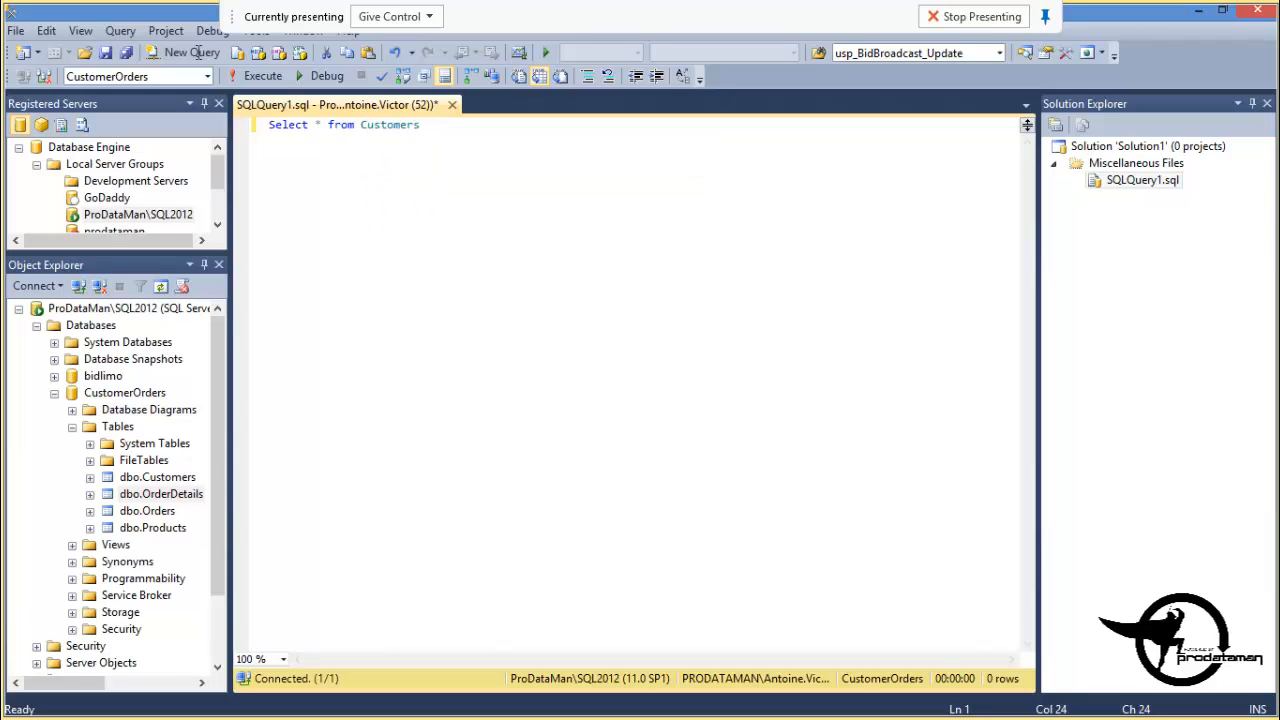
{"action": "left_click", "coordinate": [258, 75]}
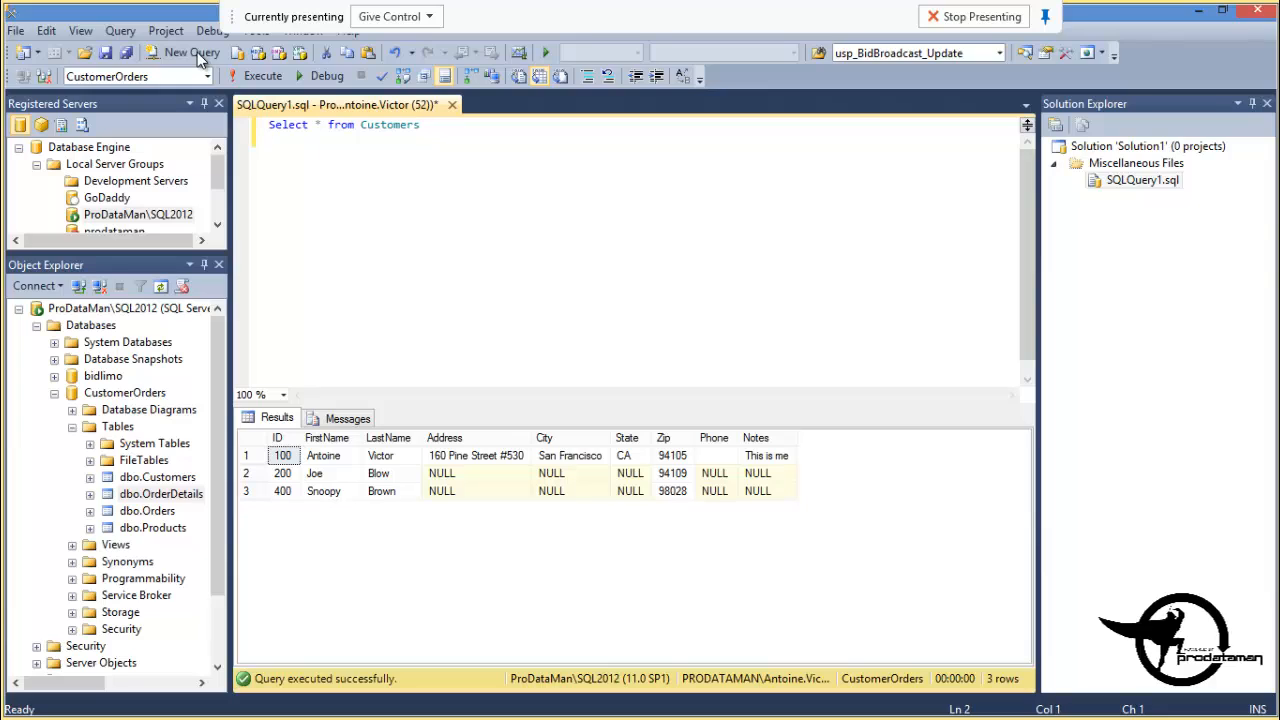
Query 'Select * from Orders', inspect CustomerID 200, and place the cursor to trim it
{"action": "type", "text": "Select"}
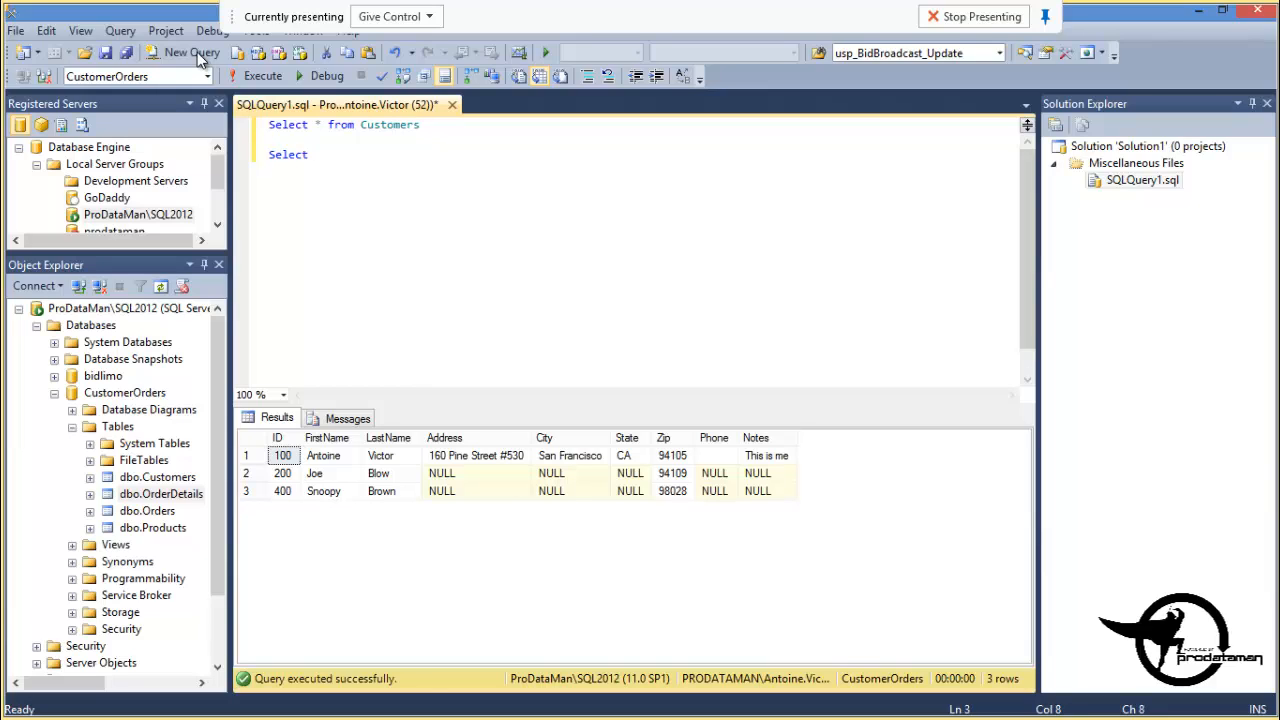
{"action": "type", "text": "from"}
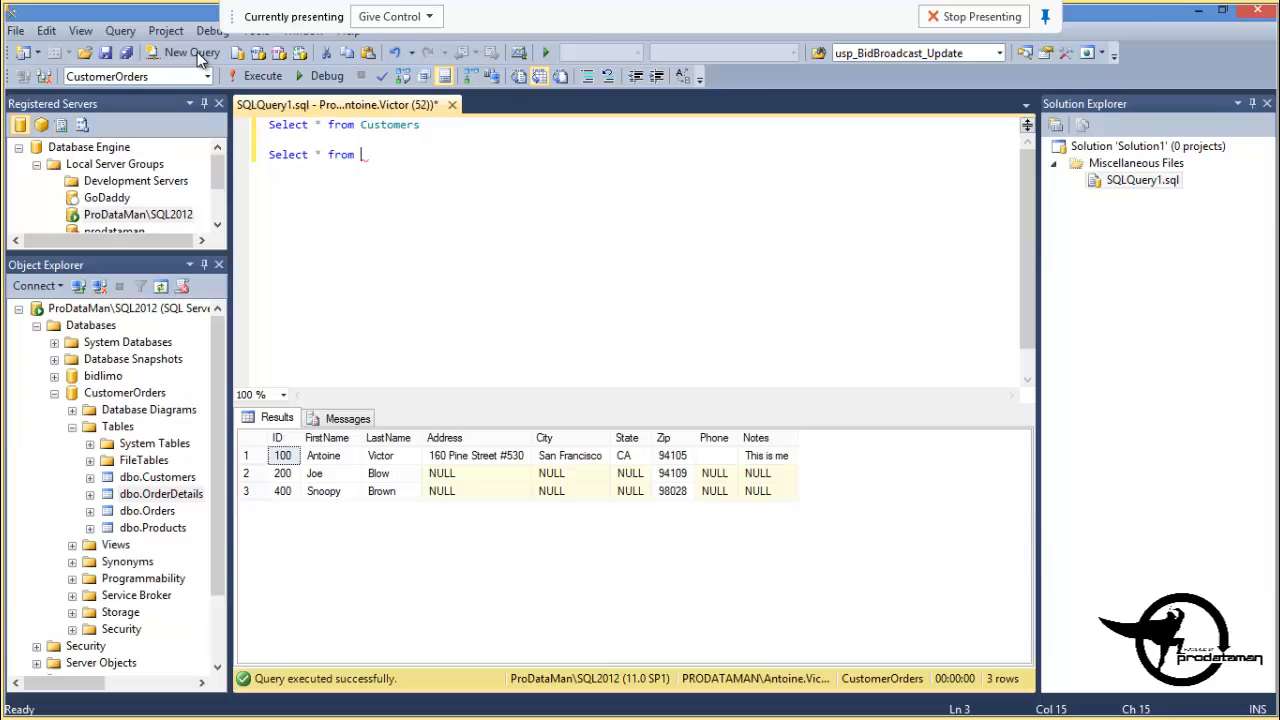
{"action": "type", "text": "Orders"}
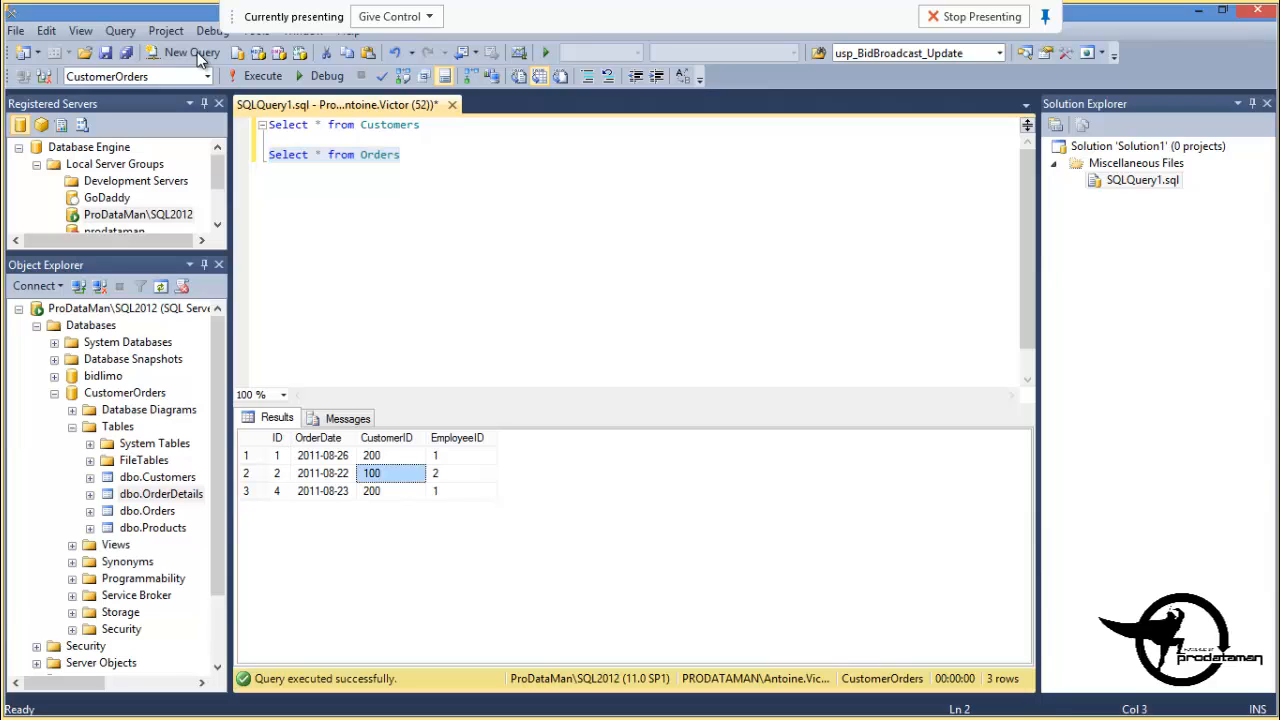
{"action": "left_click", "coordinate": [382, 455]}
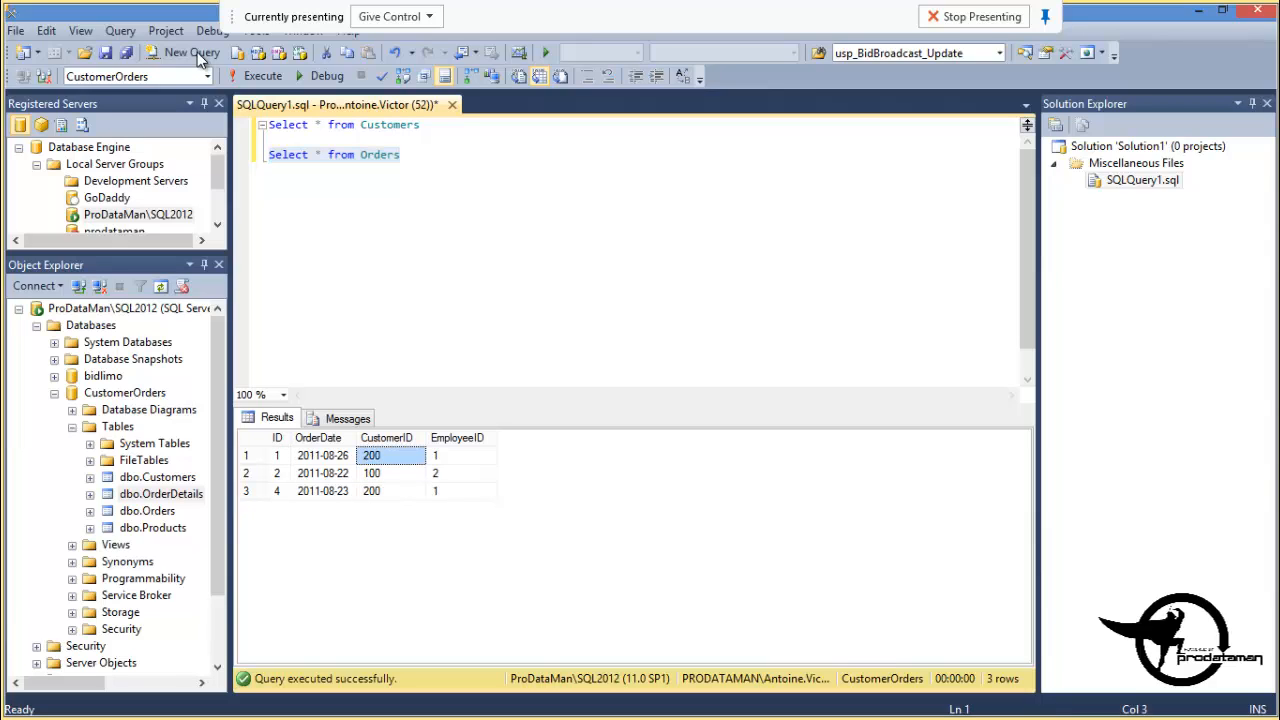
{"action": "left_click", "coordinate": [460, 455]}
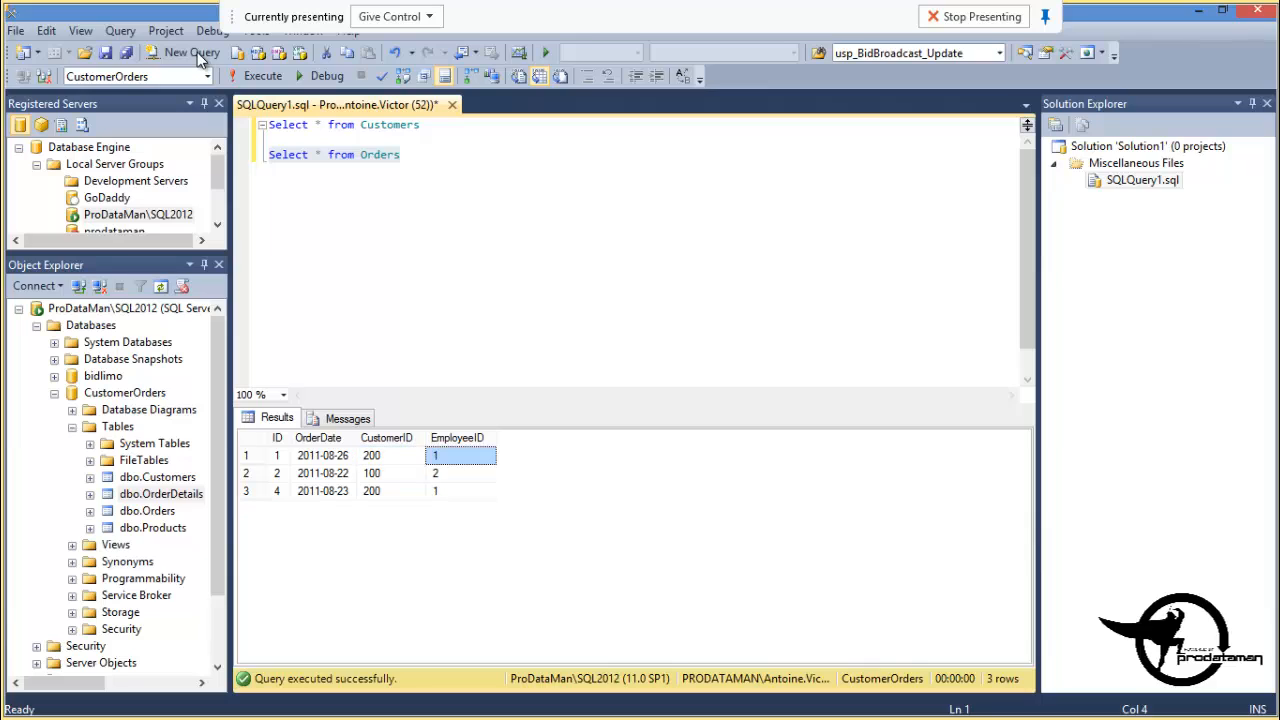
{"action": "left_click", "coordinate": [461, 473]}
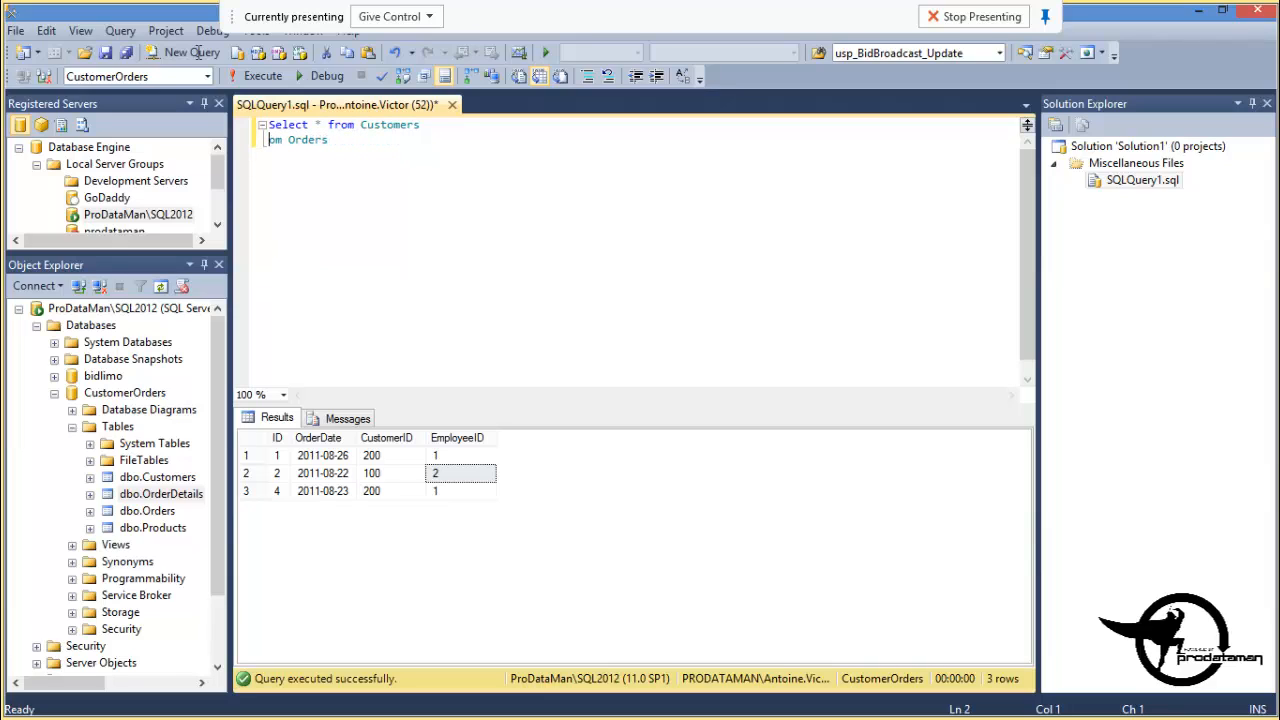
Join Orders onto Customers on c.ID = o.CustomerID
{"action": "type", "text": "join"}
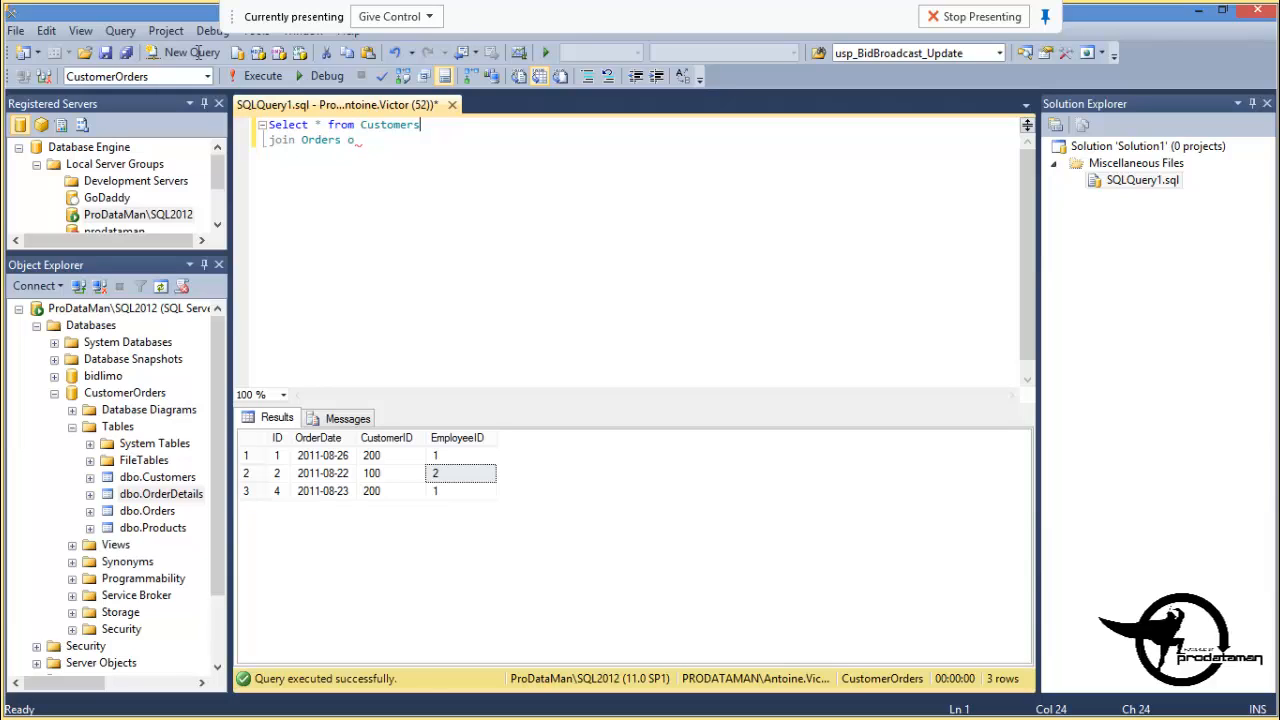
{"action": "type", "text": "c"}
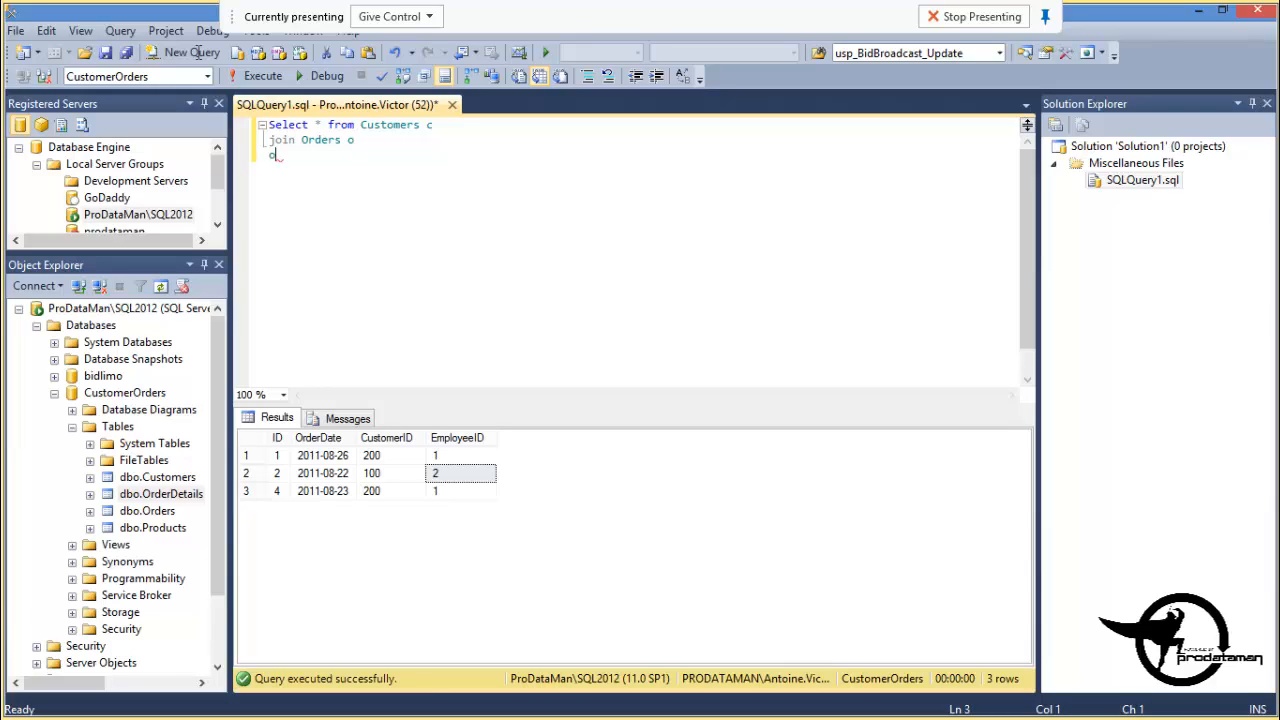
{"action": "type", "text": "on"}
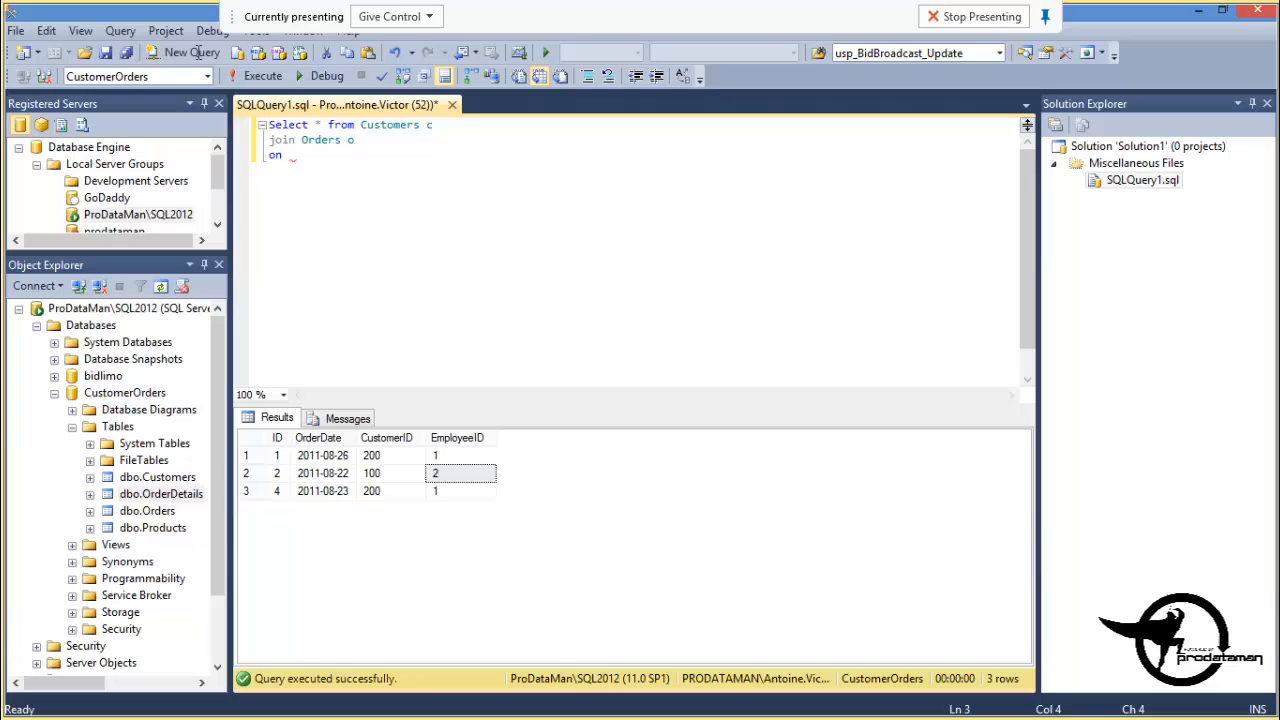
{"action": "type", "text": "c."}
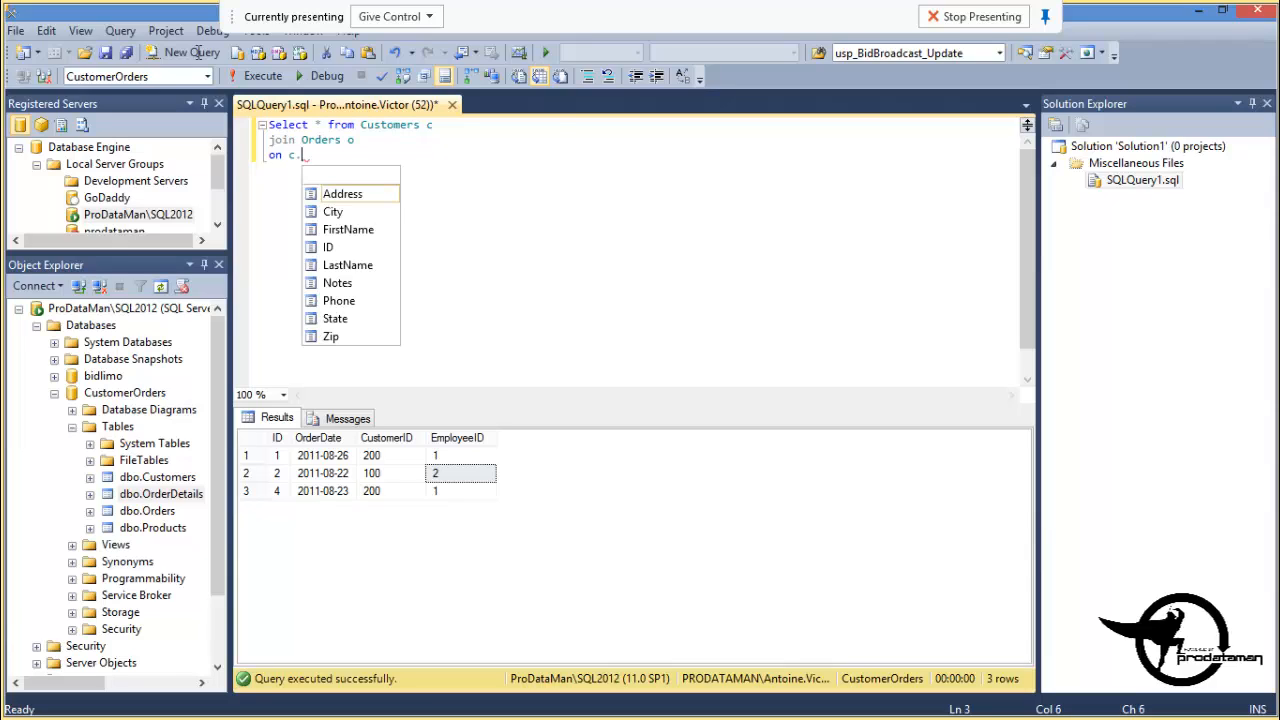
{"action": "type", "text": "cu"}
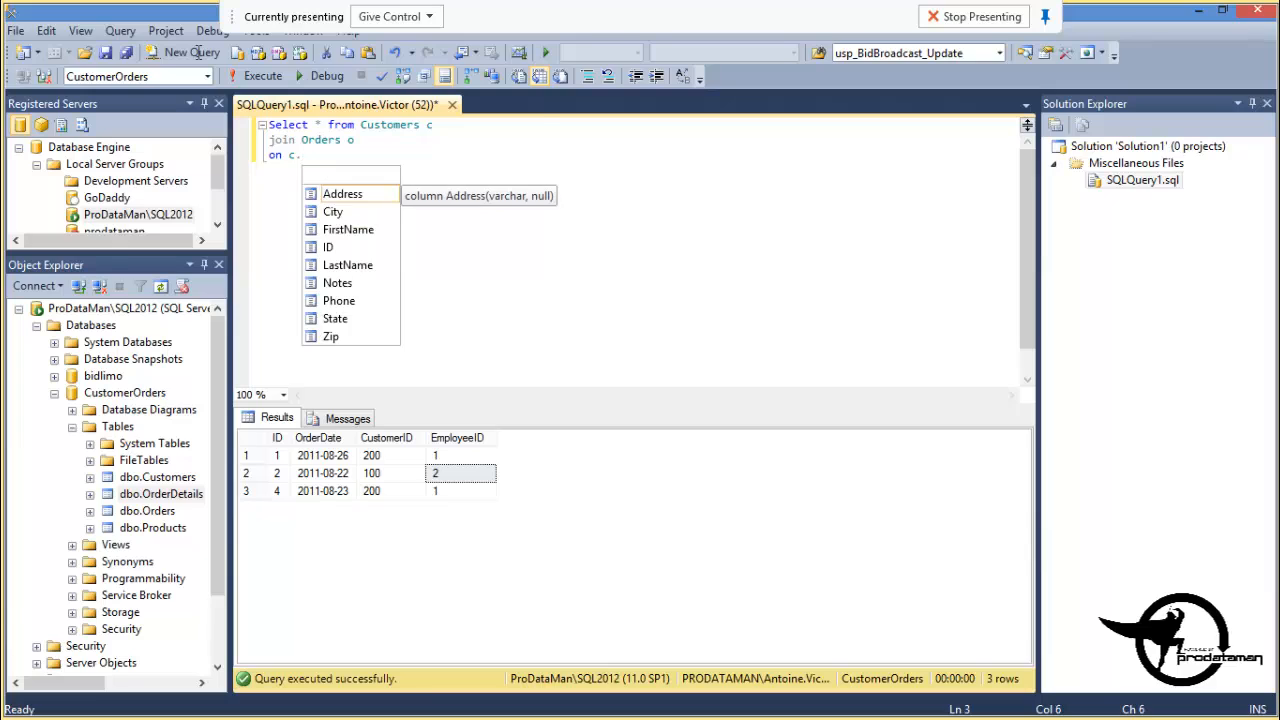
{"action": "type", "text": "ID = o.cu"}
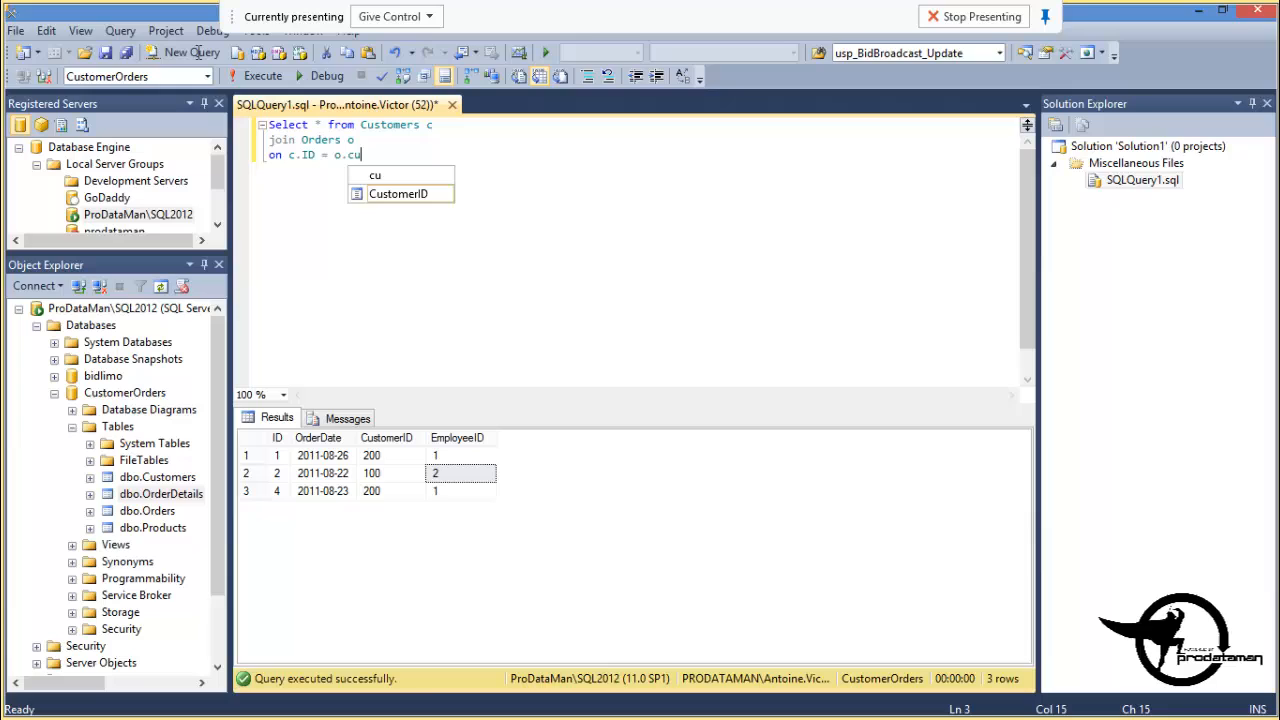
{"action": "key", "text": "Tab"}
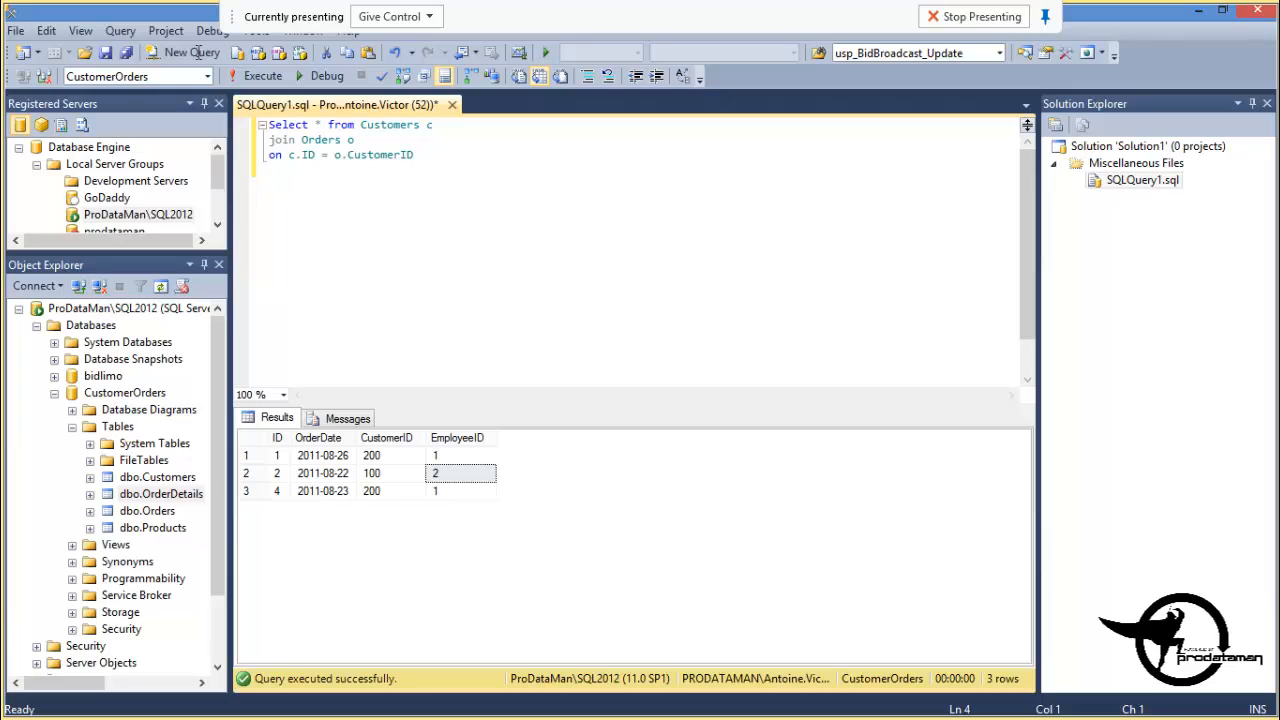
Join OrderDetails on o.ID = od.OrderID
{"action": "type", "text": "join"}
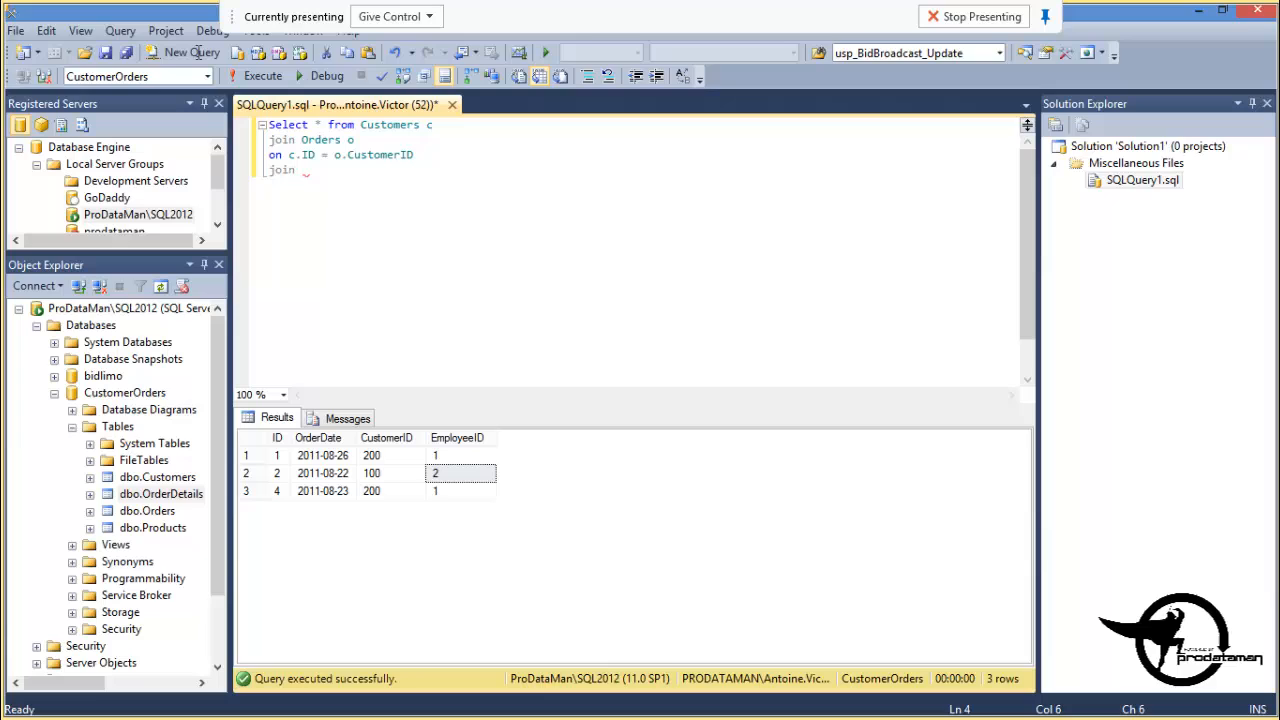
{"action": "type", "text": "OrderDetails"}
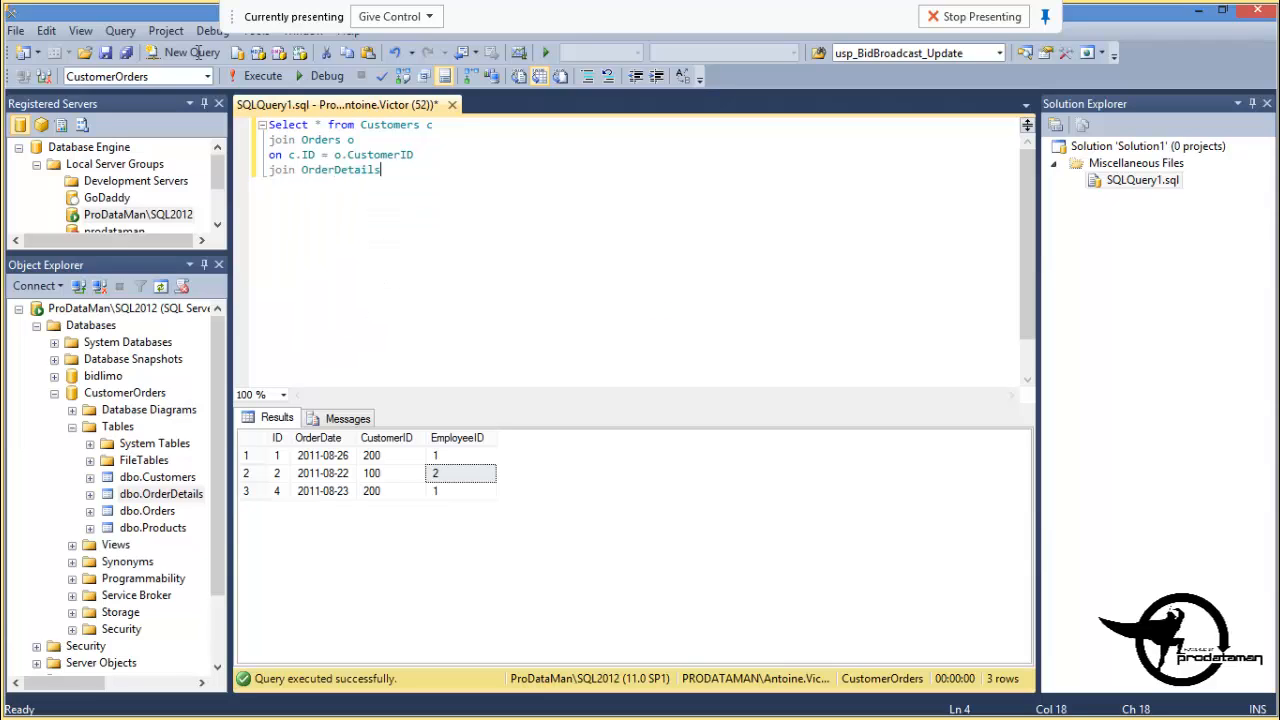
{"action": "type", "text": "od"}
{"action": "type", "text": "on o"}
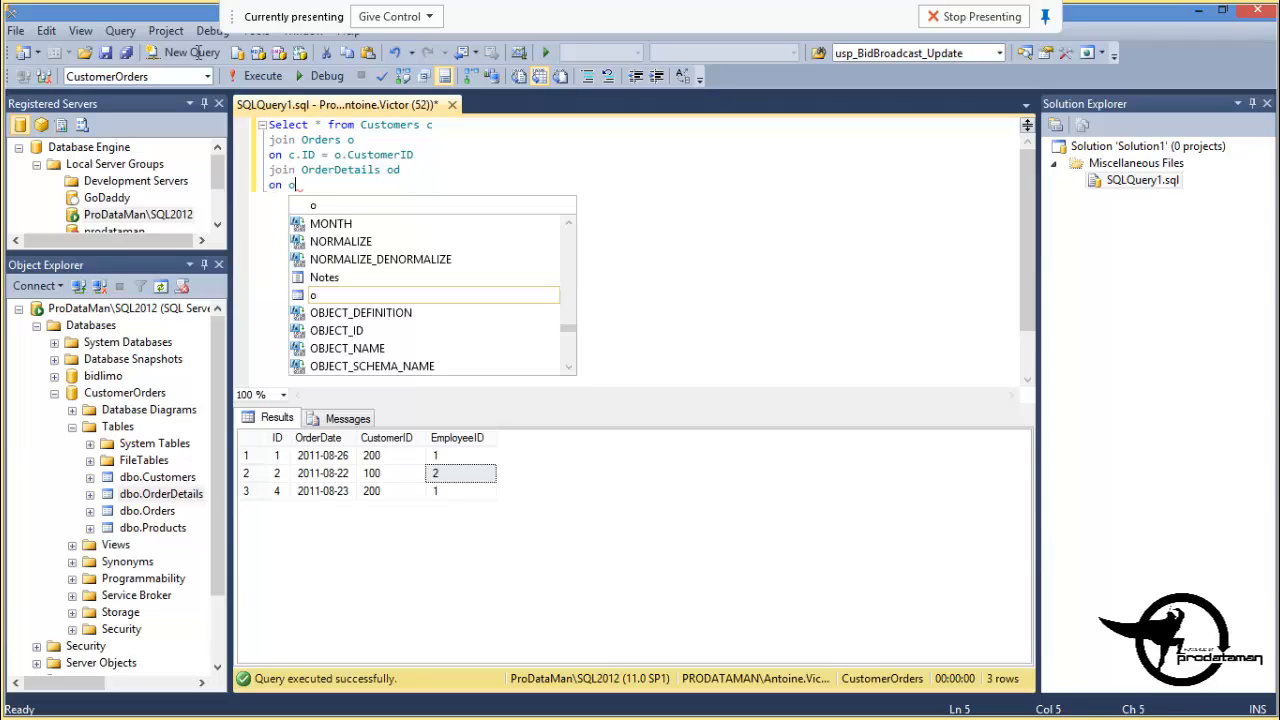
{"action": "type", "text": ".or"}
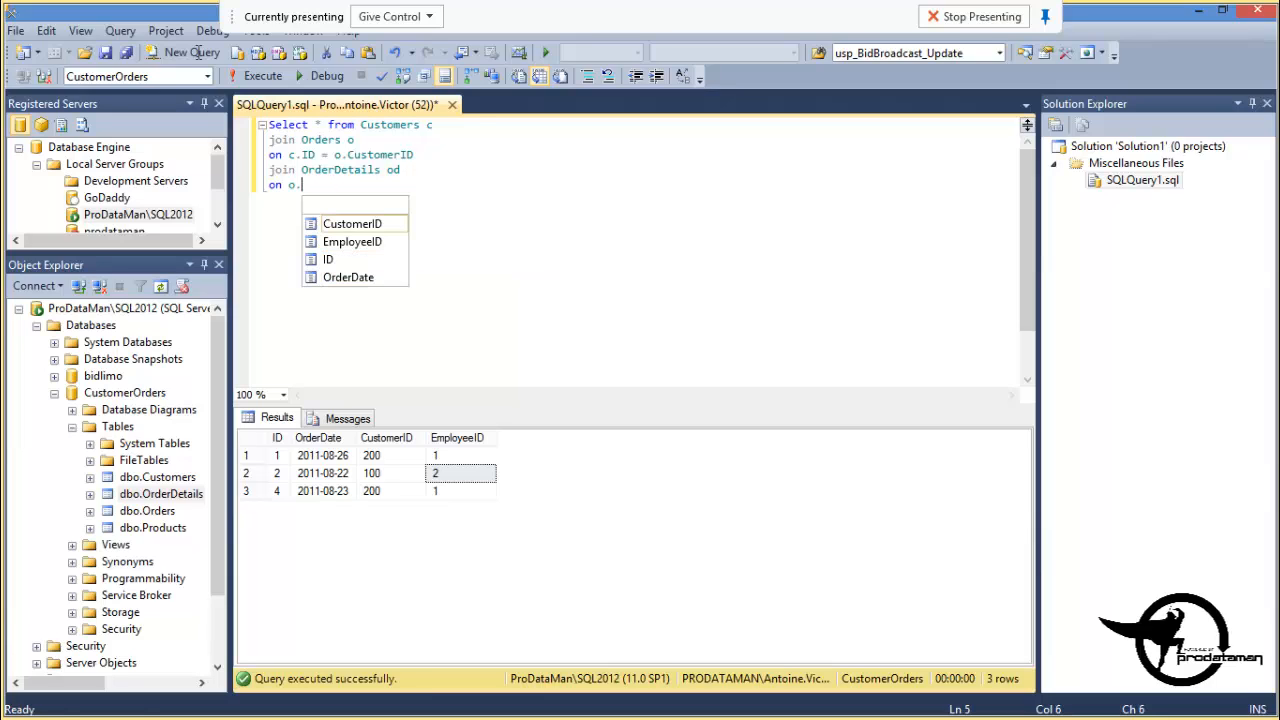
{"action": "type", "text": "ID ="}
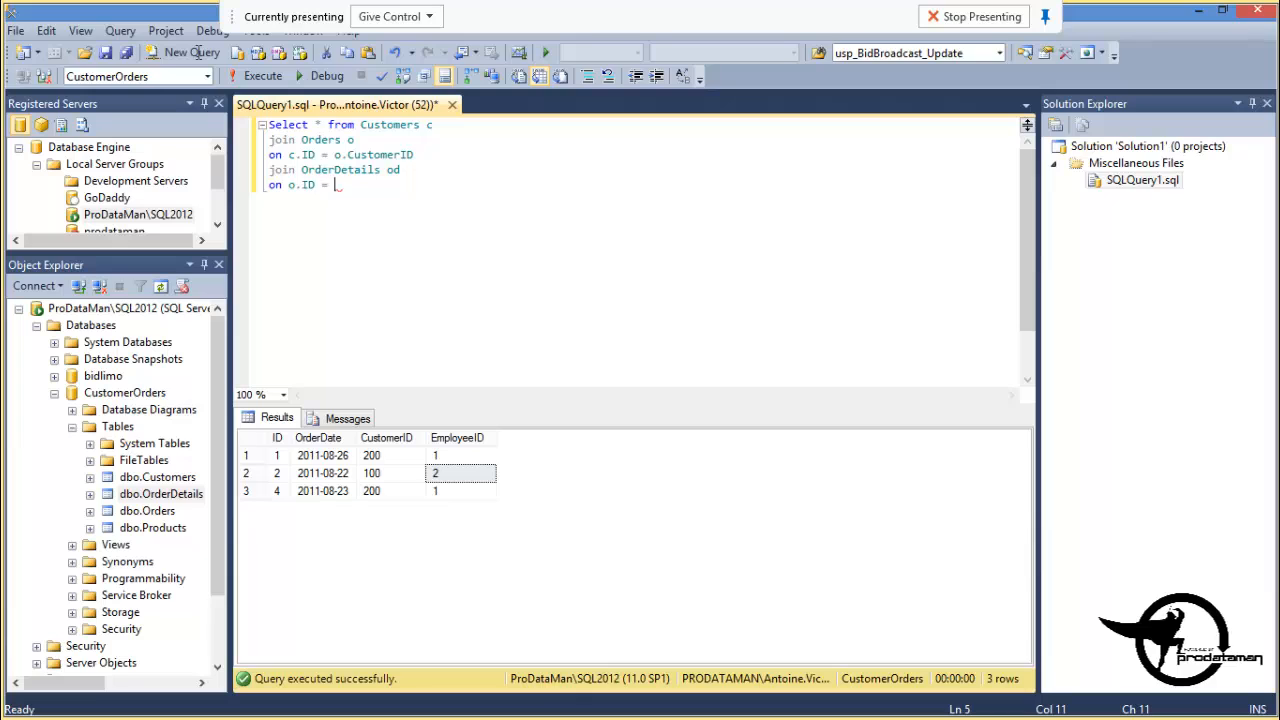
{"action": "type", "text": "od."}
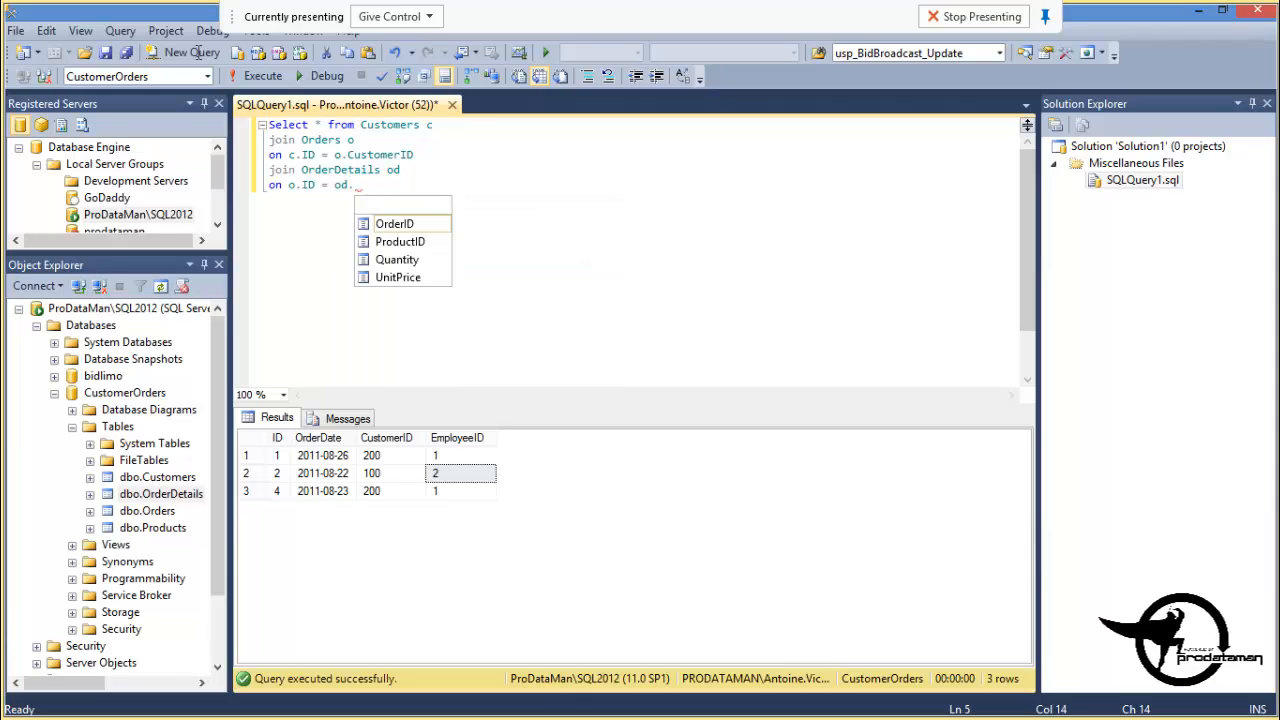
{"action": "type", "text": "OrderID"}
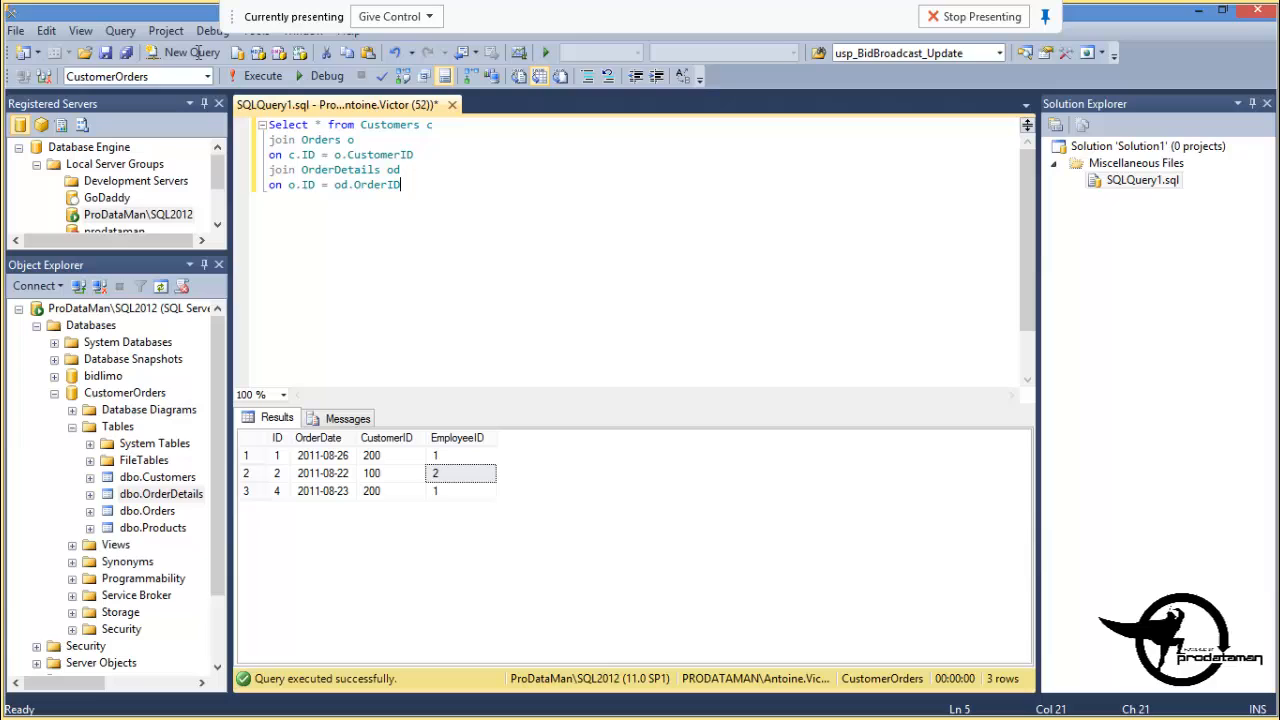
Join Products on od.ProductID = p.ID
{"action": "type", "text": "join"}
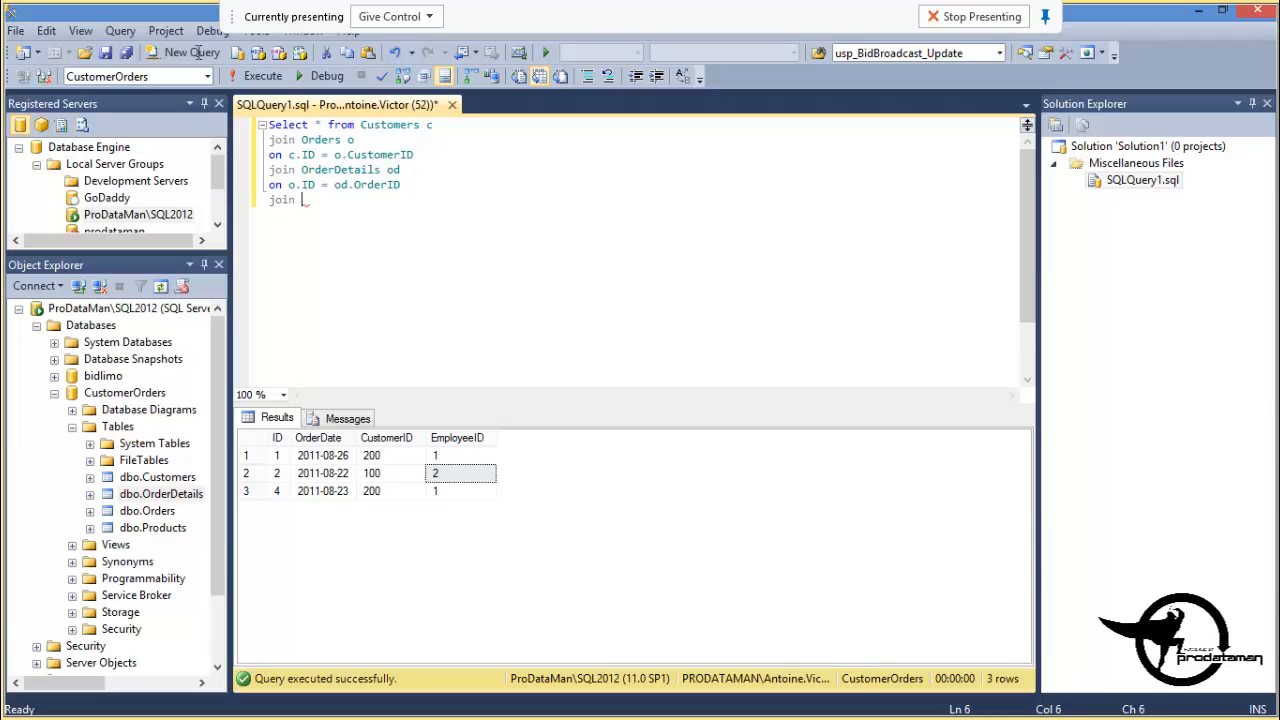
{"action": "type", "text": "Products p"}
{"action": "type", "text": "on"}
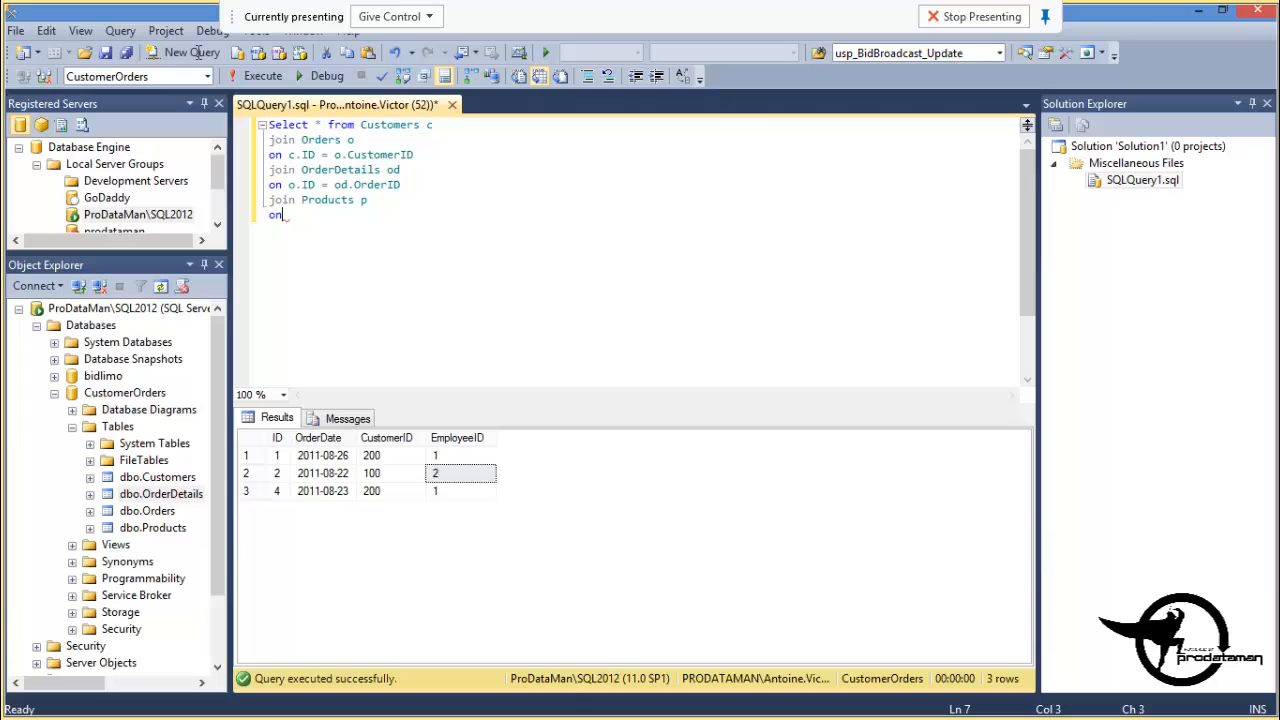
{"action": "type", "text": "od."}
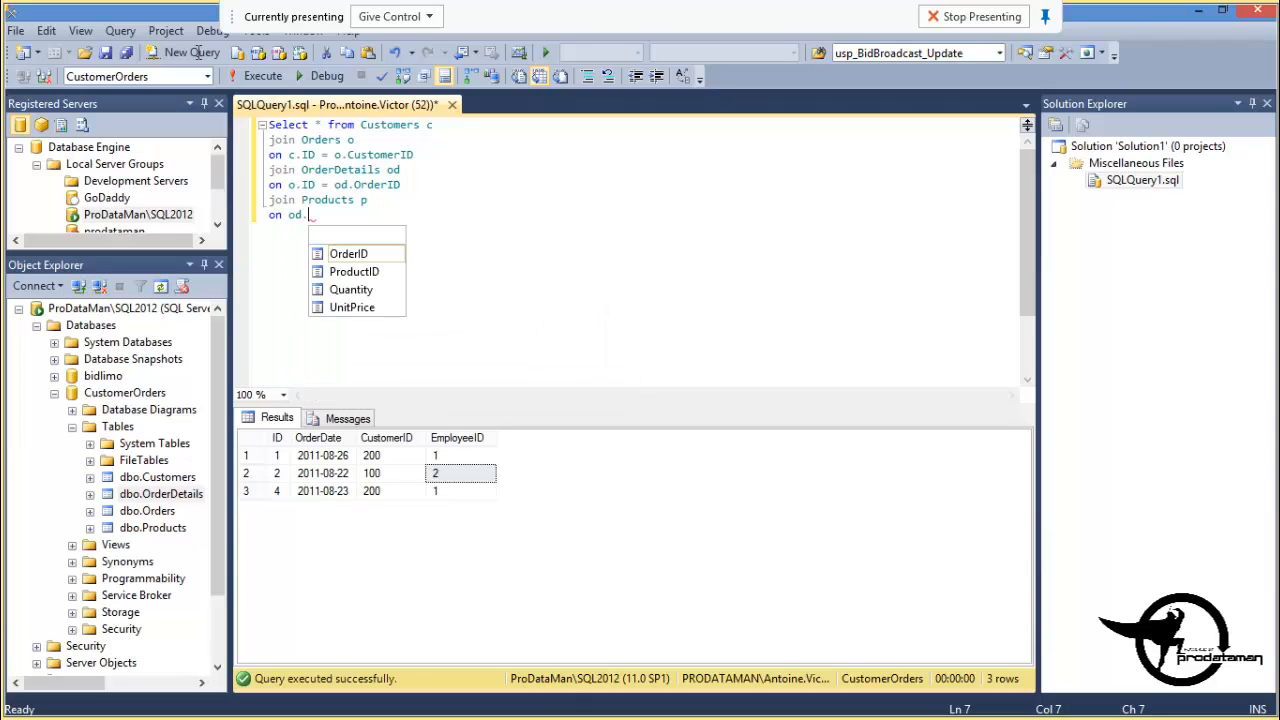
{"action": "type", "text": "ProductID"}
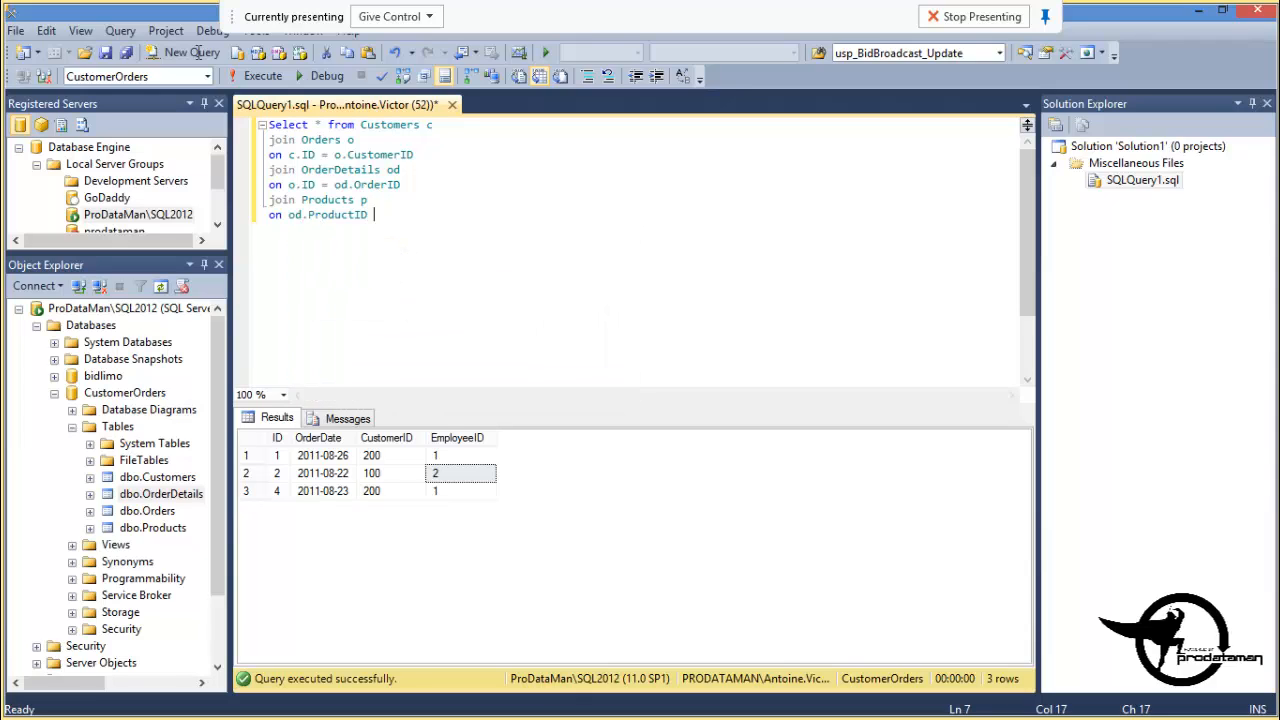
{"action": "type", "text": "= p"}
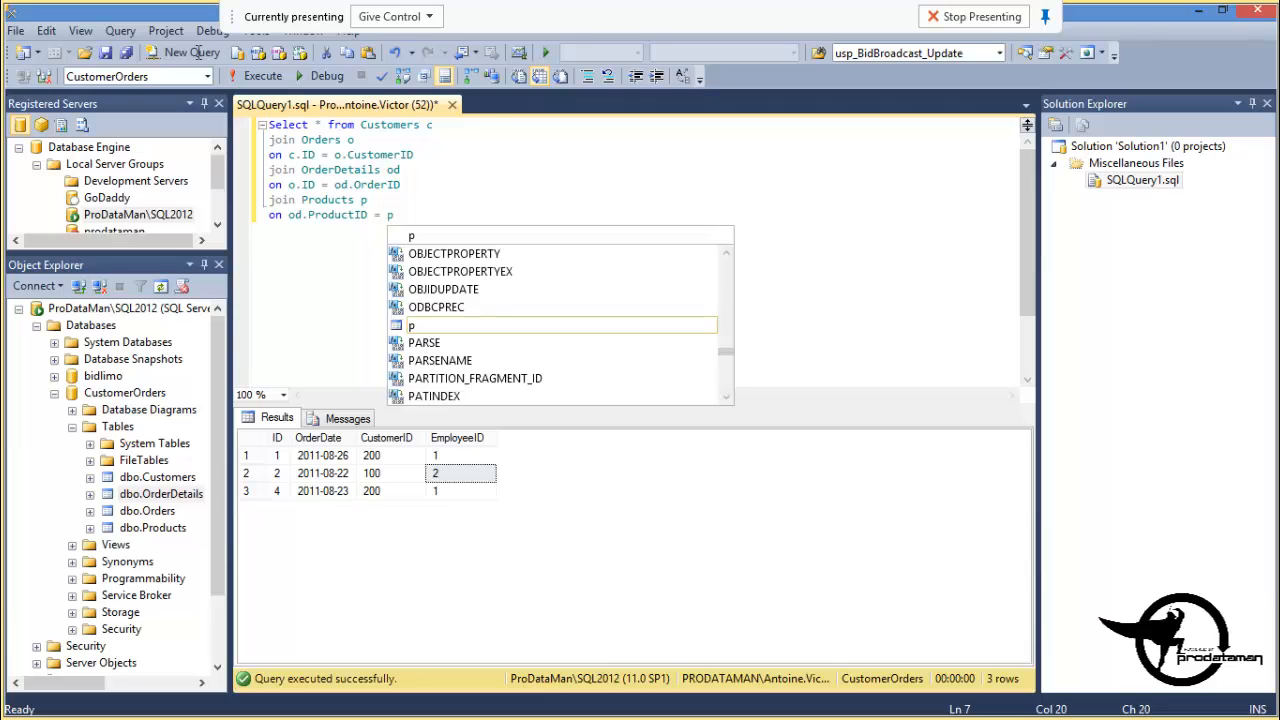
{"action": "type", "text": ".ID"}
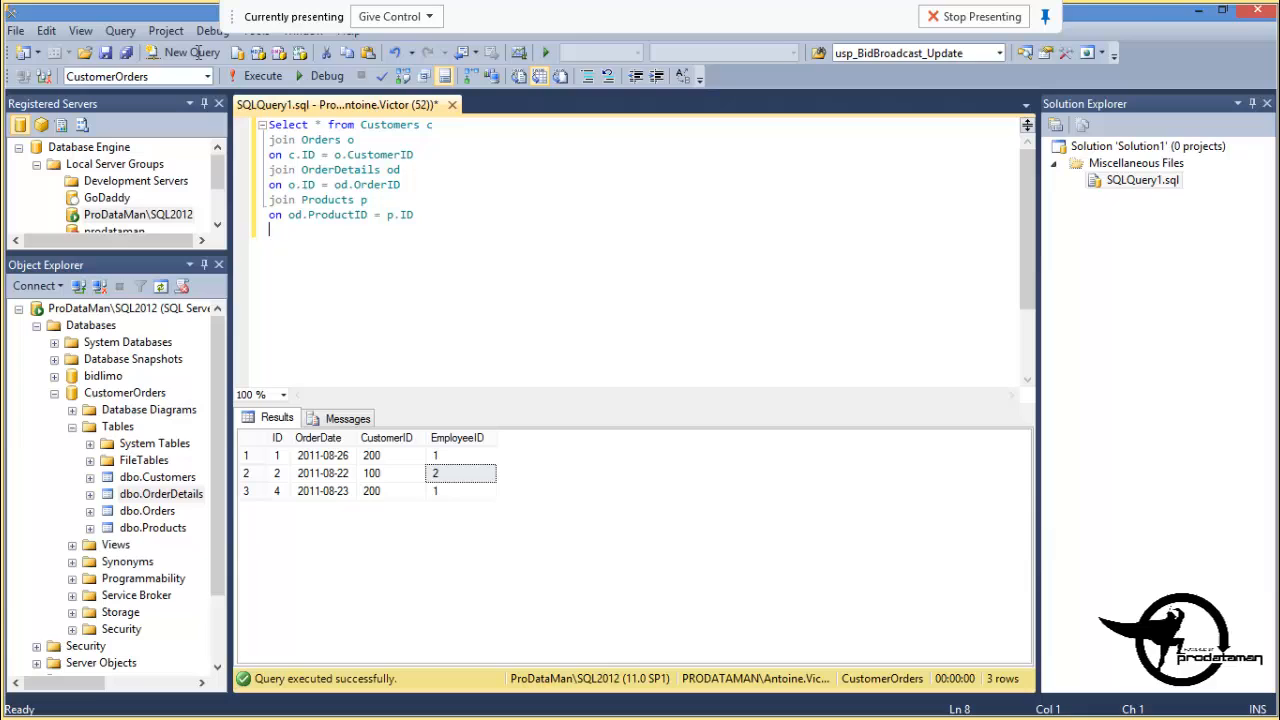
{"action": "left_click", "coordinate": [246, 75]}
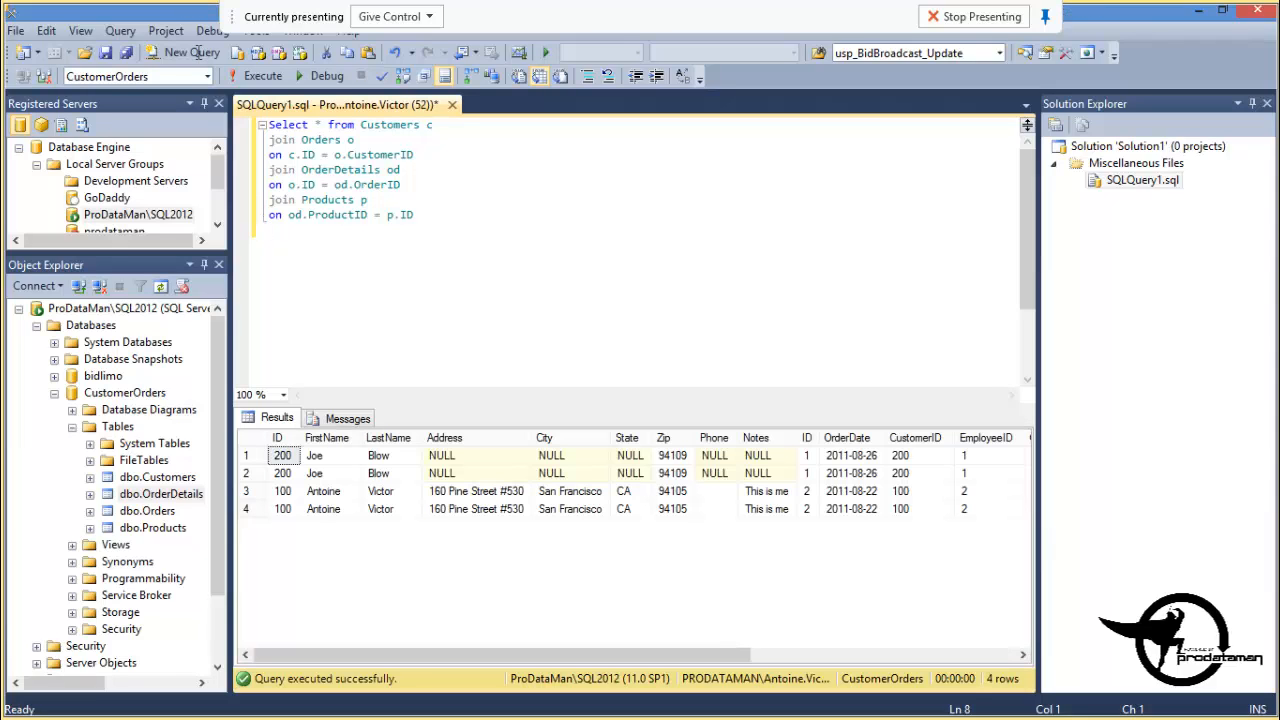
{"action": "left_click", "coordinate": [322, 491]}
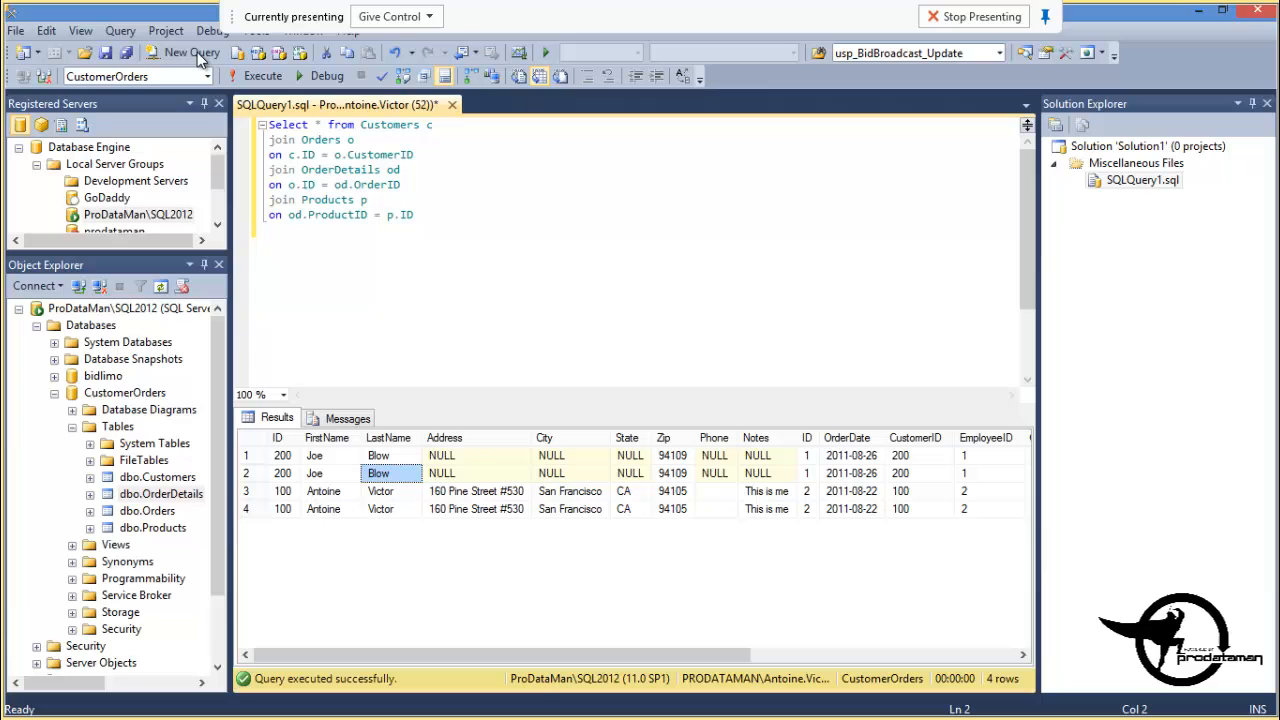
{"action": "scroll", "scroll_direction": "right", "scroll_amount": 3}
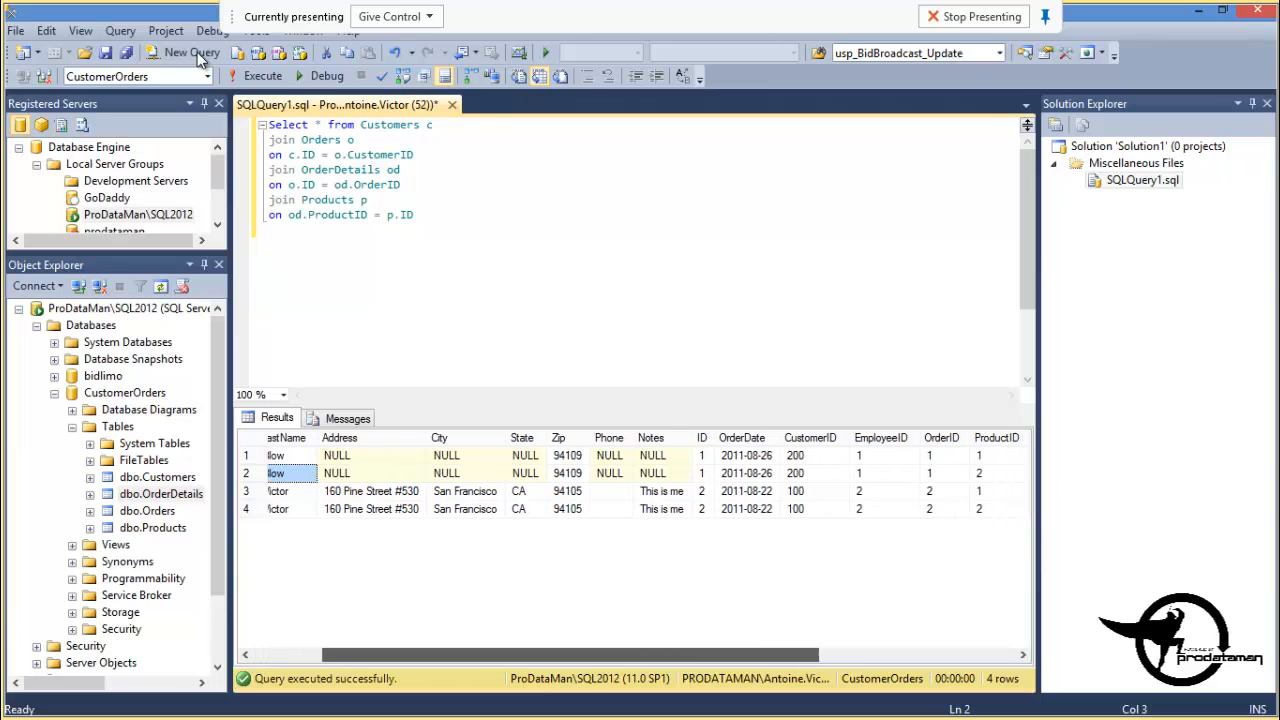
{"action": "scroll", "scroll_direction": "right", "scroll_amount": 3}
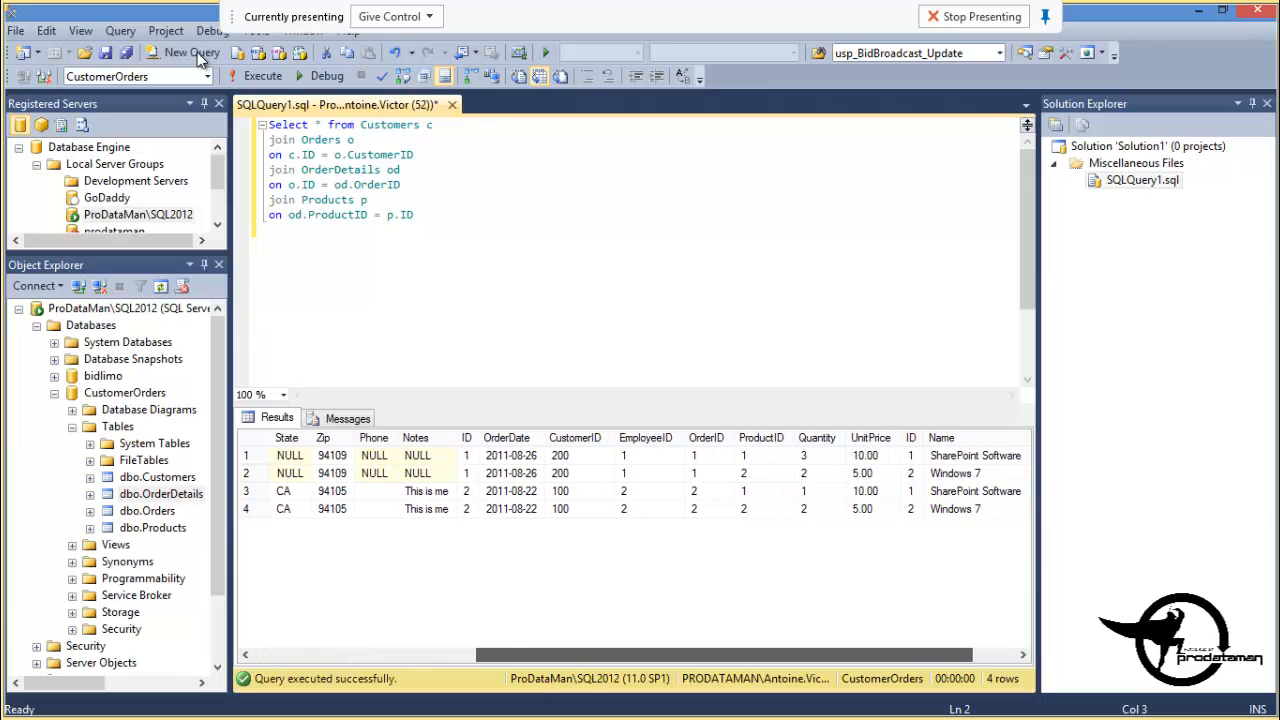
{"action": "scroll", "scroll_direction": "right", "scroll_amount": 3}
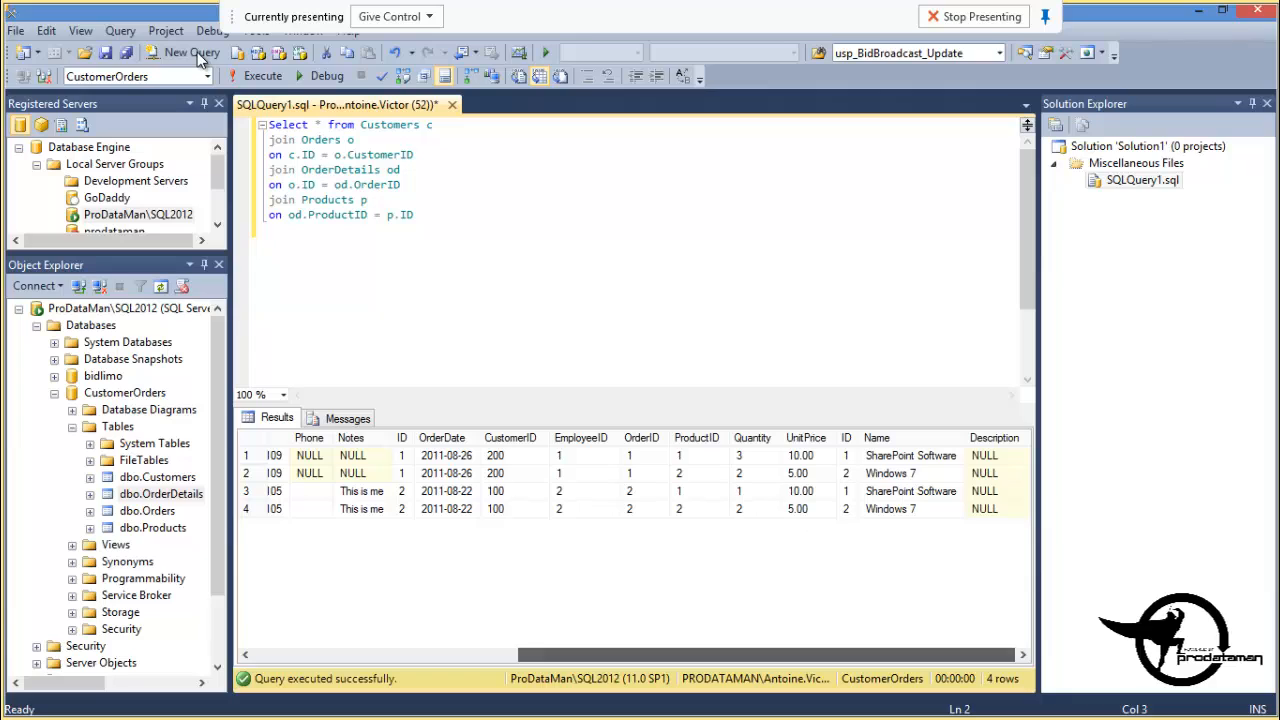
{"action": "left_click", "coordinate": [794, 509]}
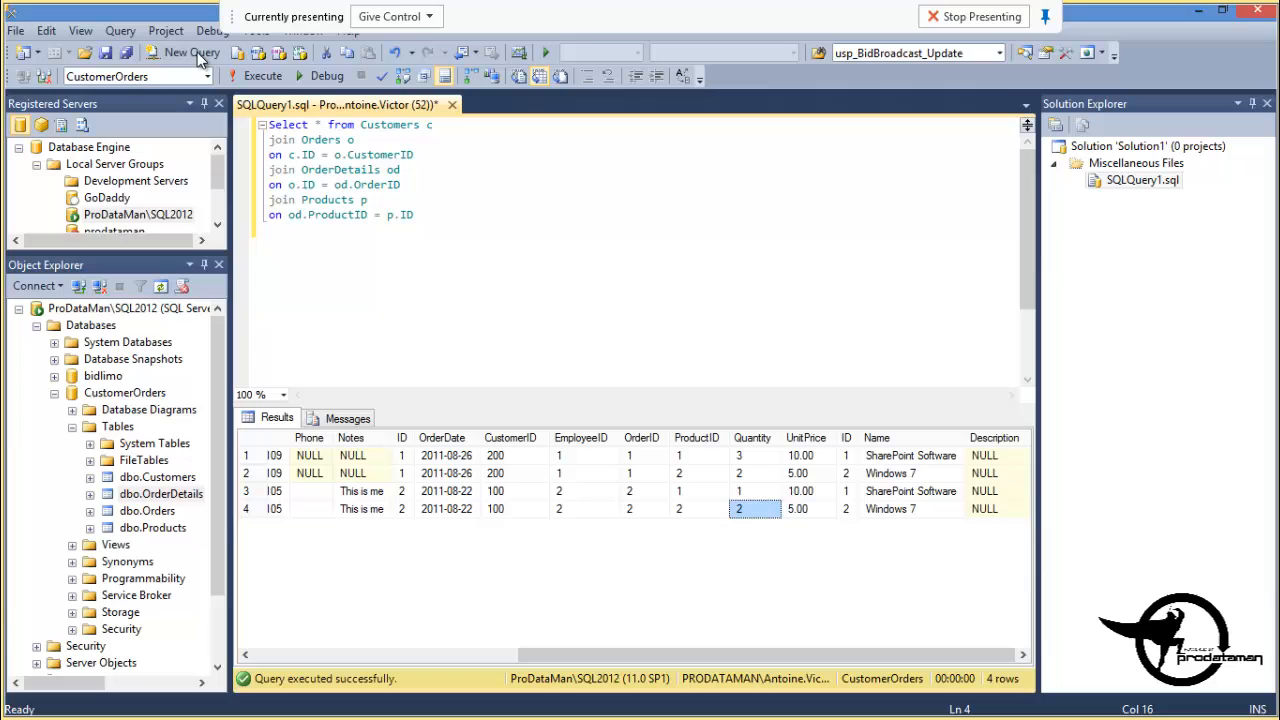
{"action": "left_click", "coordinate": [911, 508]}
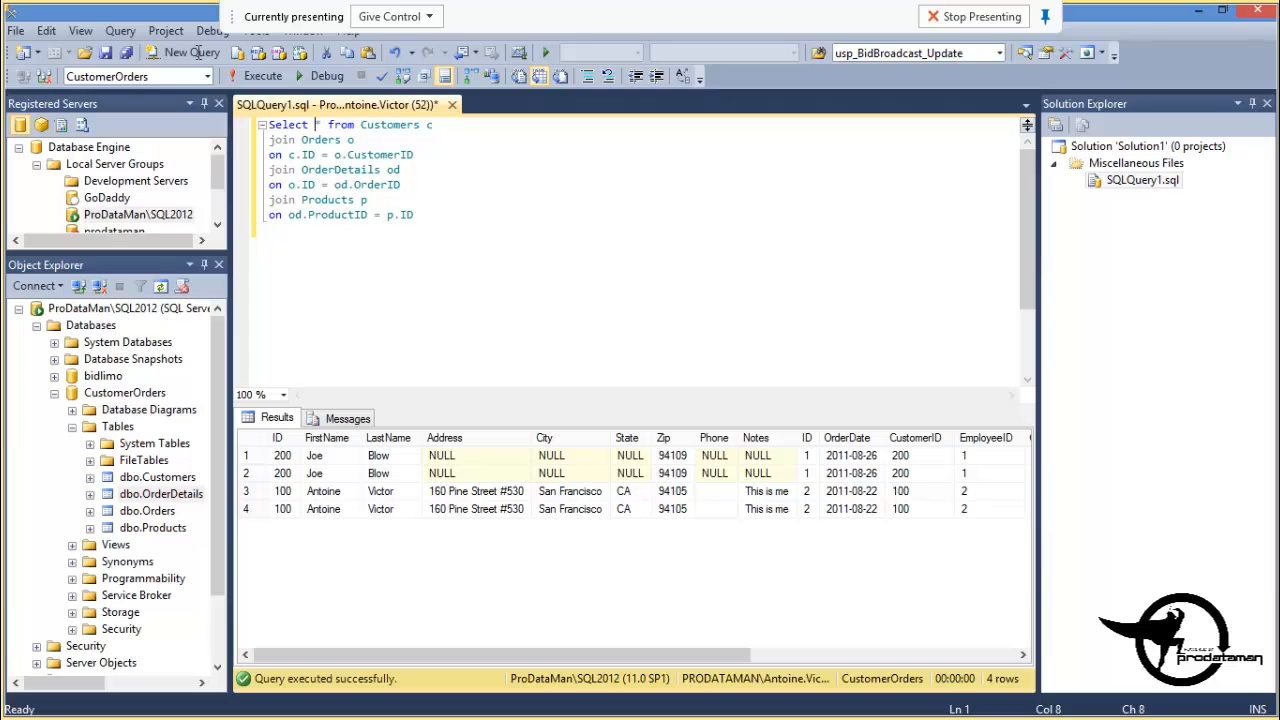
Replace * with FirstName, LastName, OrderDate and p.Name in the select list
{"action": "type", "text": "FirstName"}
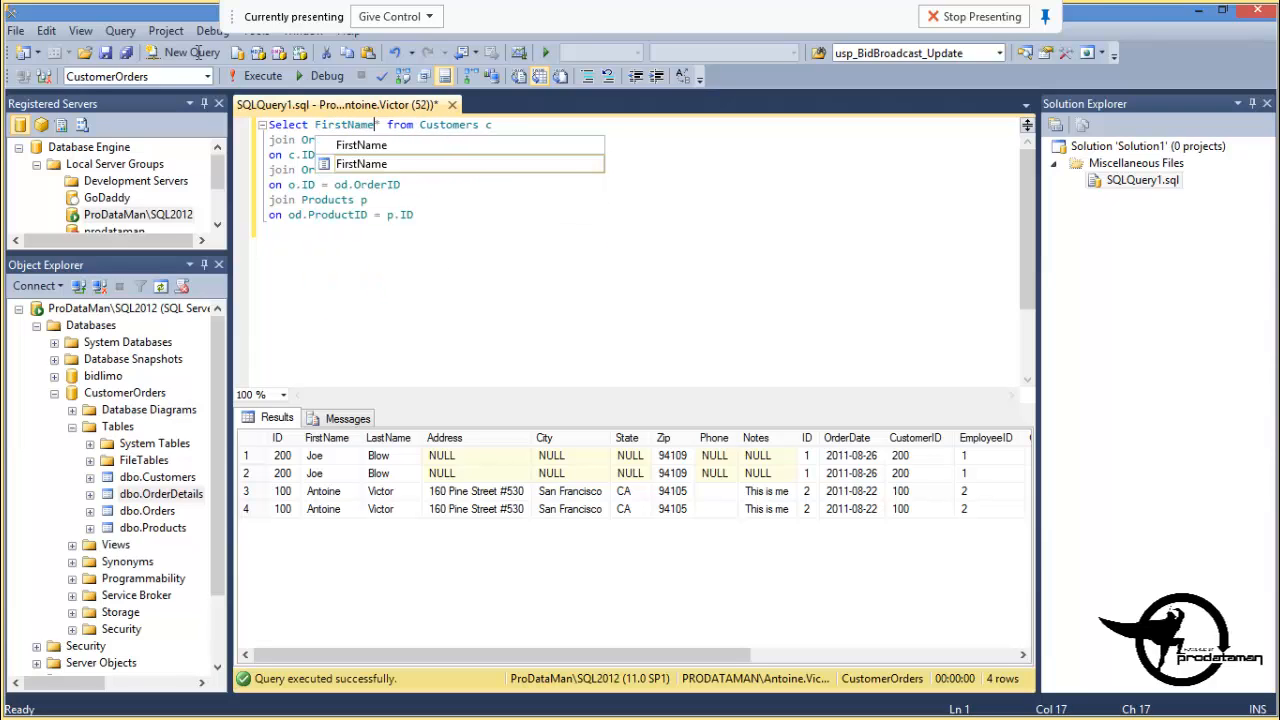
{"action": "type", "text": ", Lastn"}
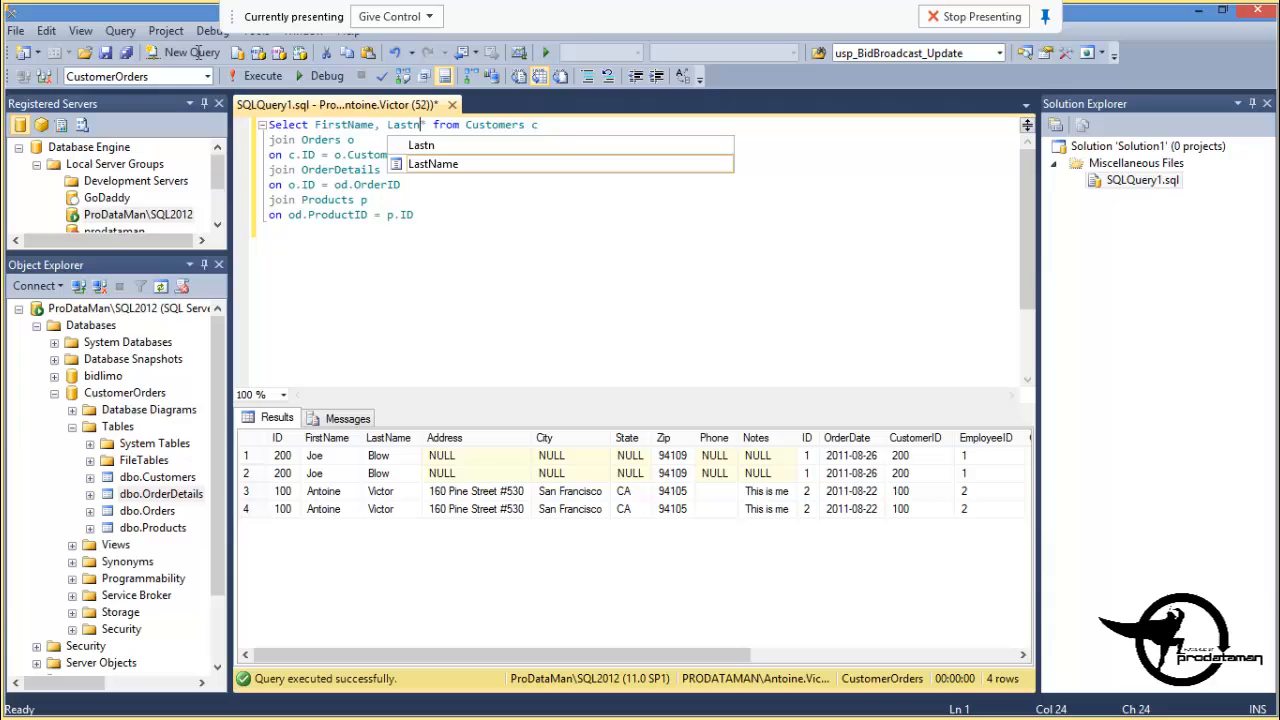
{"action": "key", "text": "Tab"}
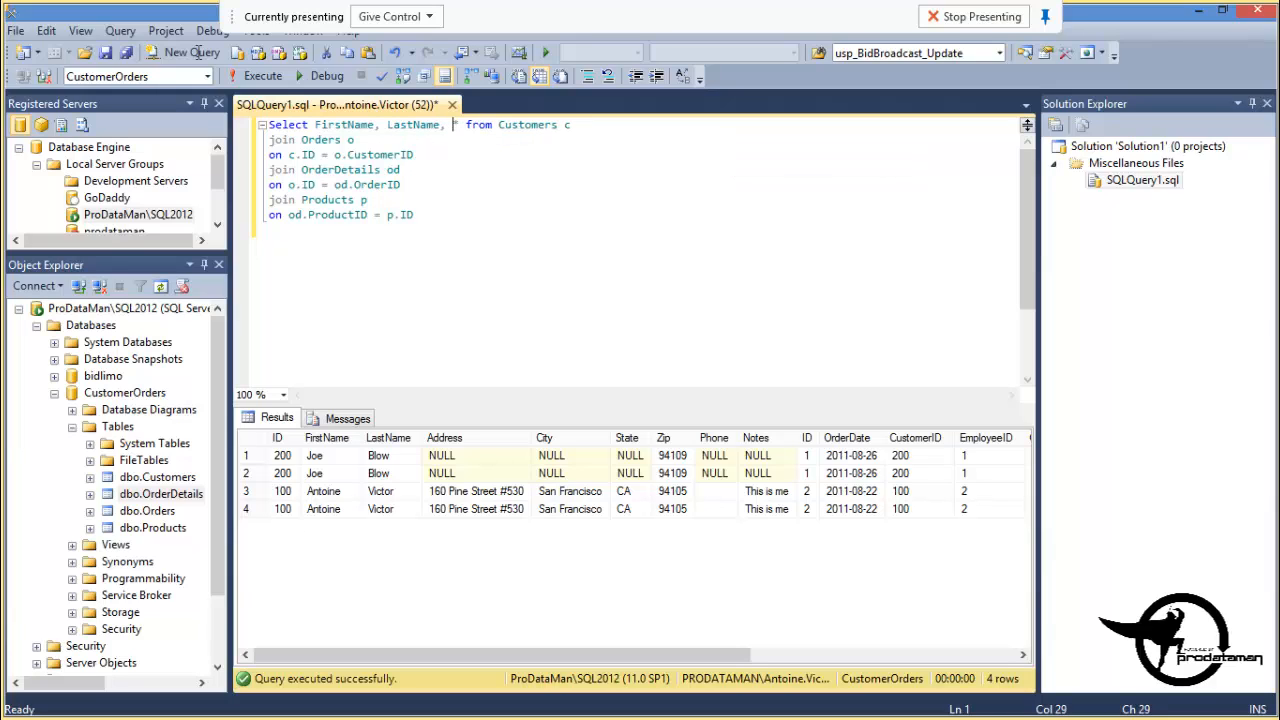
{"action": "type", "text": "OrderDate"}
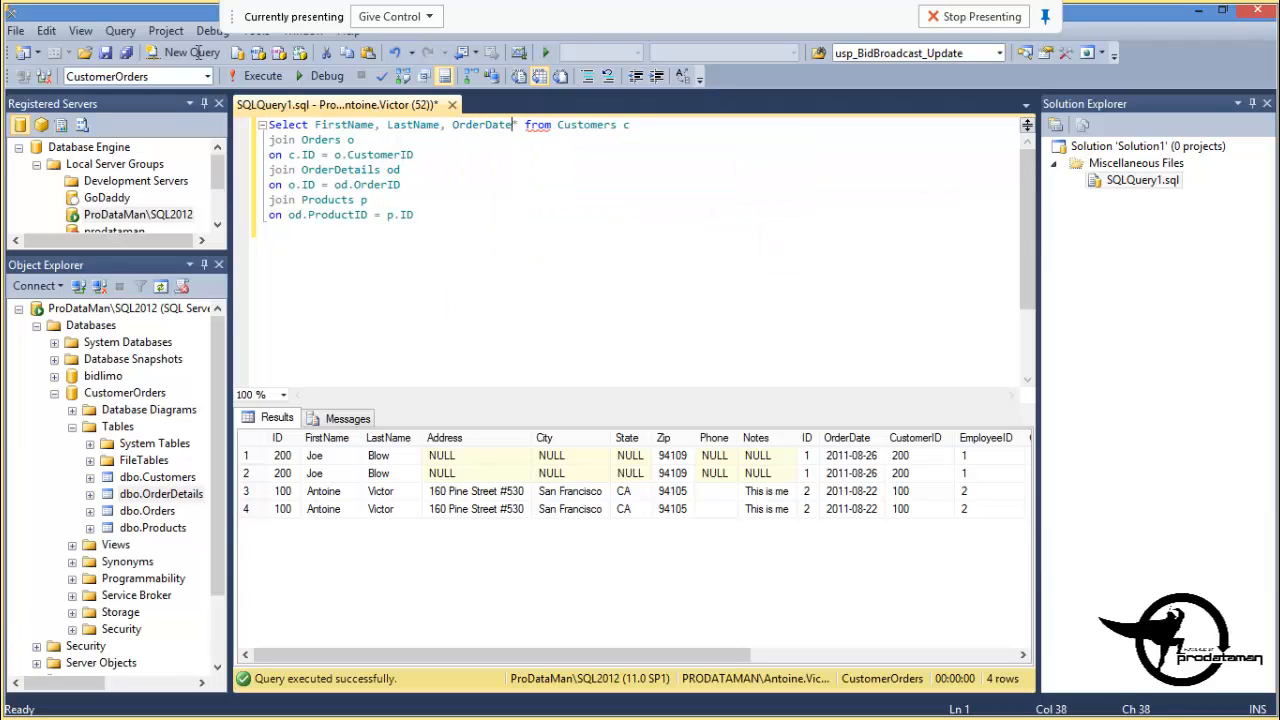
{"action": "type", "text": ", \""}
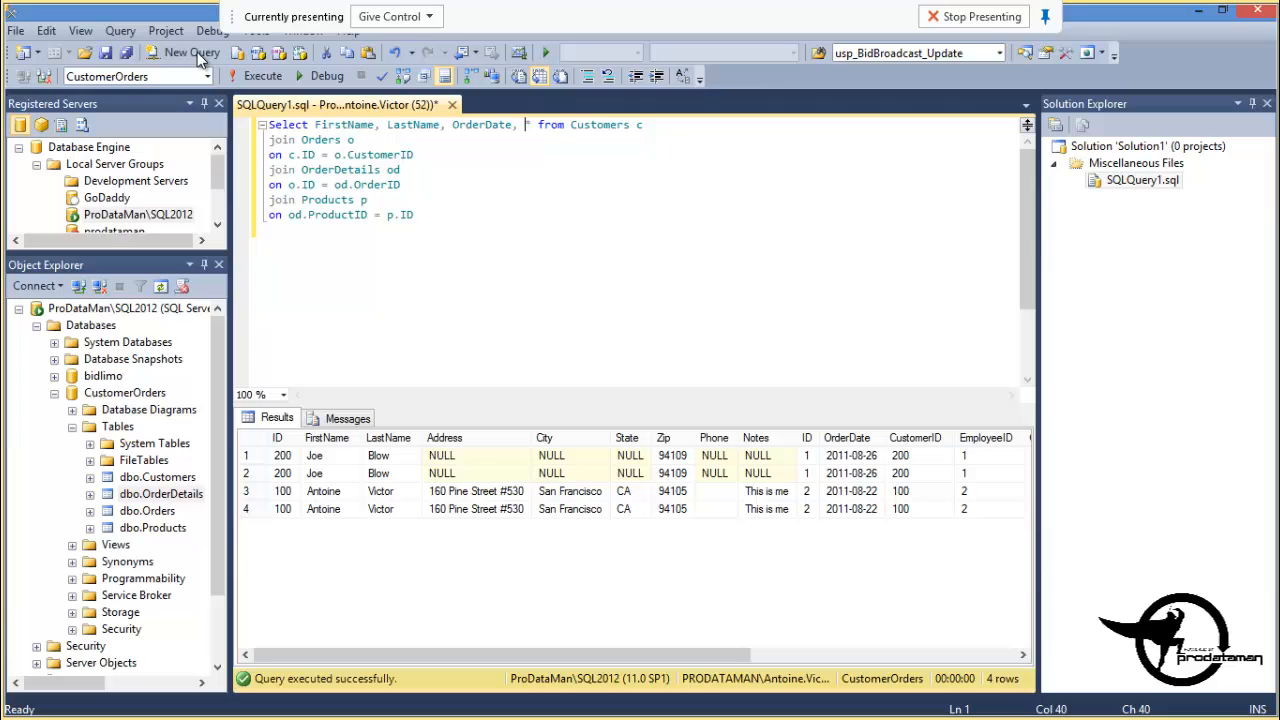
{"action": "type", "text": "p.name, p.uni"}
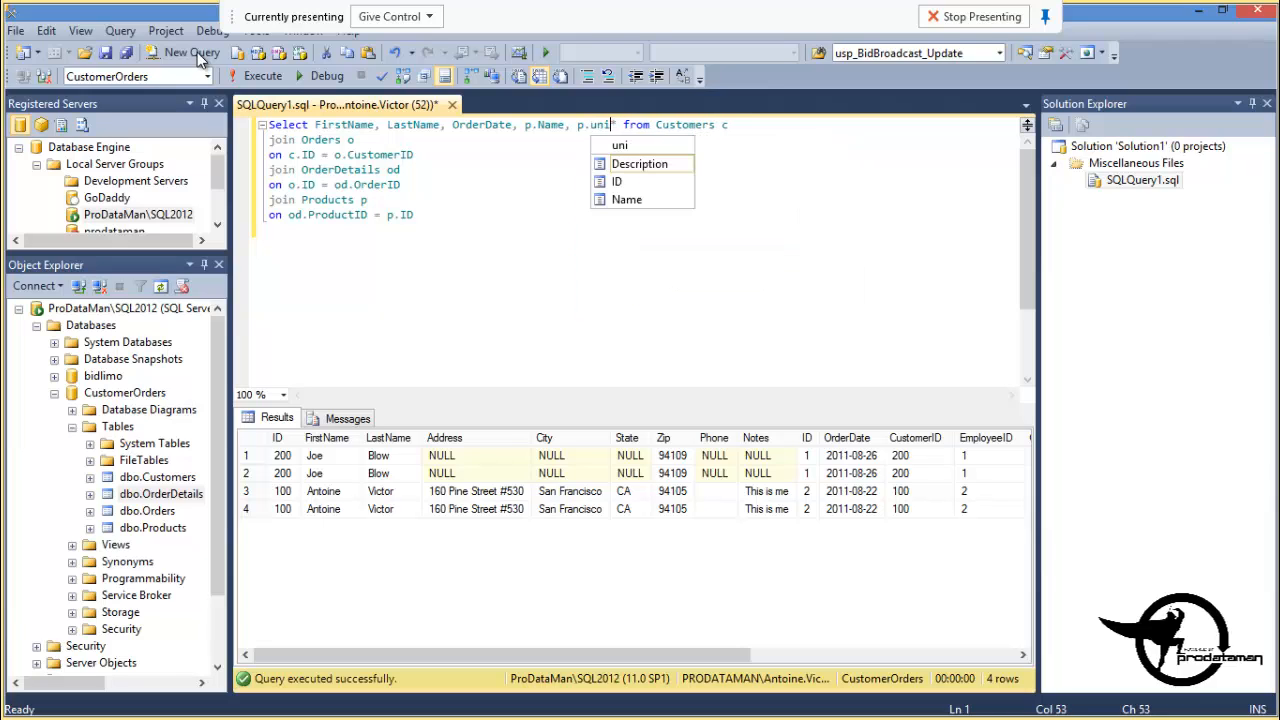
{"action": "key", "text": "Backspace"}
{"action": "type", "text": "o"}
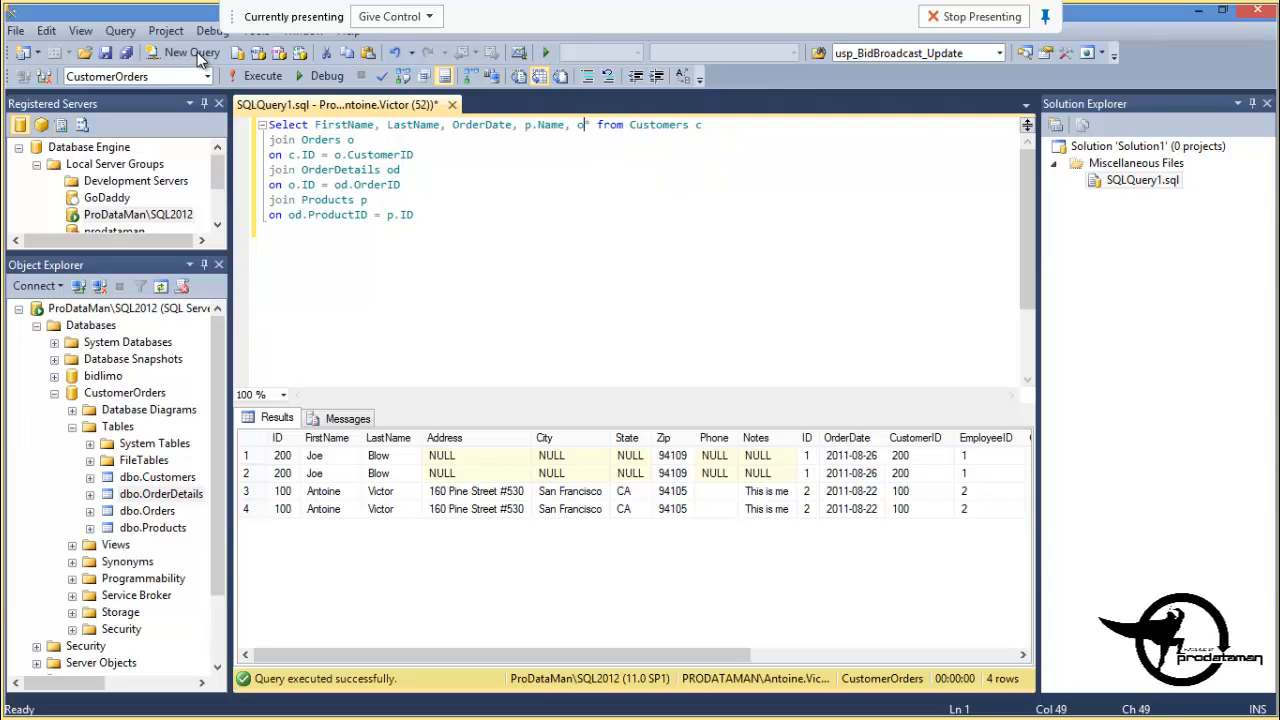
{"action": "type", "text": "d.*"}
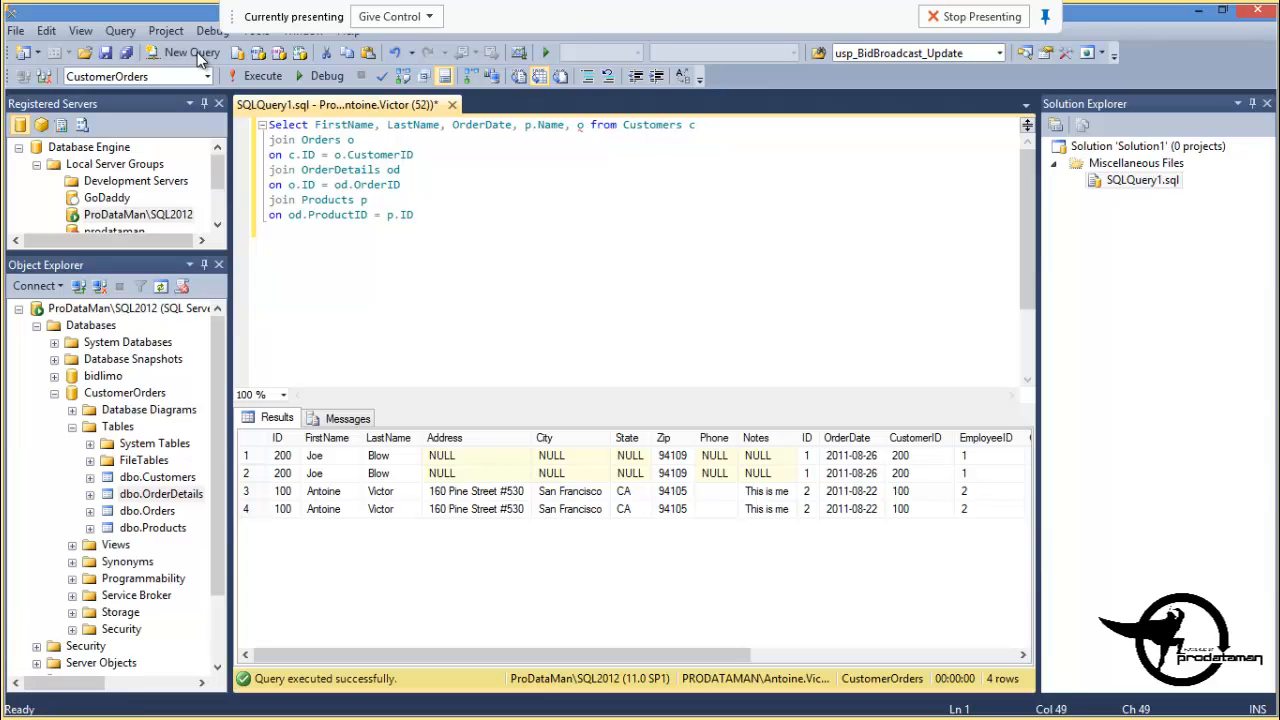
Check the OrderDetails columns and add od.UnitPrice to the select list
{"action": "left_click", "coordinate": [71, 493]}
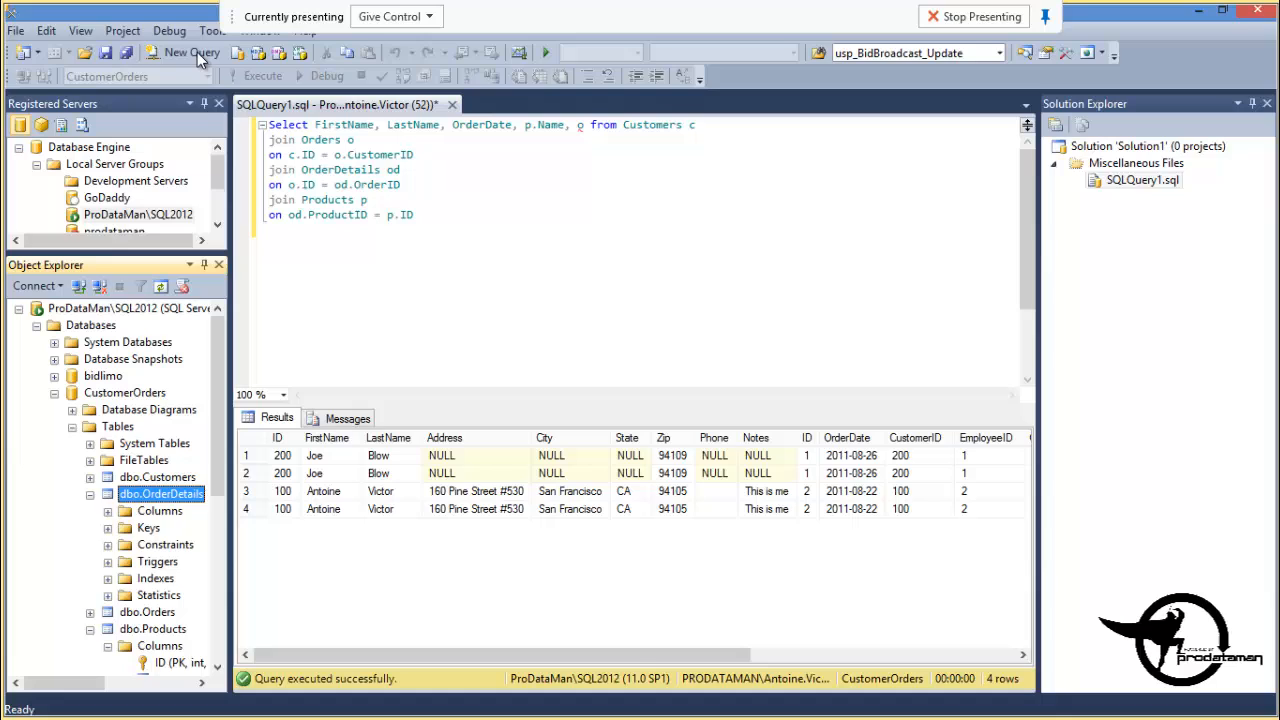
{"action": "left_click", "coordinate": [92, 510]}
{"action": "type", "text": "d."}
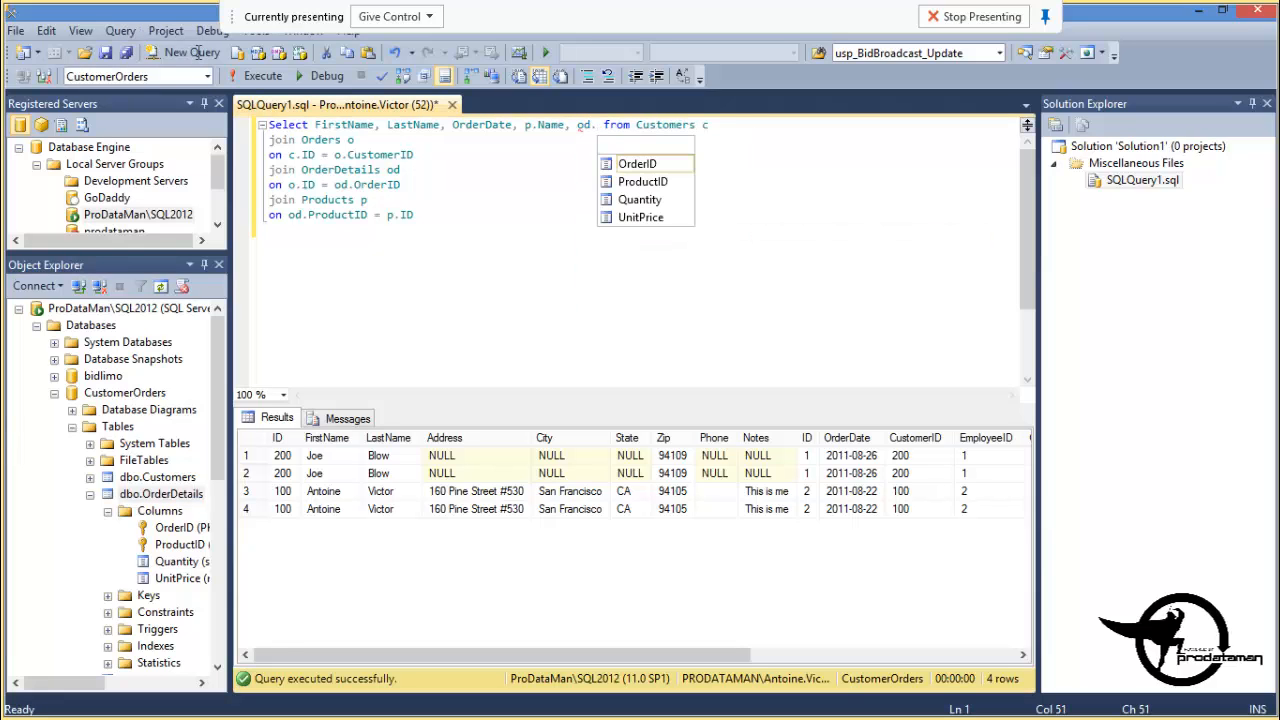
{"action": "type", "text": "UnitPrice"}
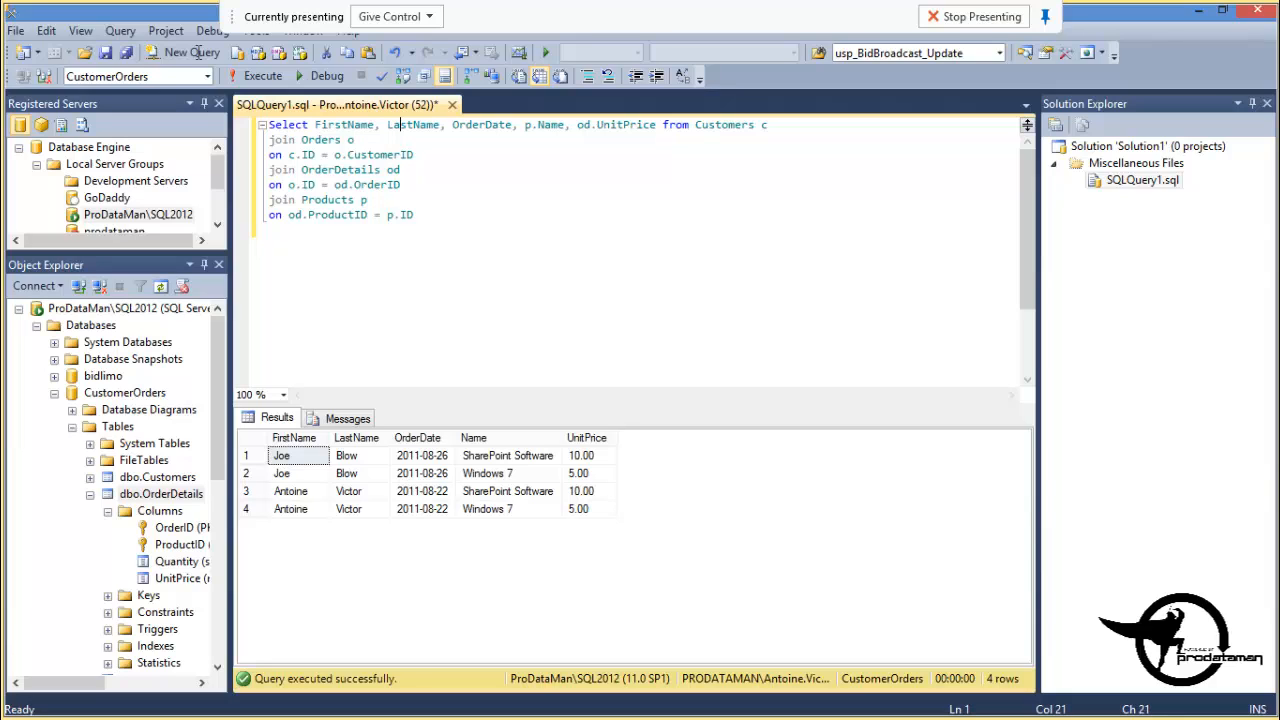
Wrap the query in 'create view vCustomerOrdersFull as' with 'go', then clear the editor
{"action": "type", "text": "create view"}
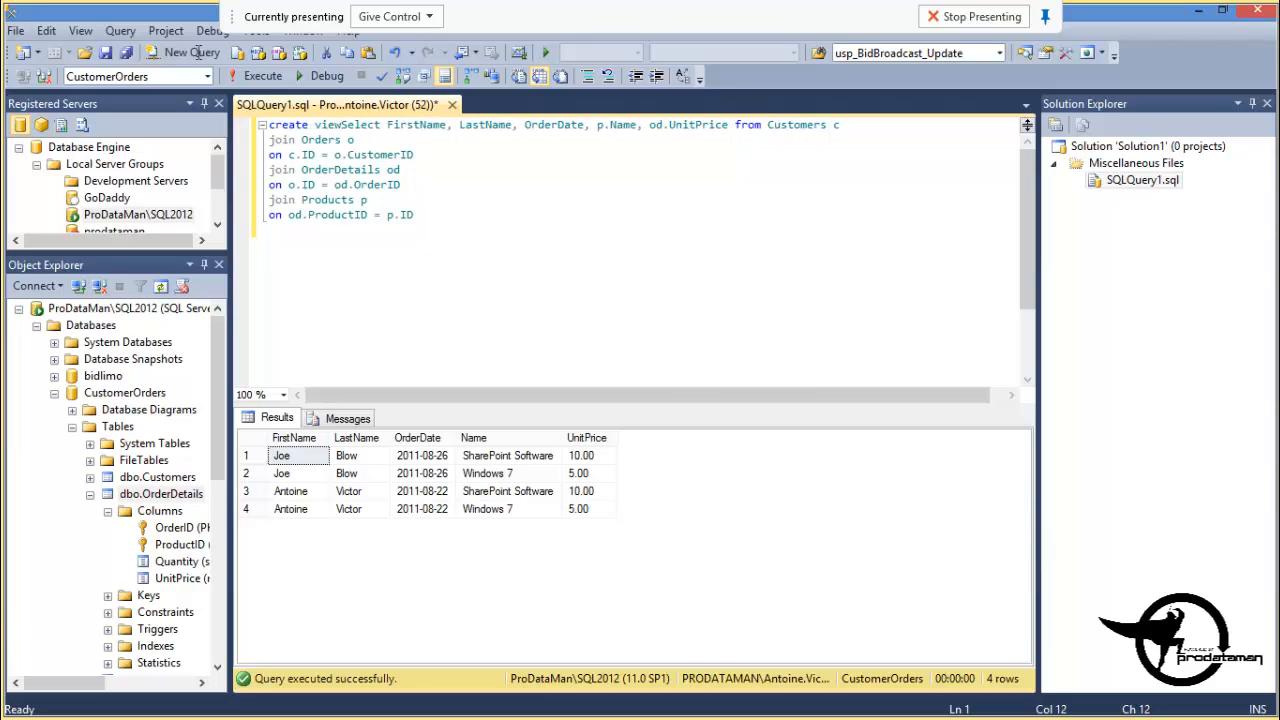
{"action": "type", "text": "\" \""}
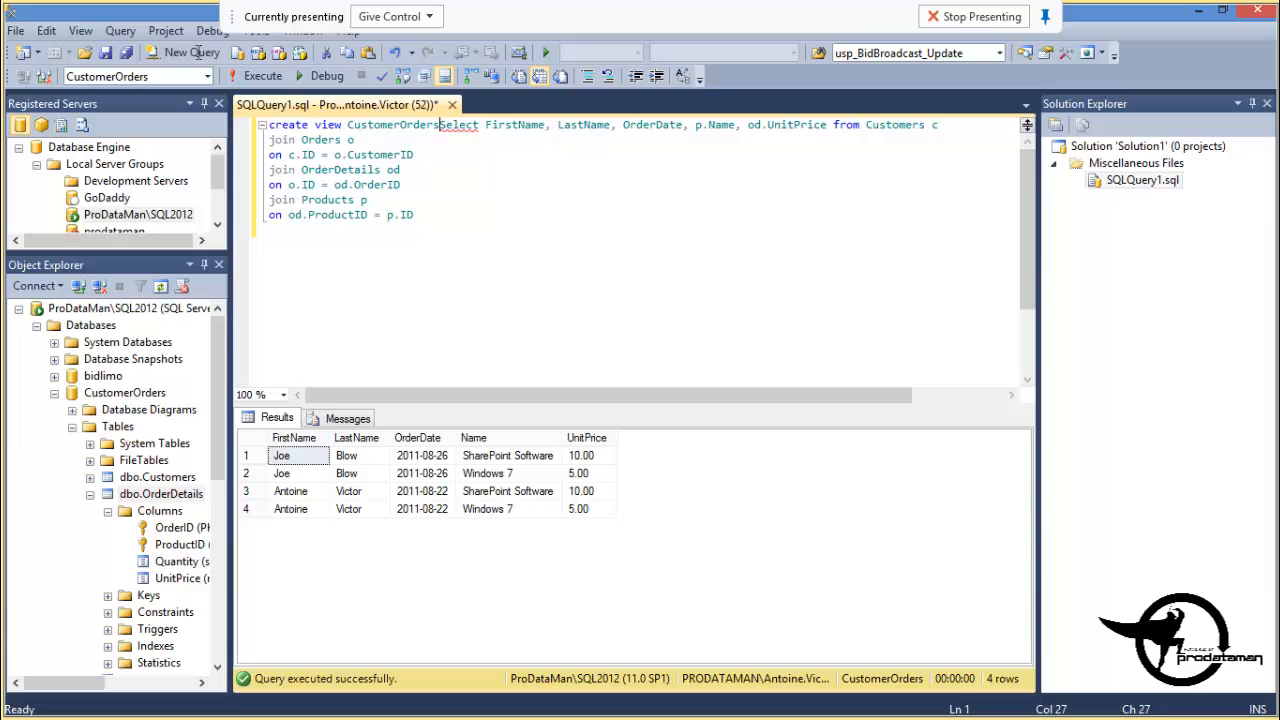
{"action": "type", "text": "Full"}
{"action": "type", "text": "as"}
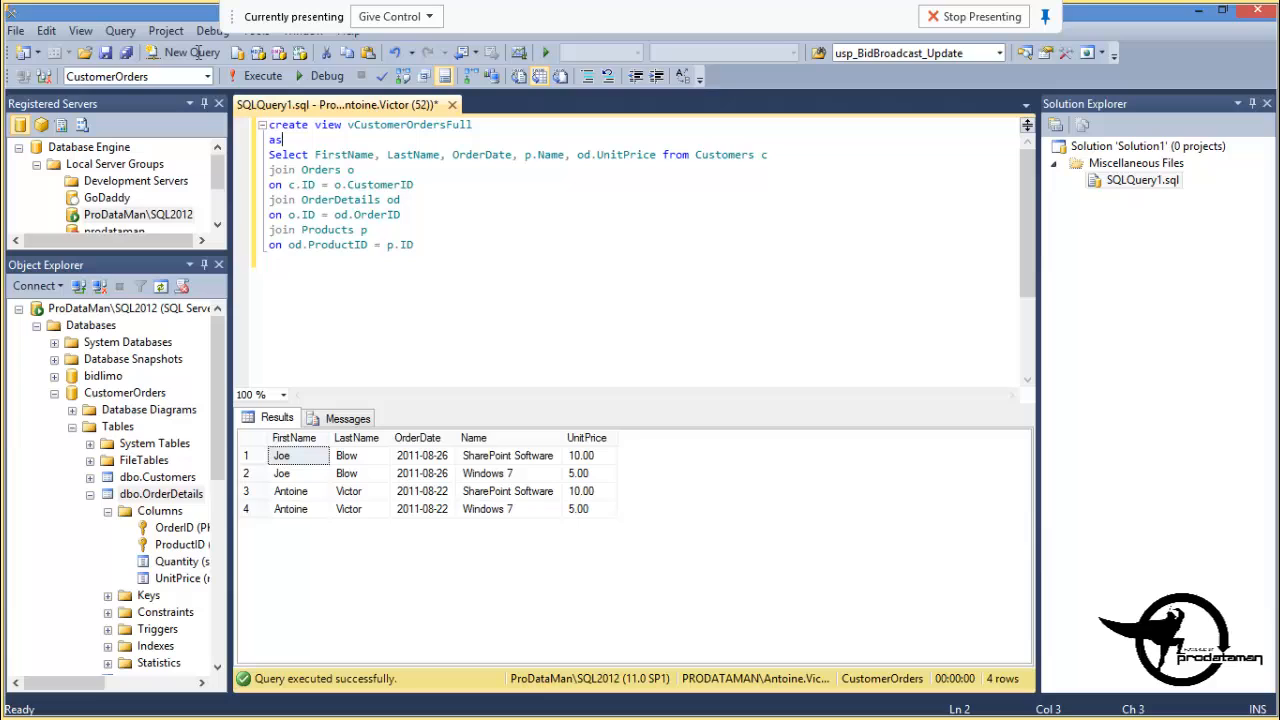
{"action": "type", "text": "go"}
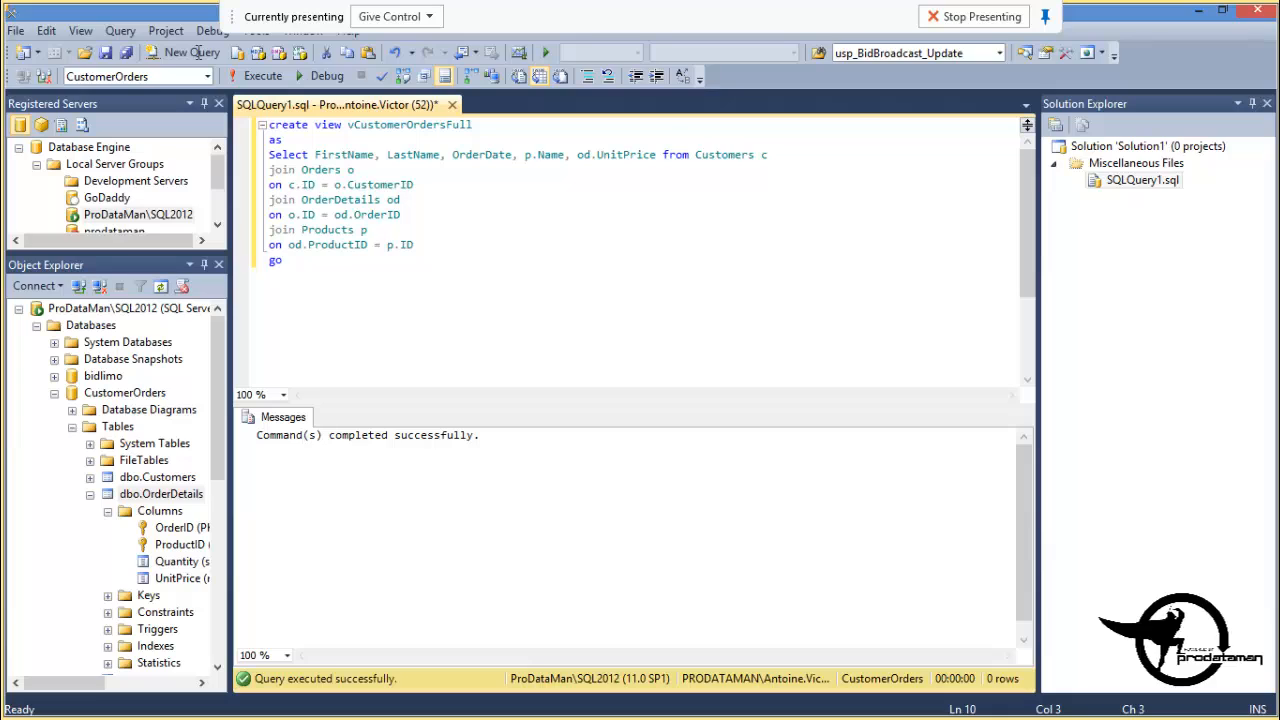
{"action": "key", "text": "ctrl+a"}
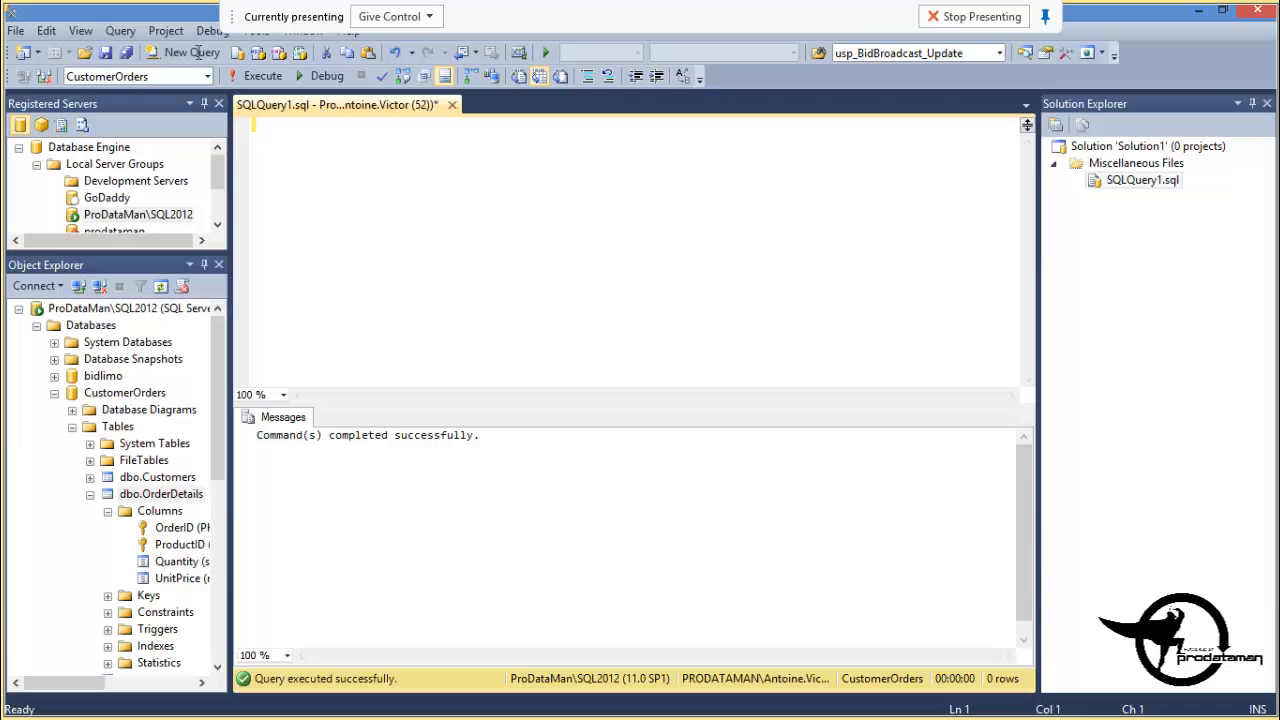
Run 'Select * from CustomerOrdersFull' and, after the error, correct it to vCustomerOrdersFull
{"action": "type", "text": "Select *"}
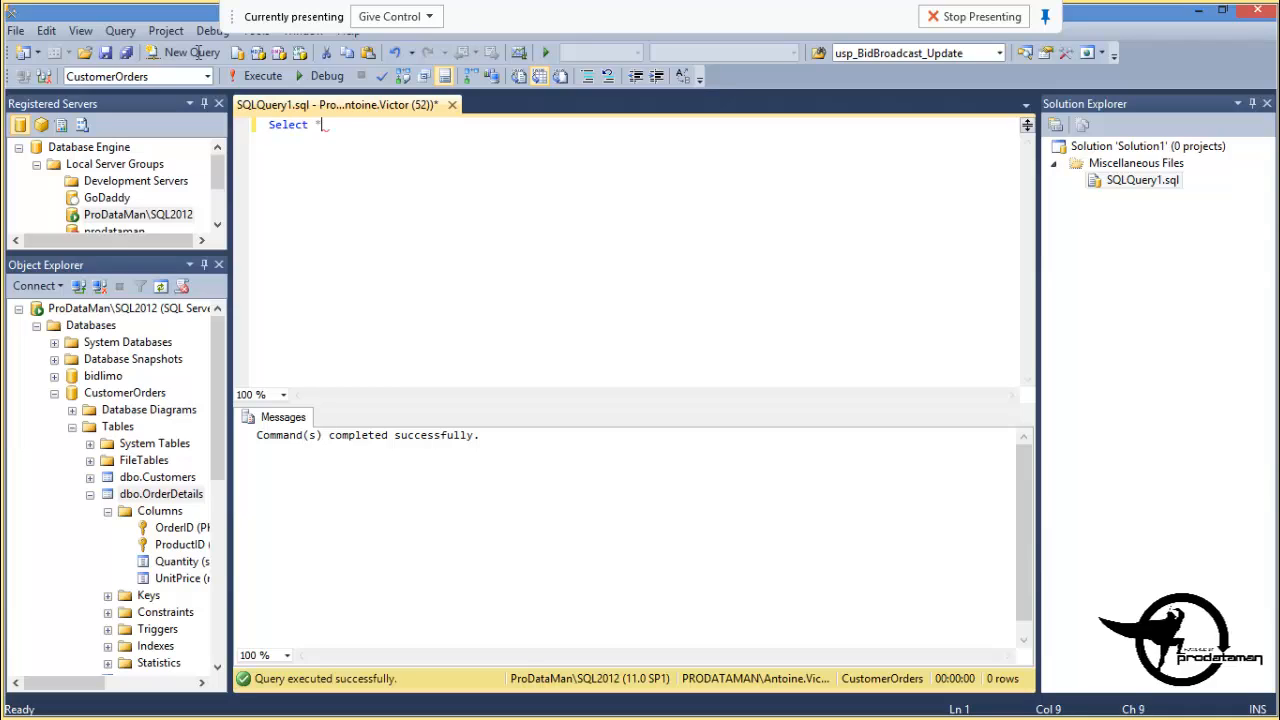
{"action": "type", "text": "from c"}
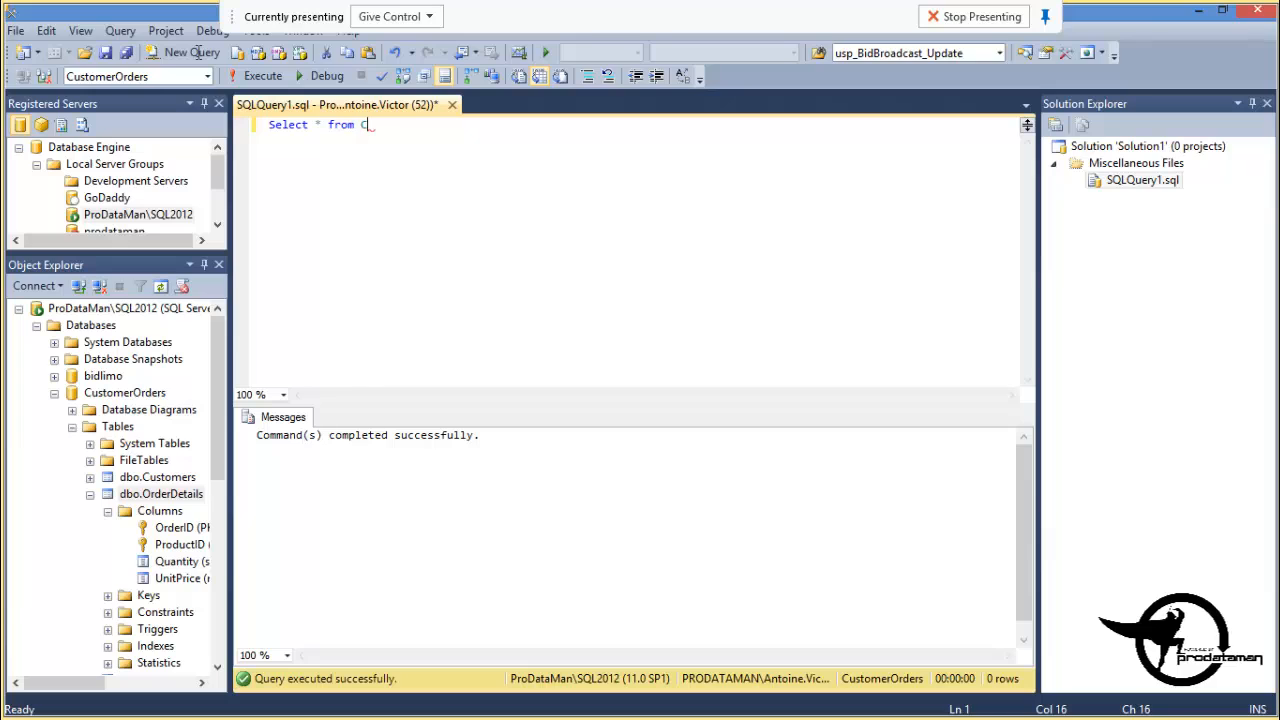
{"action": "type", "text": "ustomerORde"}
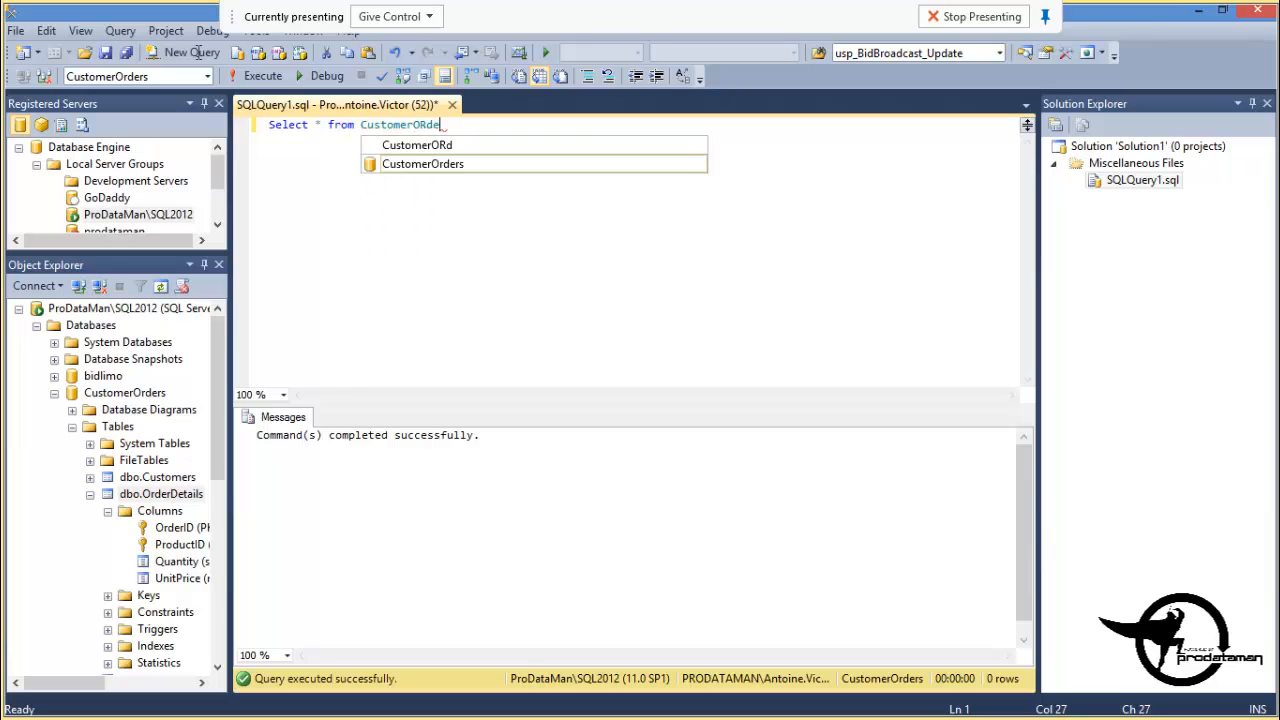
{"action": "type", "text": "rs"}
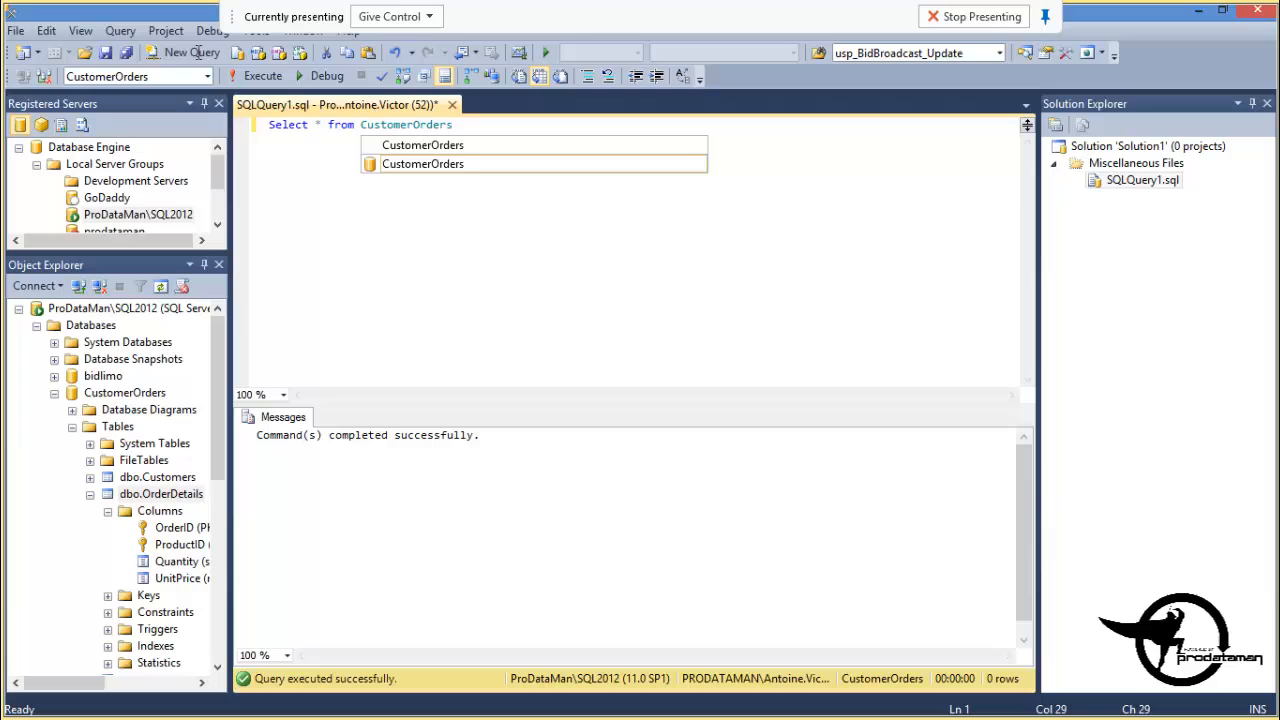
{"action": "type", "text": "Full"}
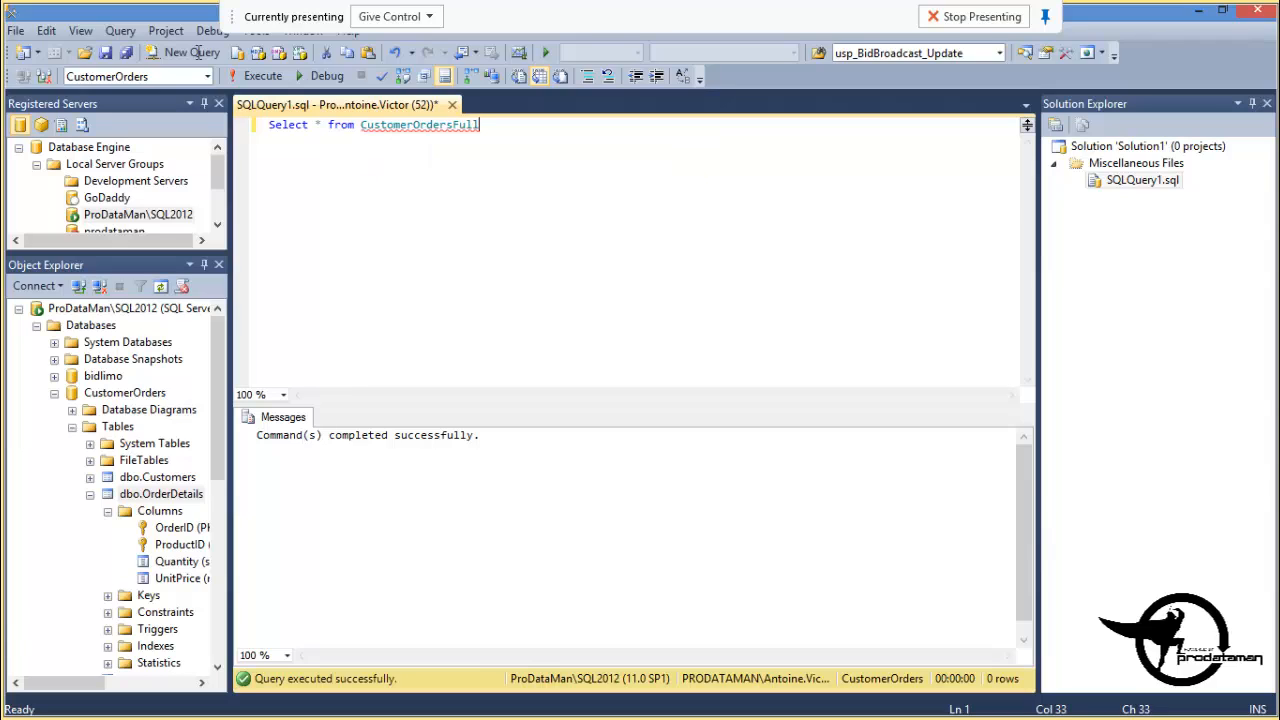
{"action": "left_click", "coordinate": [257, 75]}
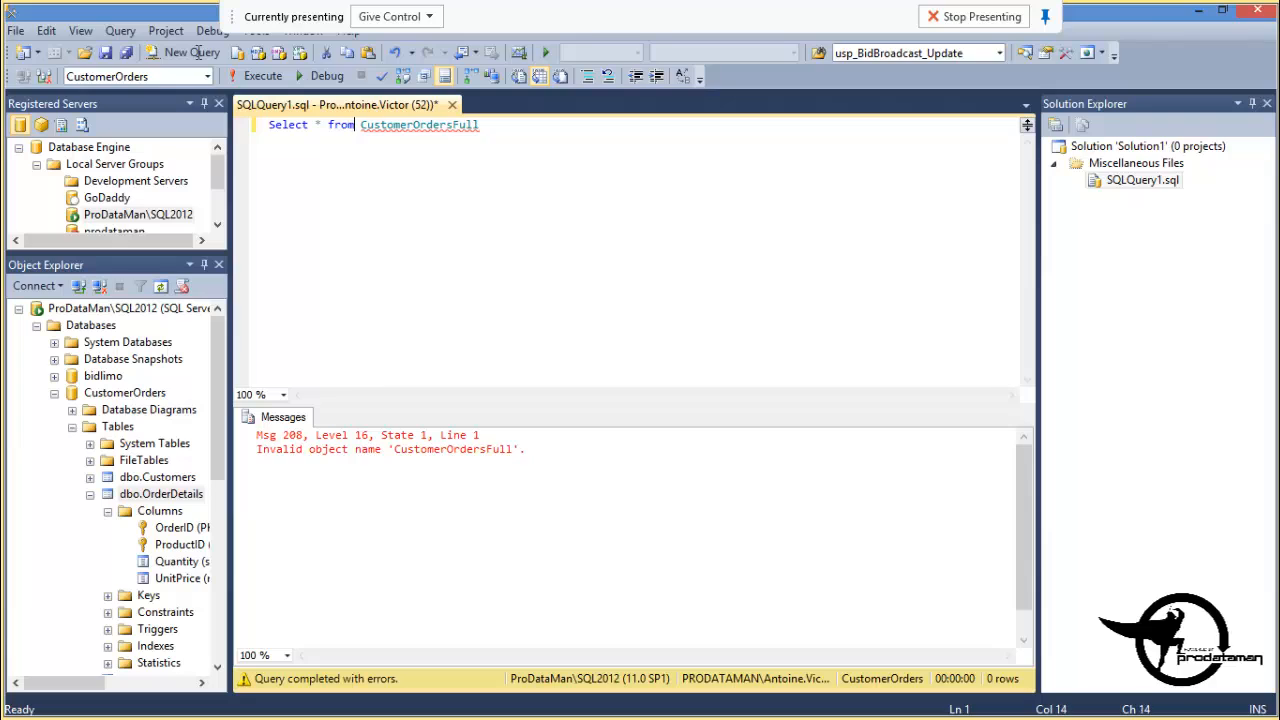
{"action": "type", "text": "v"}
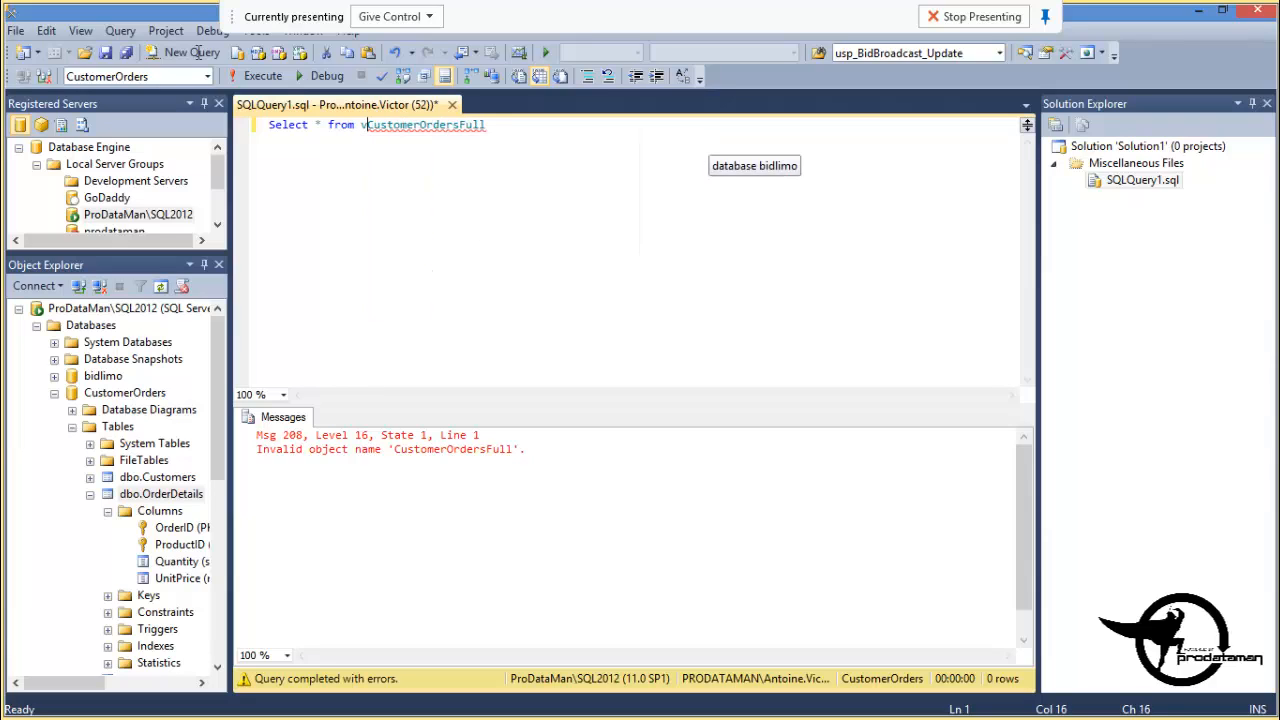